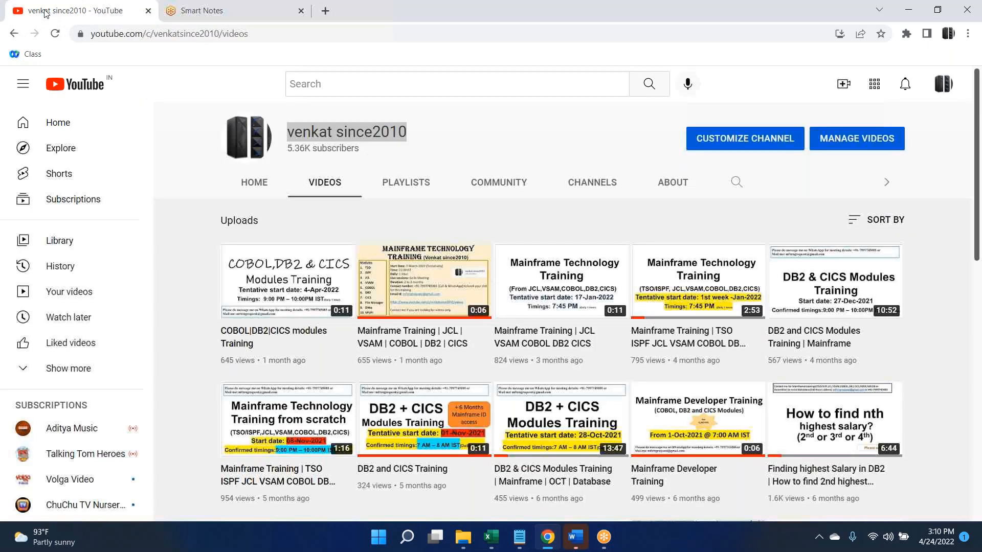
# - Leave the mainframe channel's YouTube page for the FAQsAPR2022 COBOL questions spreadsheet
pyautogui.doubleClick(346, 132)
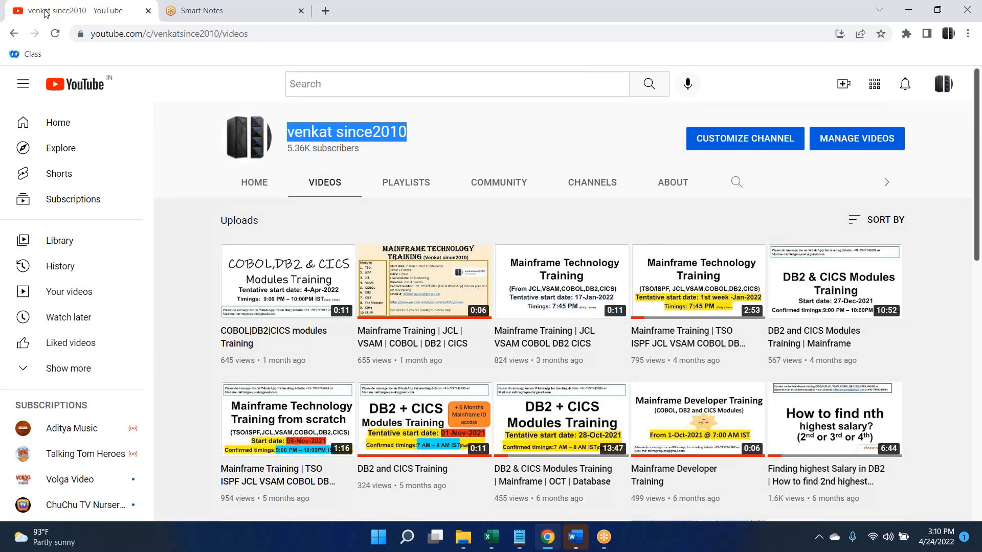
pyautogui.click(491, 537)
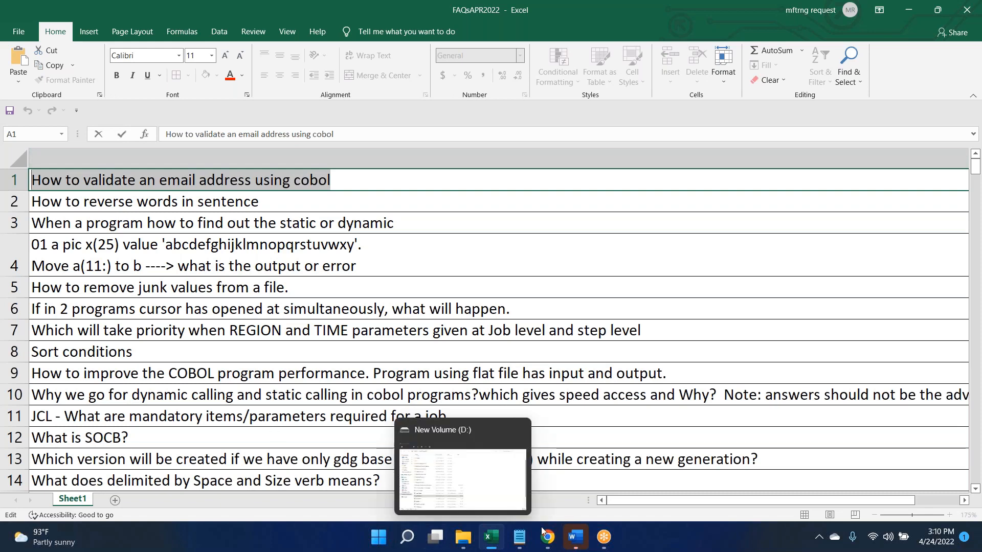
# - Write 'How to validate an email address using cobol?' as the note's first line
pyautogui.click(518, 537)
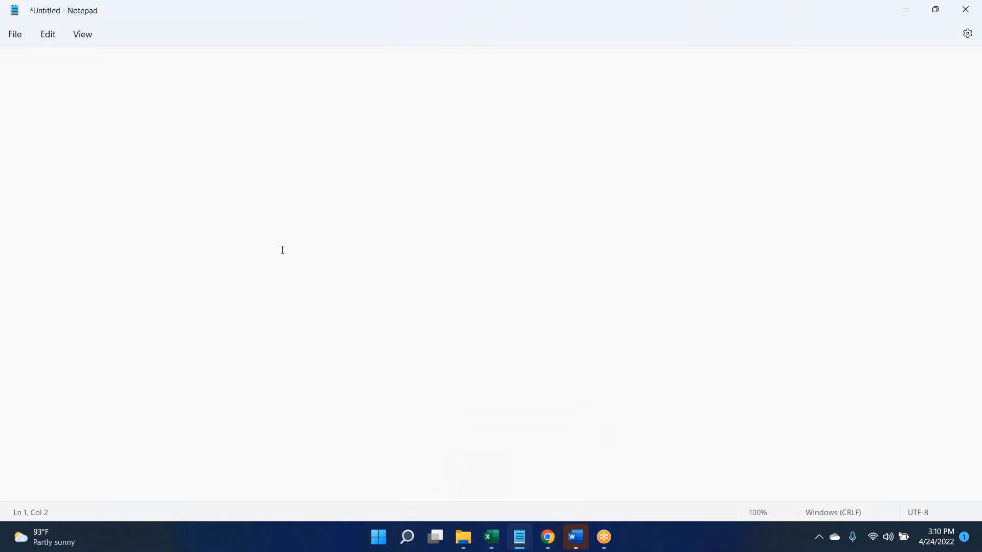
pyautogui.write('How to validate an email address using cobol')
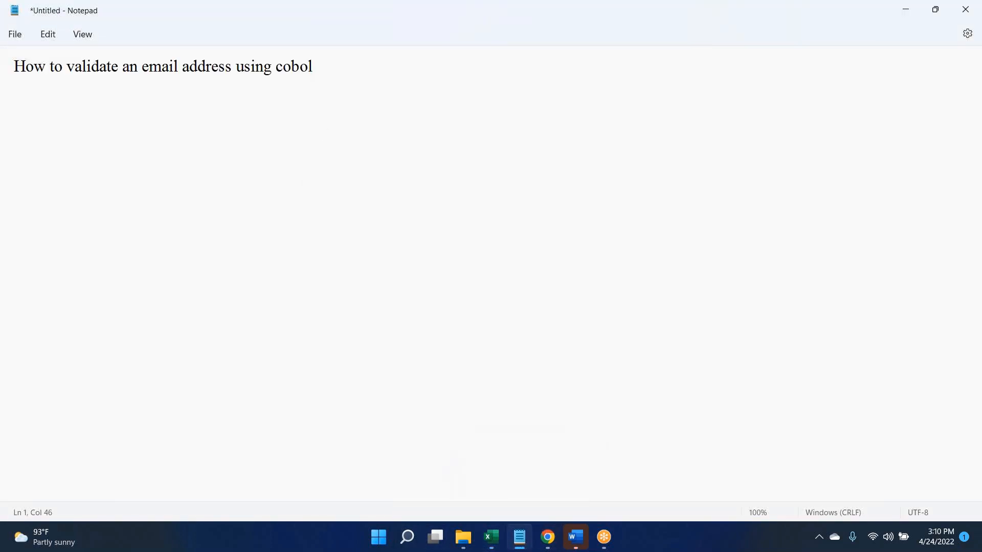
pyautogui.write('?')
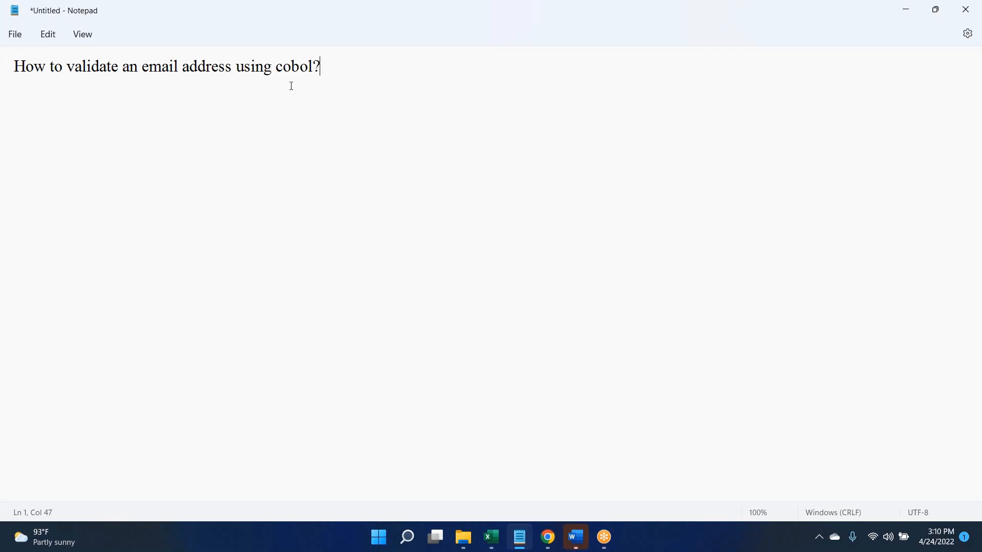
pyautogui.moveTo(233, 66); pyautogui.dragTo(319, 66)
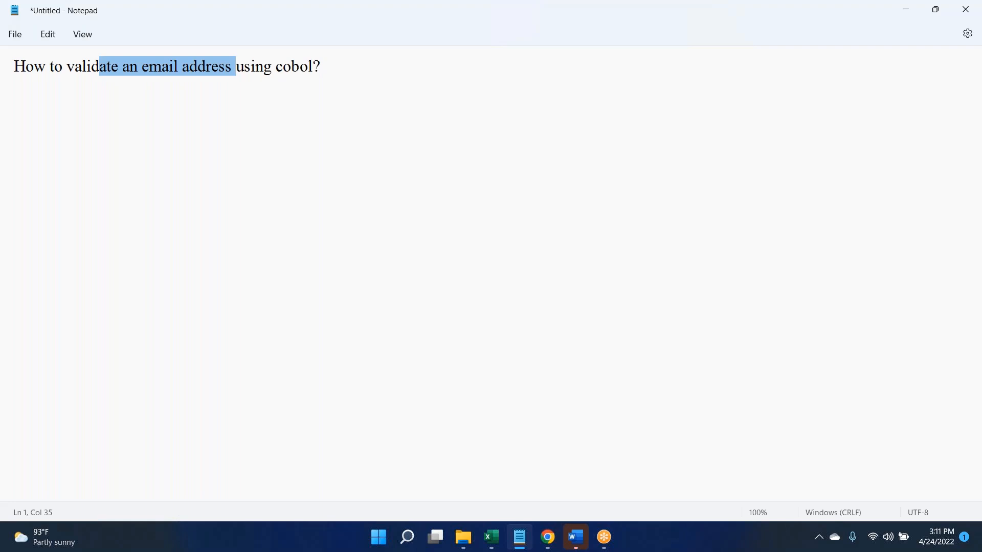
pyautogui.moveTo(220, 77)
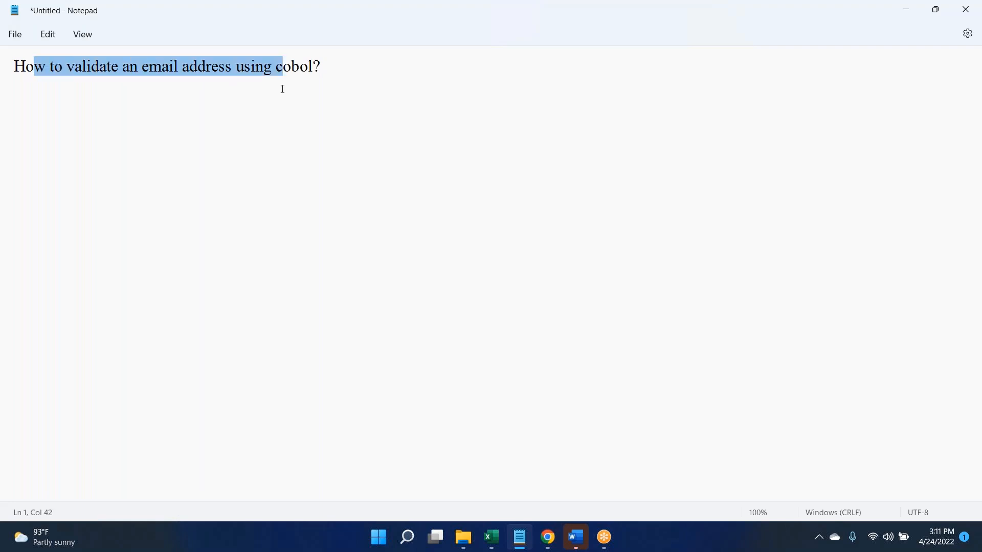
pyautogui.moveTo(362, 73)
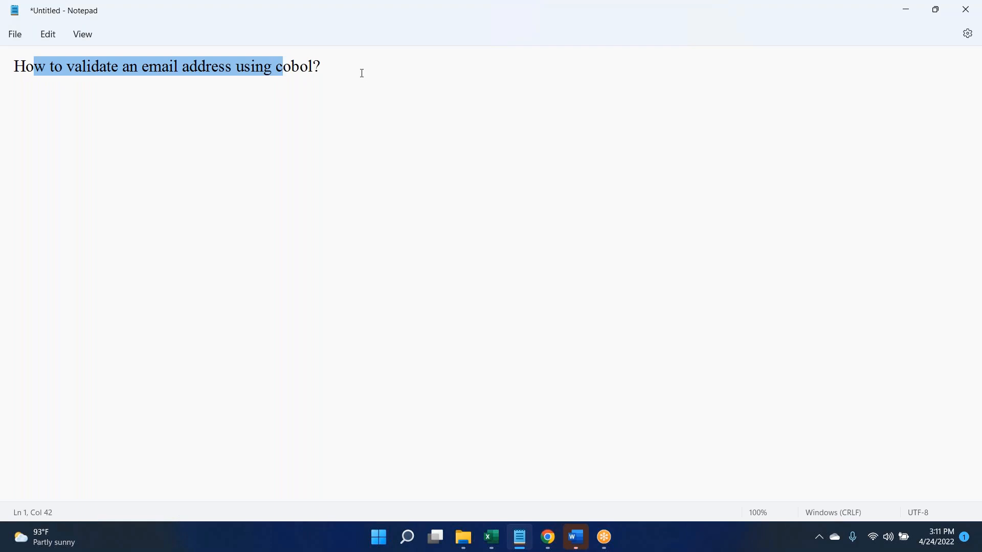
pyautogui.moveTo(358, 70)
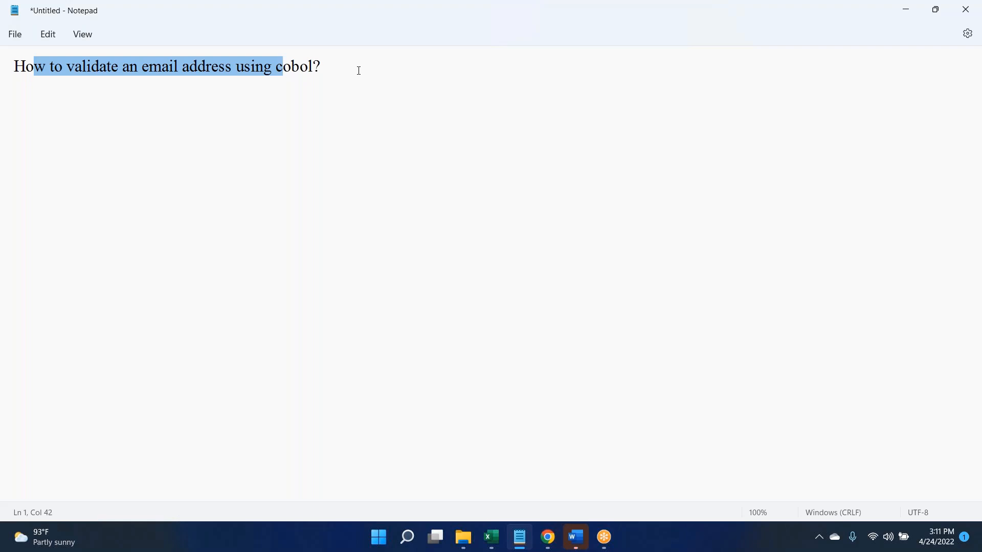
pyautogui.click(320, 67)
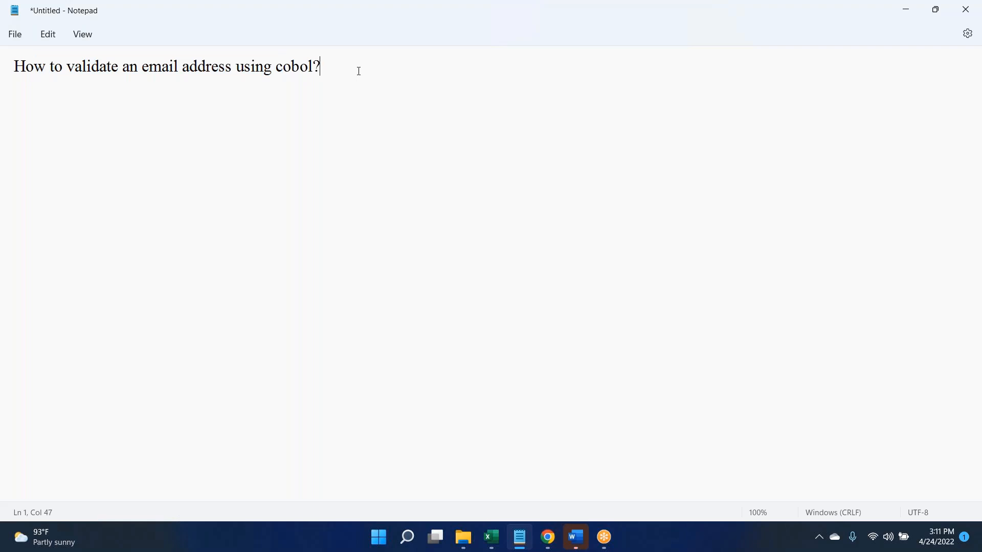
pyautogui.moveTo(64, 68)
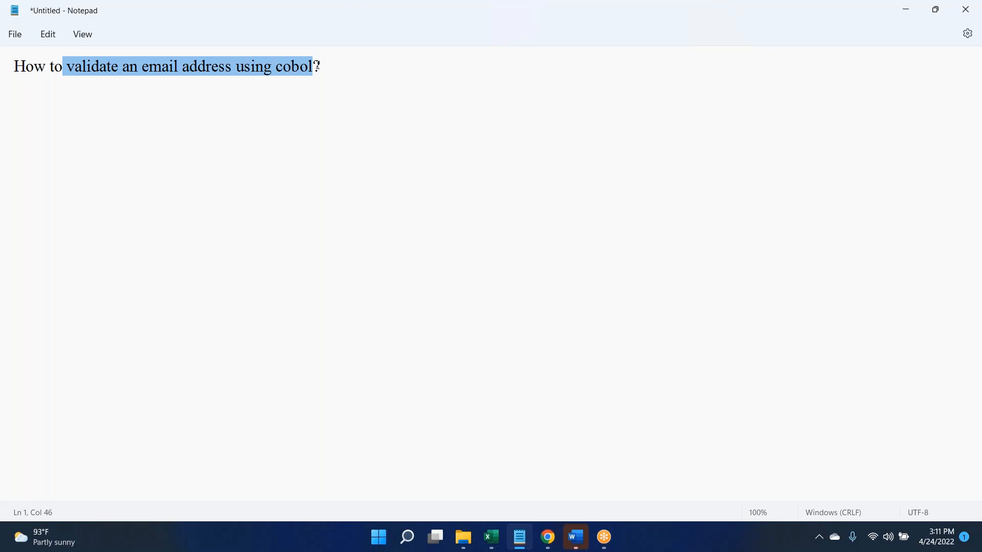
pyautogui.moveTo(974, 286)
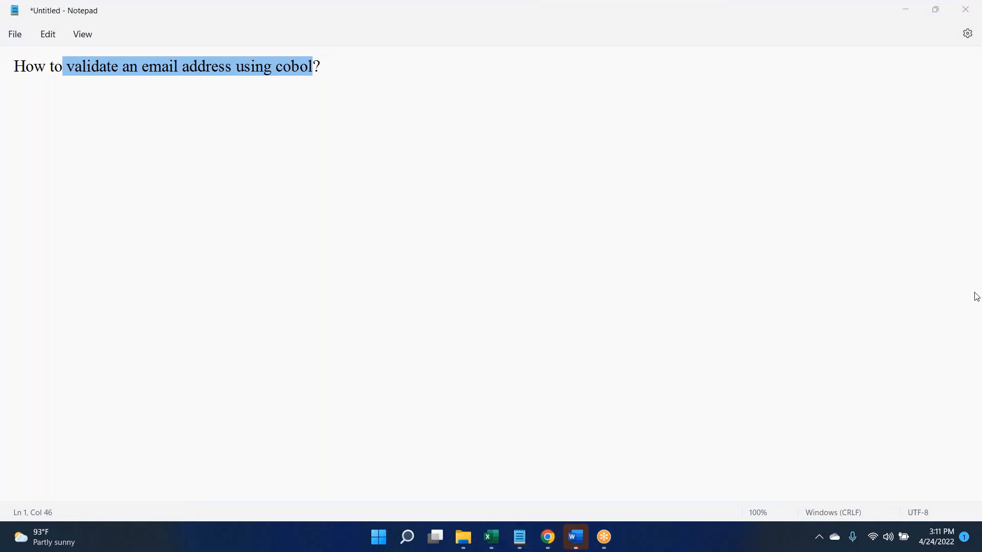
pyautogui.moveTo(969, 369)
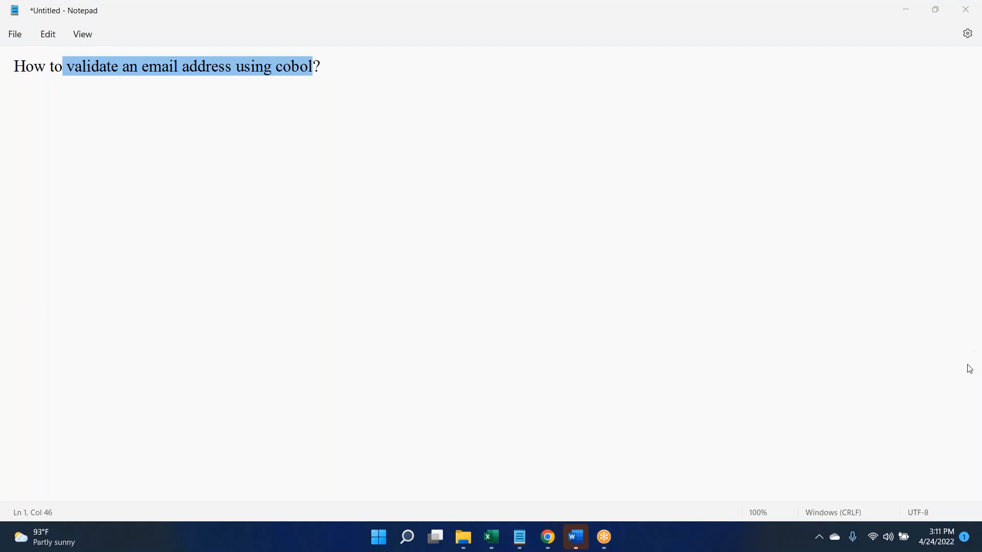
pyautogui.moveTo(968, 444)
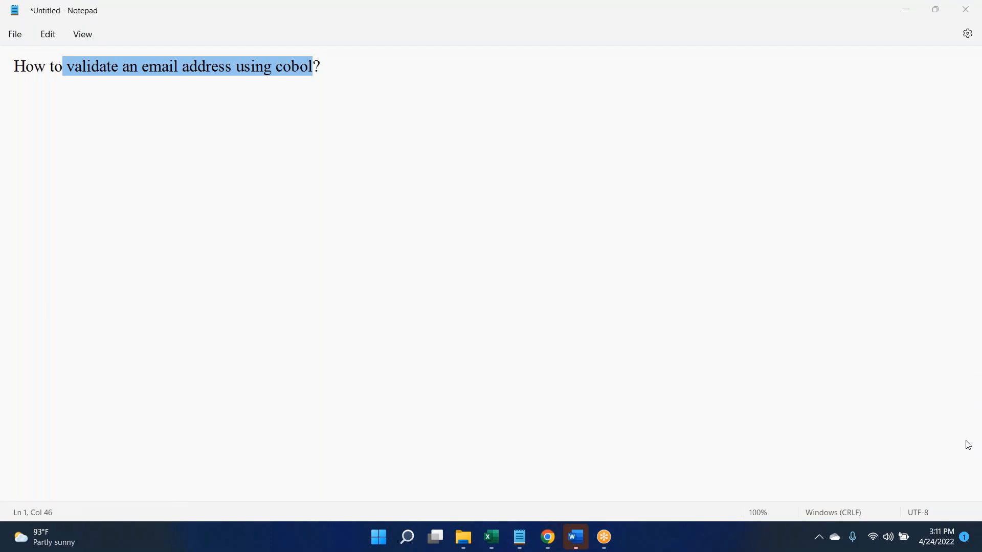
pyautogui.moveTo(967, 463)
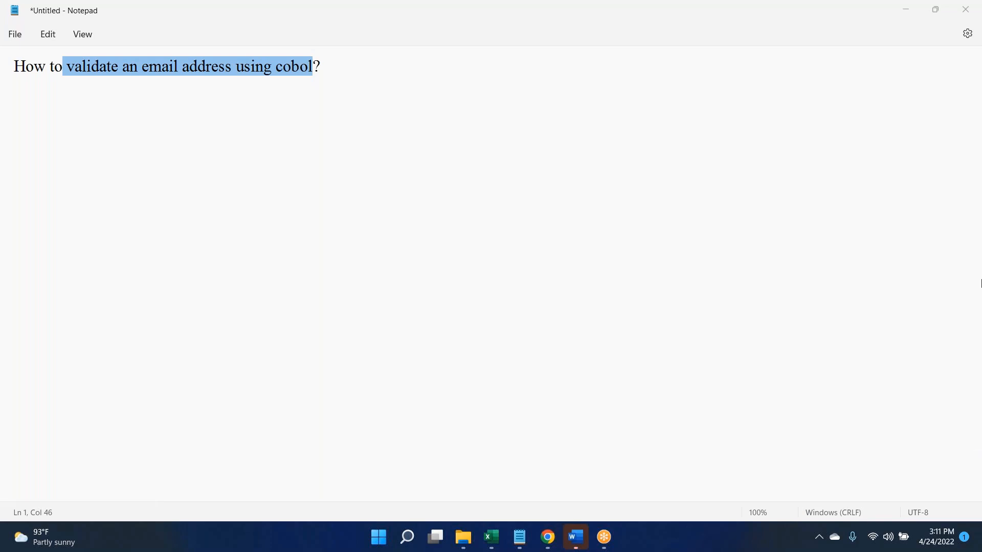
pyautogui.moveTo(926, 288)
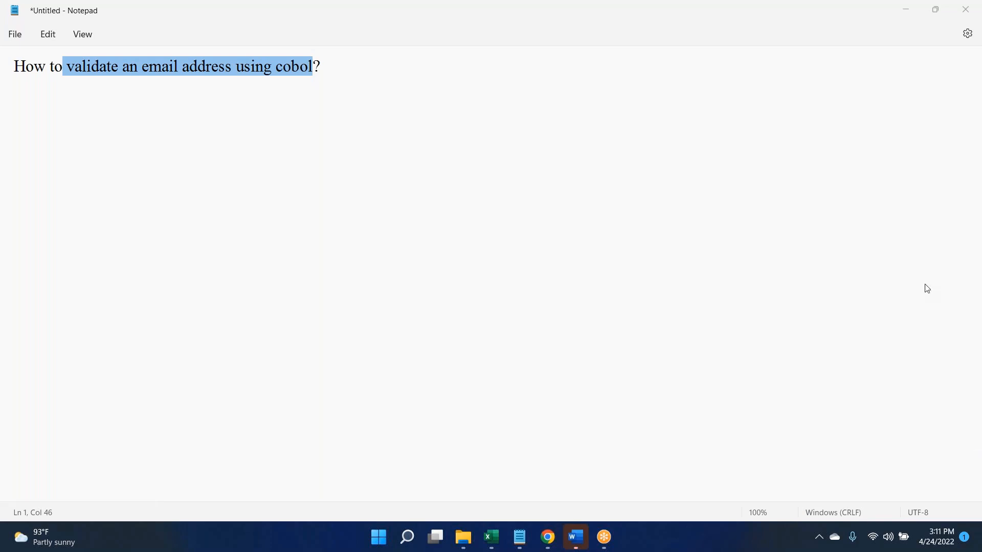
pyautogui.moveTo(50, 55)
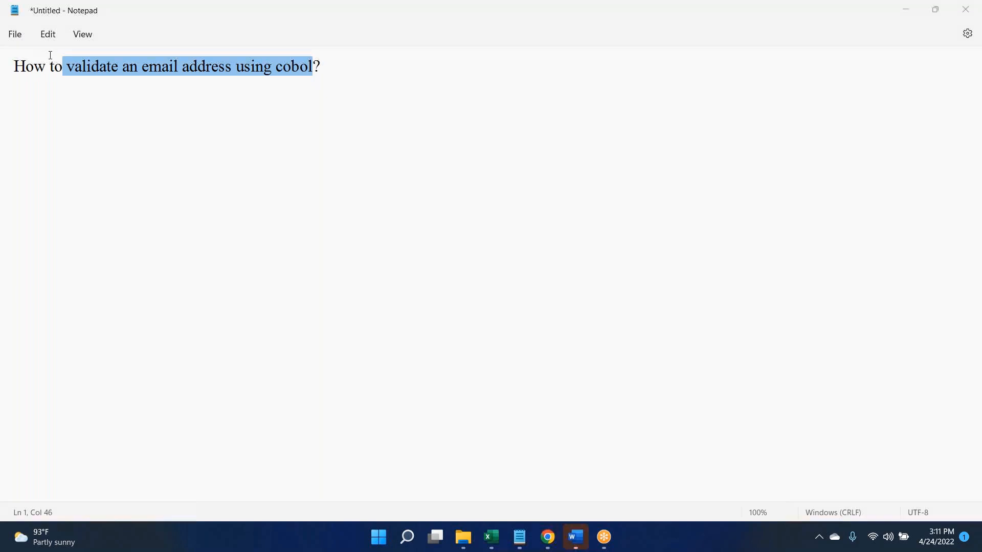
pyautogui.click(384, 66)
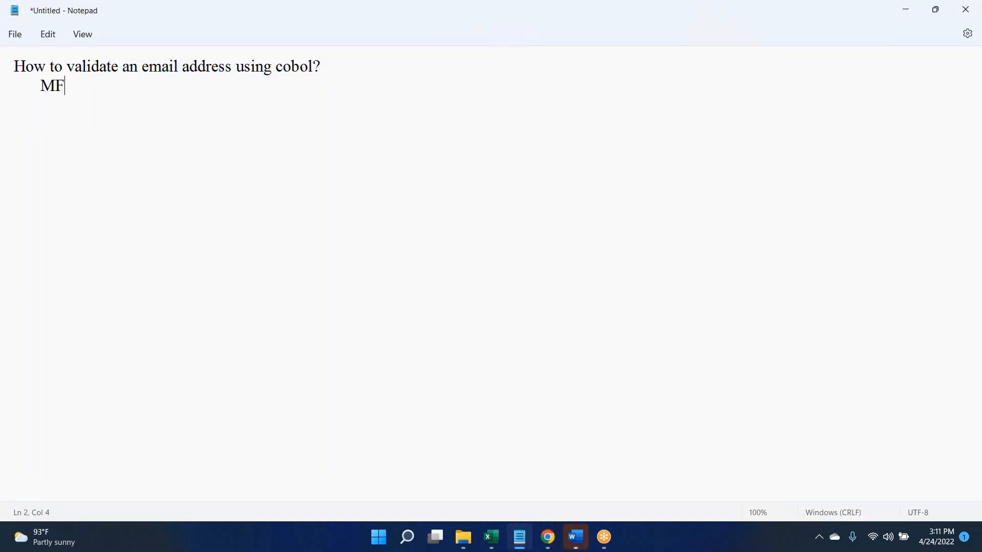
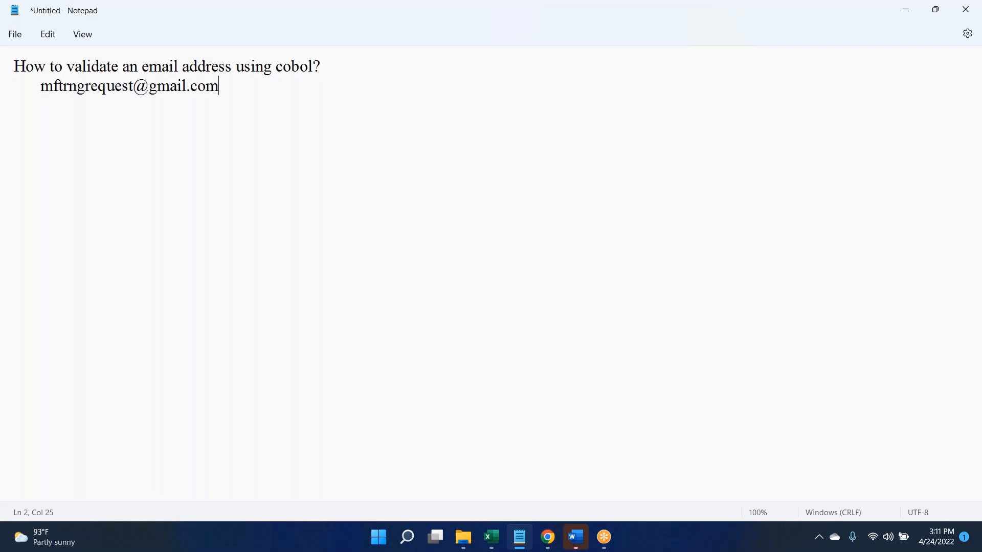
pyautogui.moveTo(86, 80)
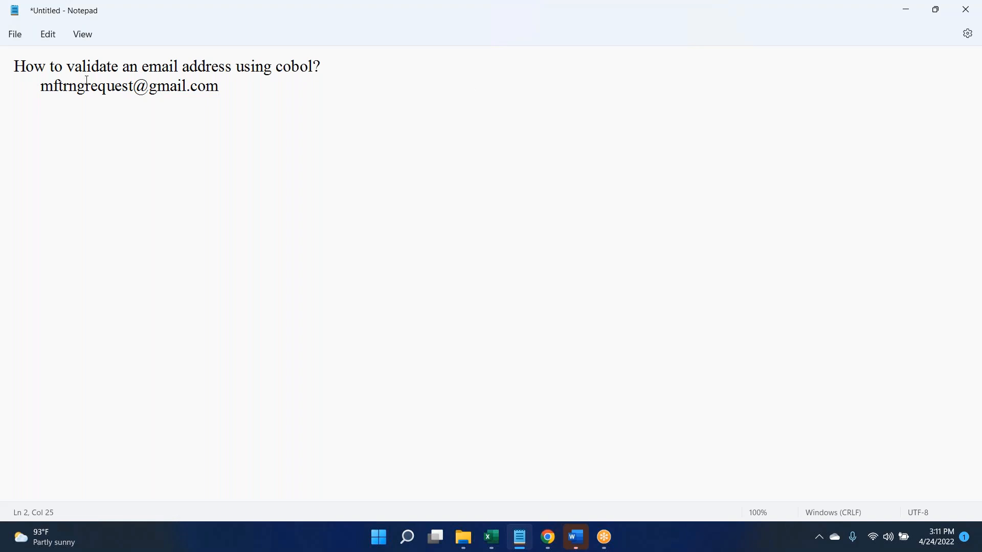
pyautogui.doubleClick(128, 86)
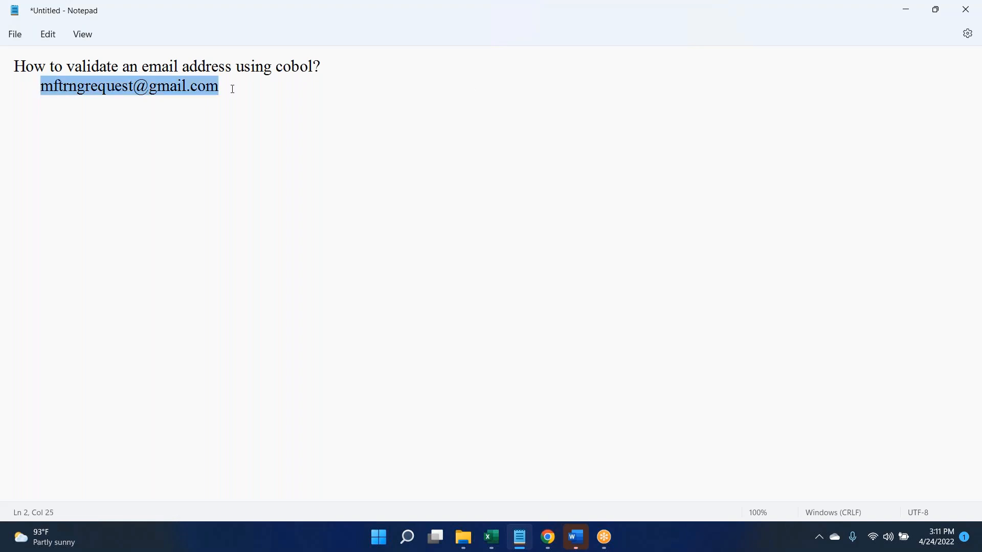
pyautogui.click(253, 88)
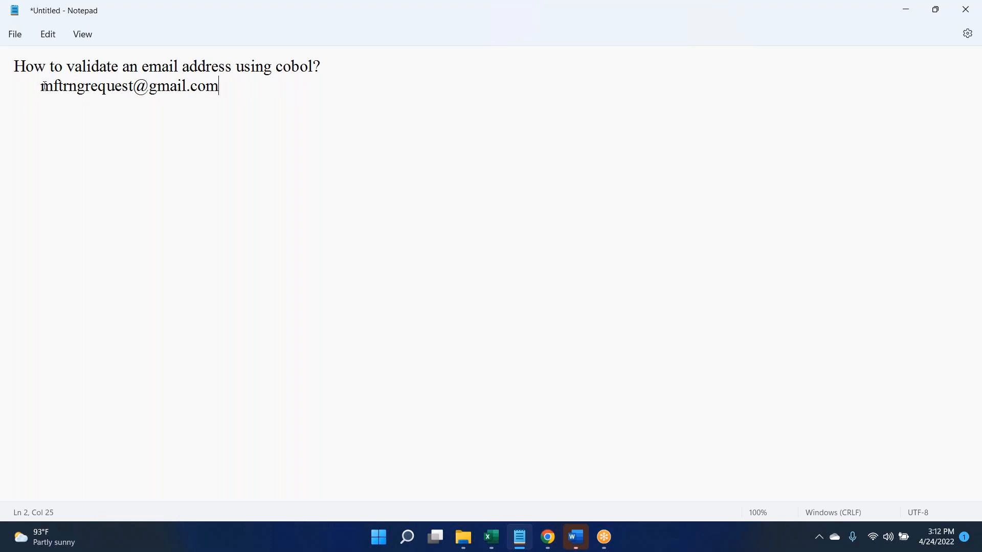
pyautogui.write("= '")
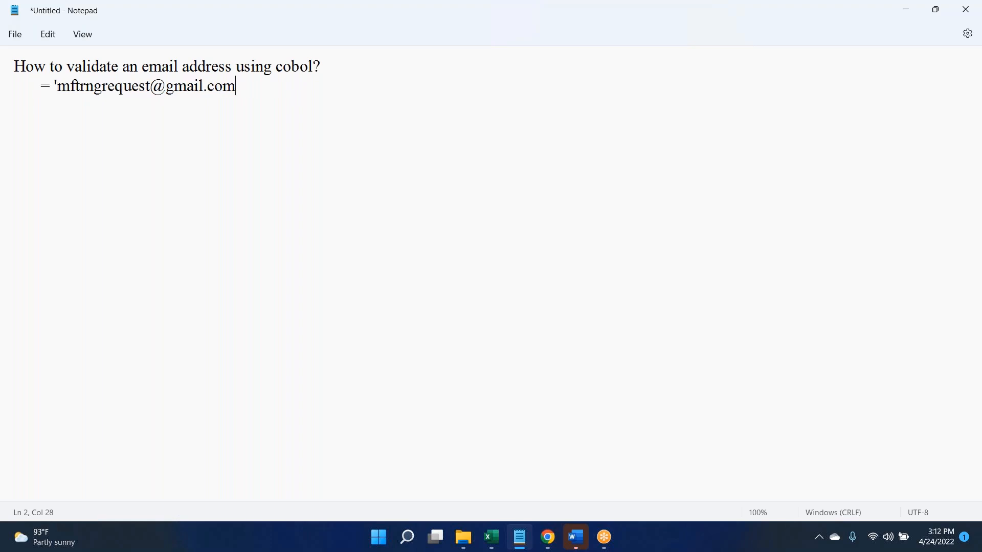
pyautogui.write("'")
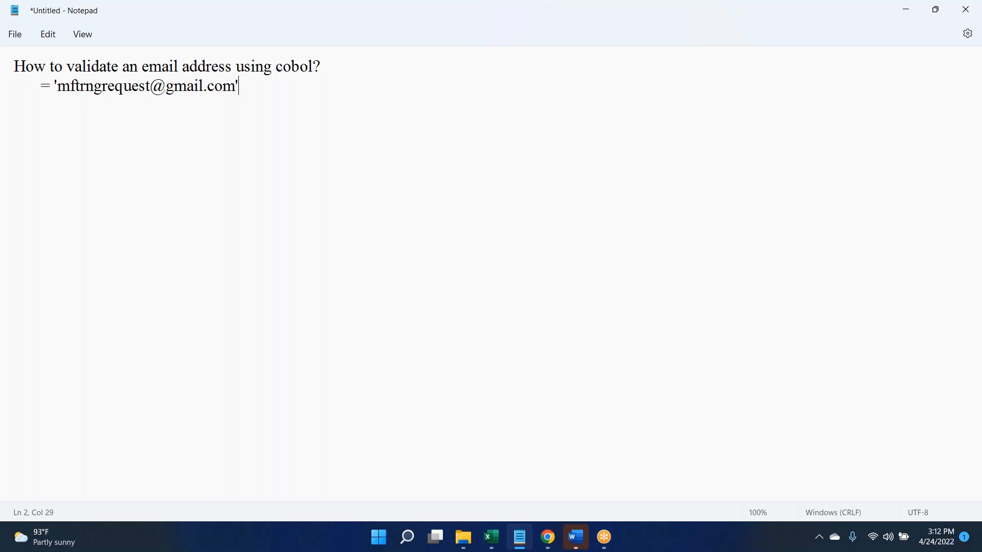
pyautogui.click(37, 66)
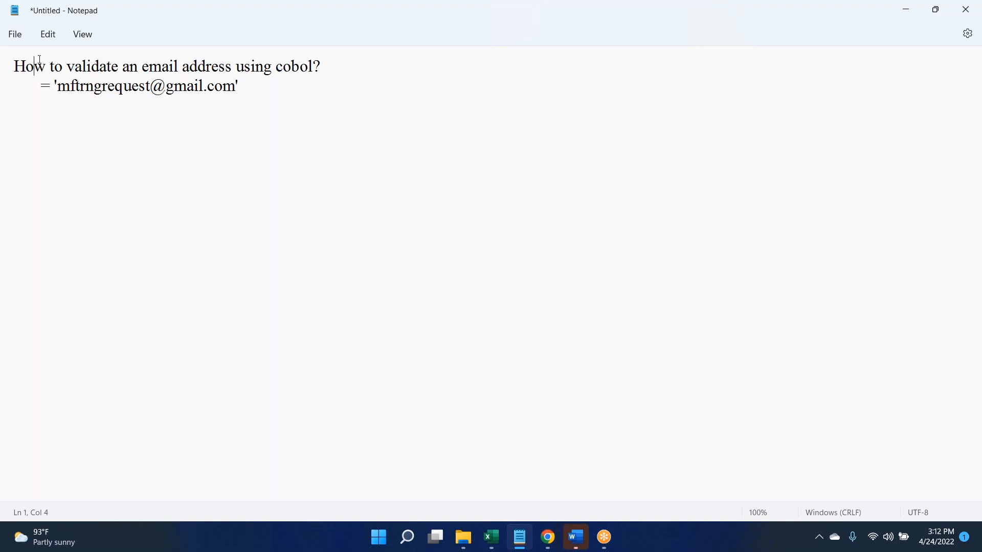
pyautogui.click(319, 67)
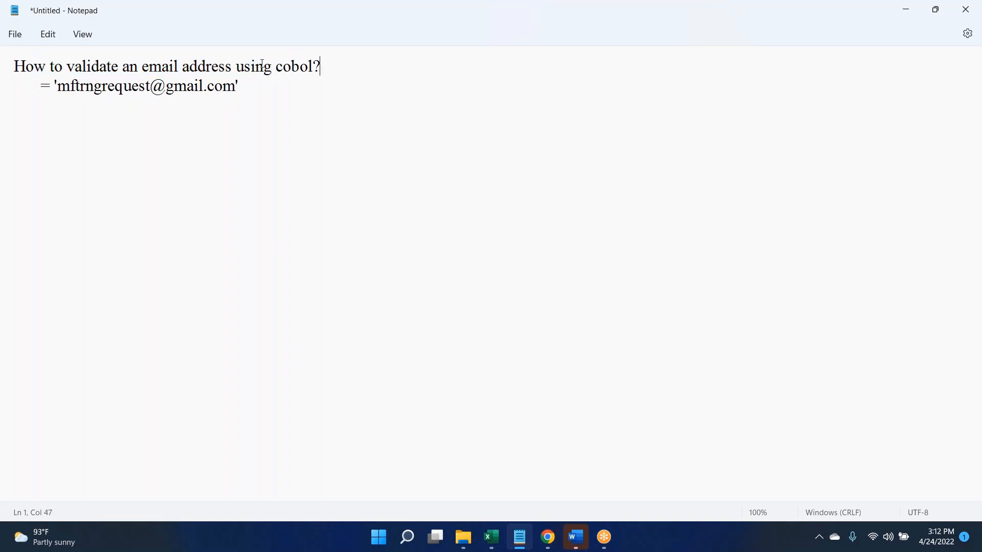
pyautogui.tripleClick(163, 67)
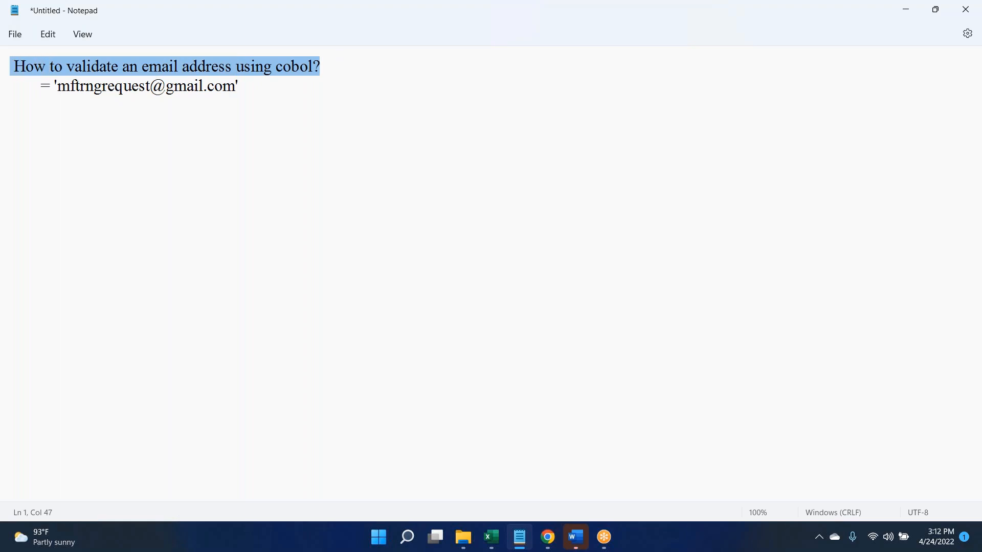
pyautogui.click(39, 86)
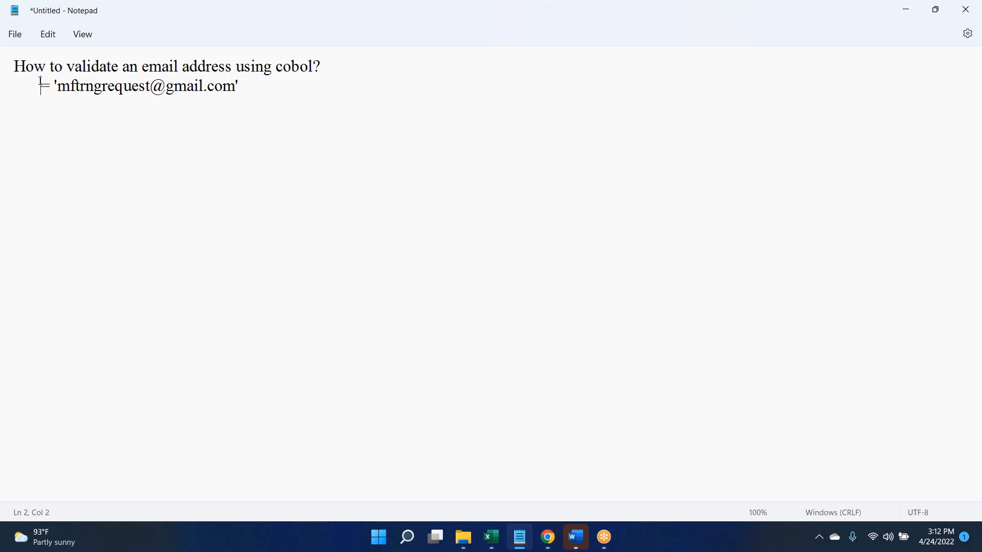
pyautogui.write('fs-')
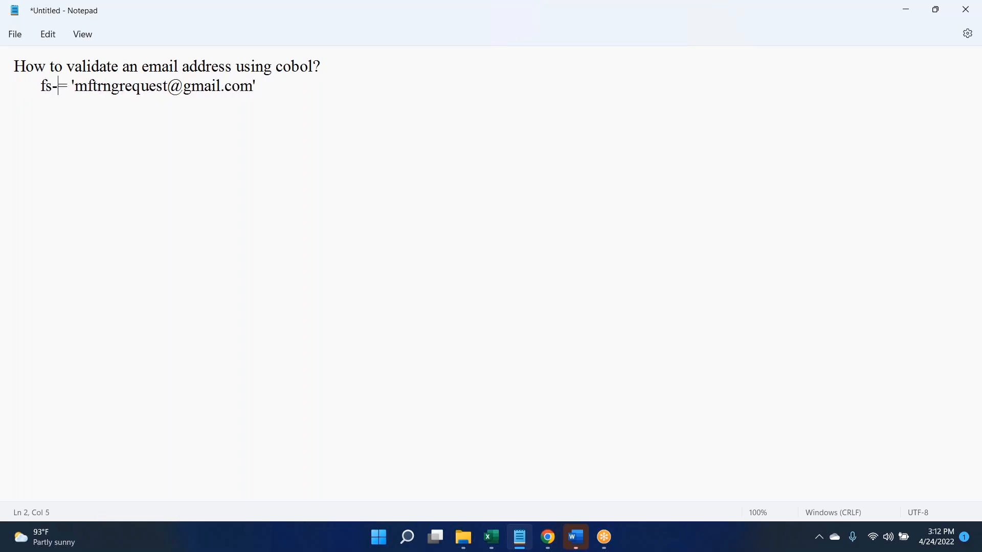
pyautogui.write('email')
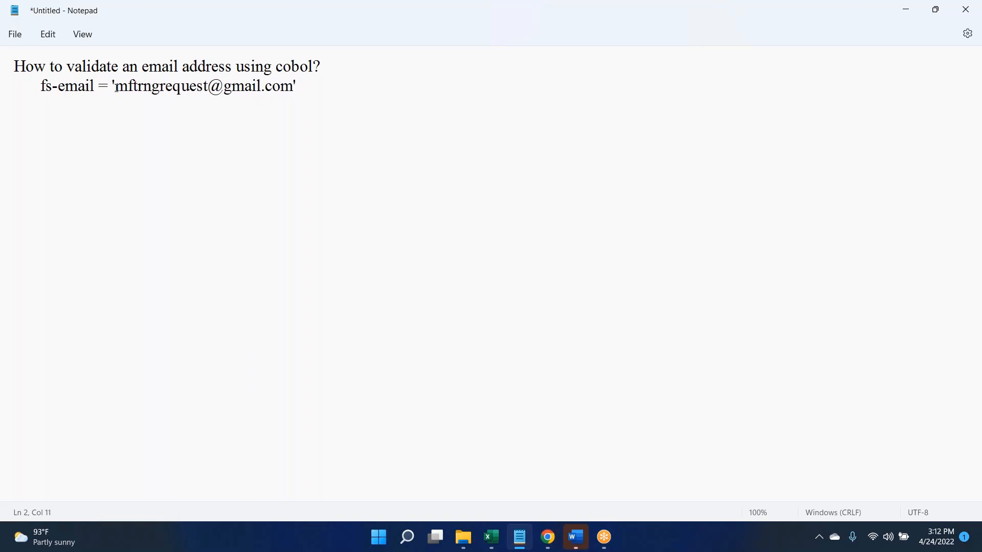
pyautogui.moveTo(115, 86); pyautogui.dragTo(281, 86)
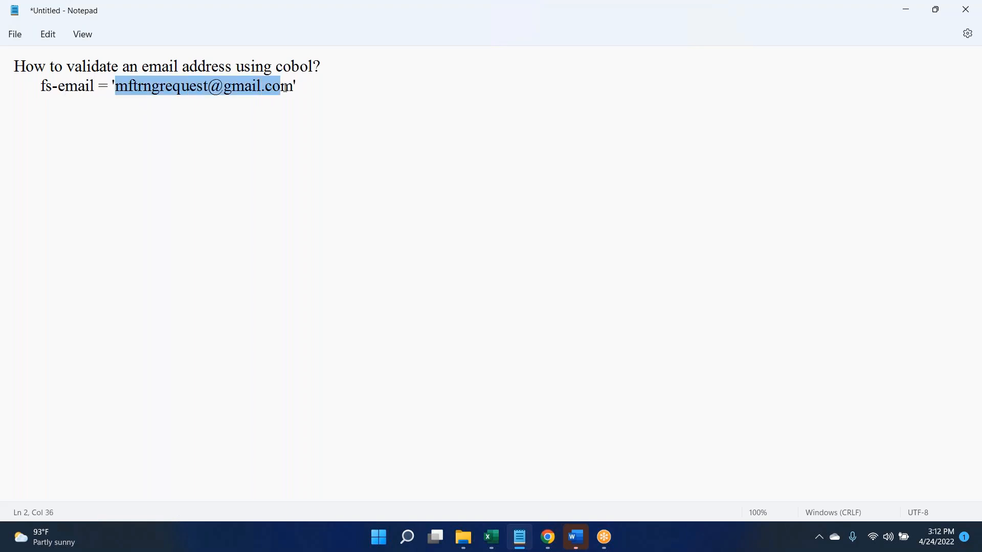
pyautogui.click(107, 86)
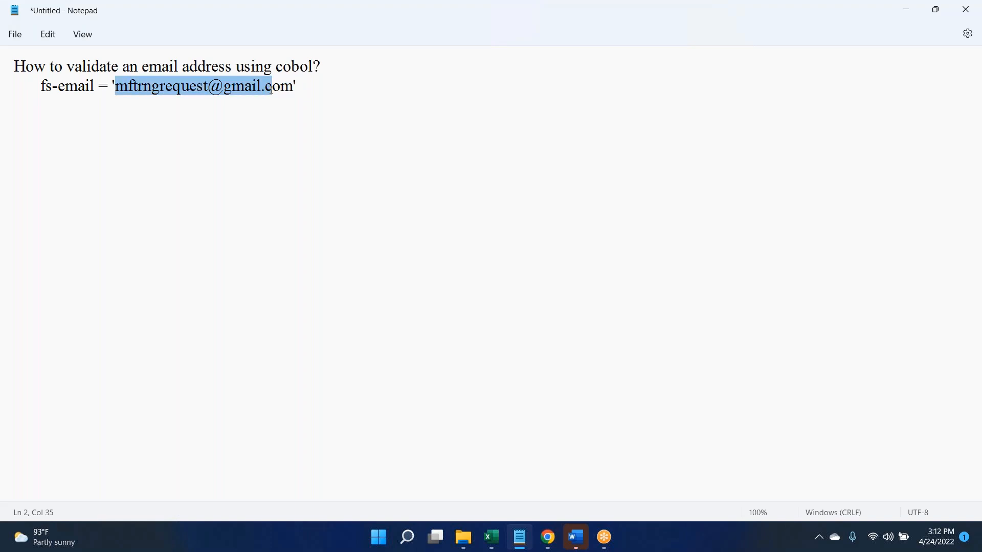
pyautogui.moveTo(273, 93)
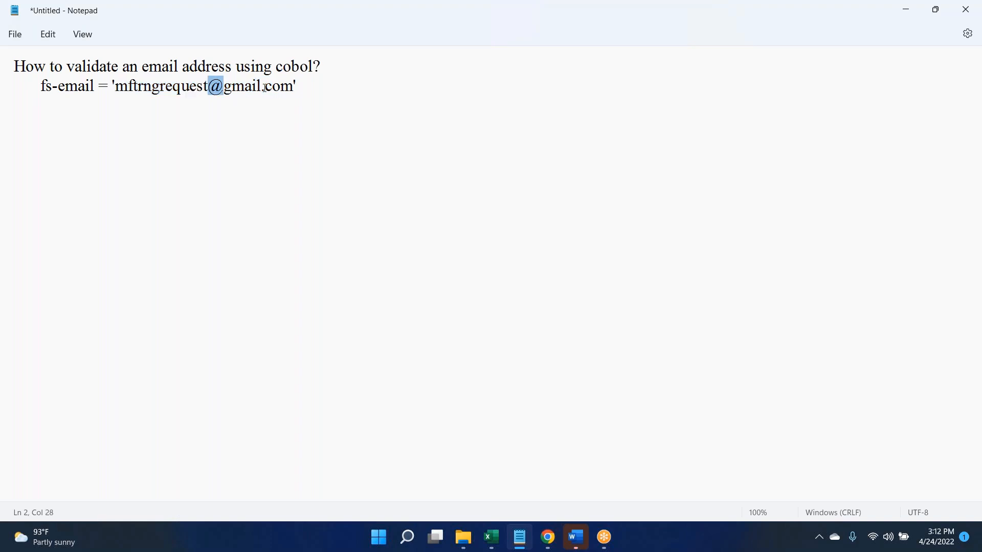
pyautogui.click(270, 86)
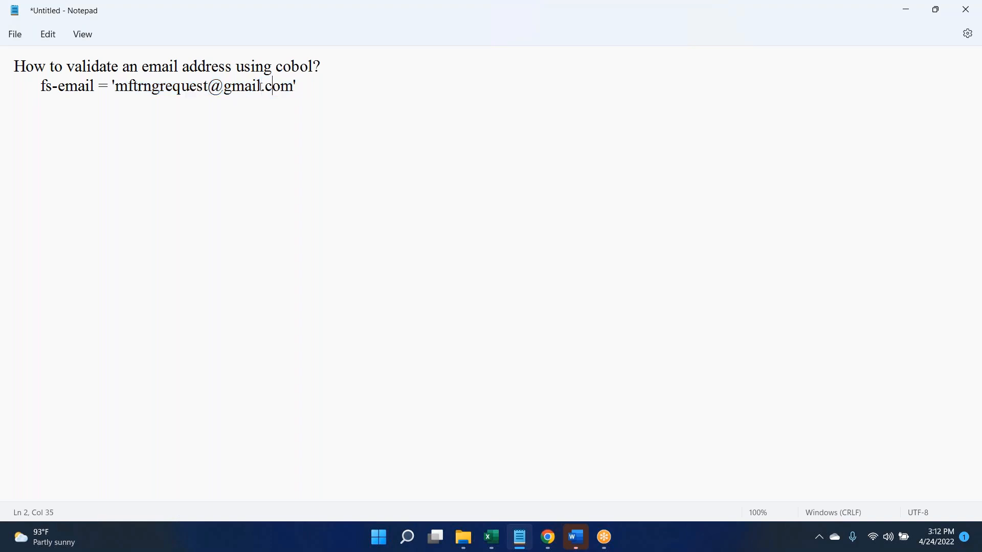
pyautogui.press('Left')
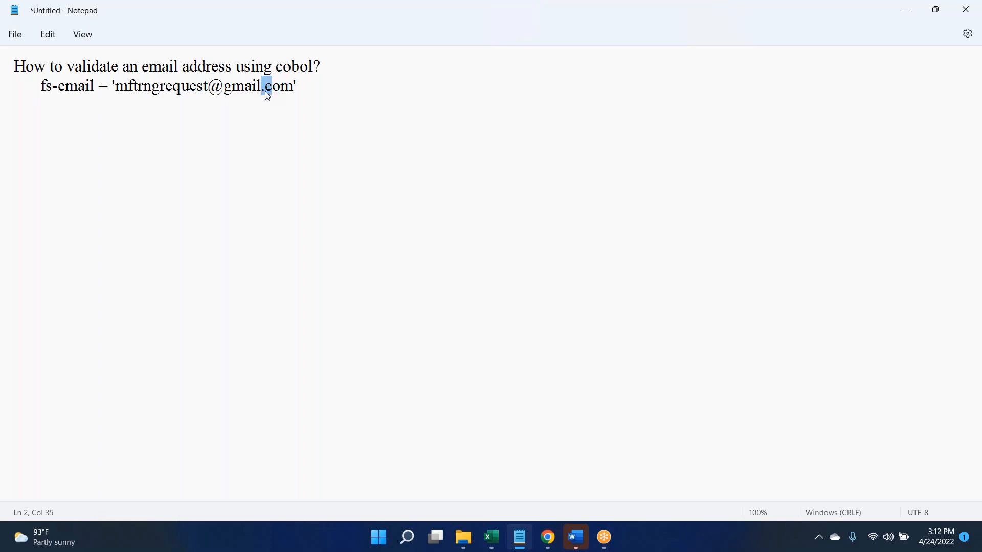
pyautogui.moveTo(259, 112)
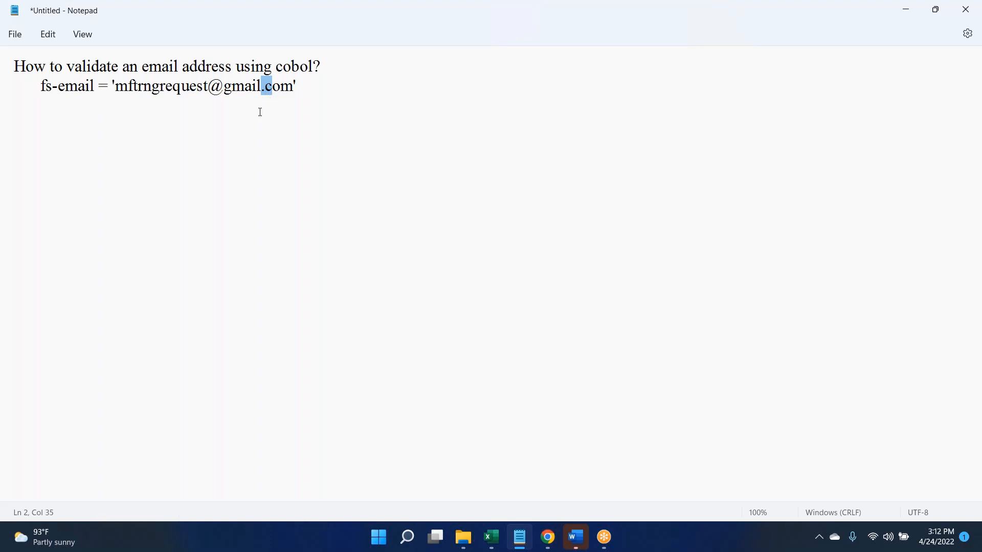
pyautogui.click(262, 86)
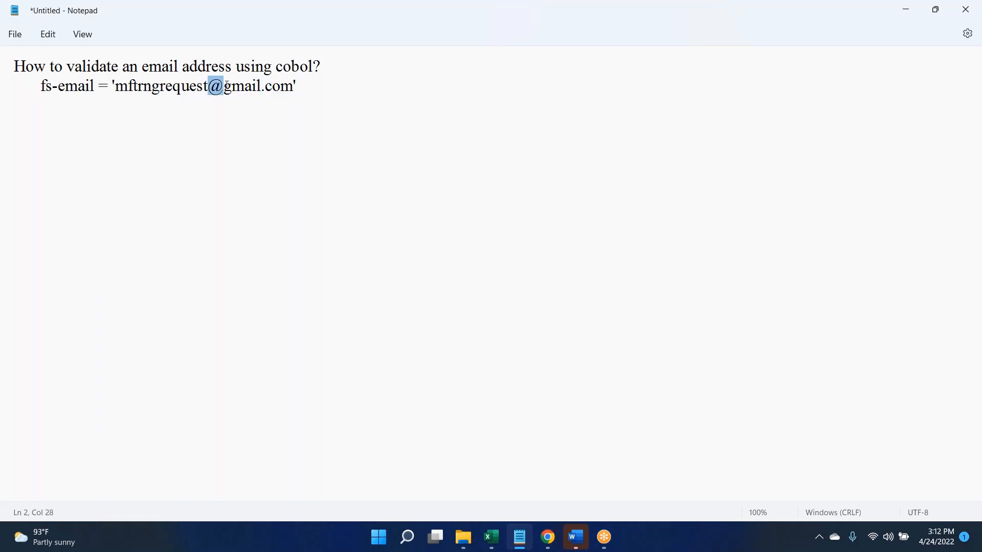
pyautogui.click(266, 88)
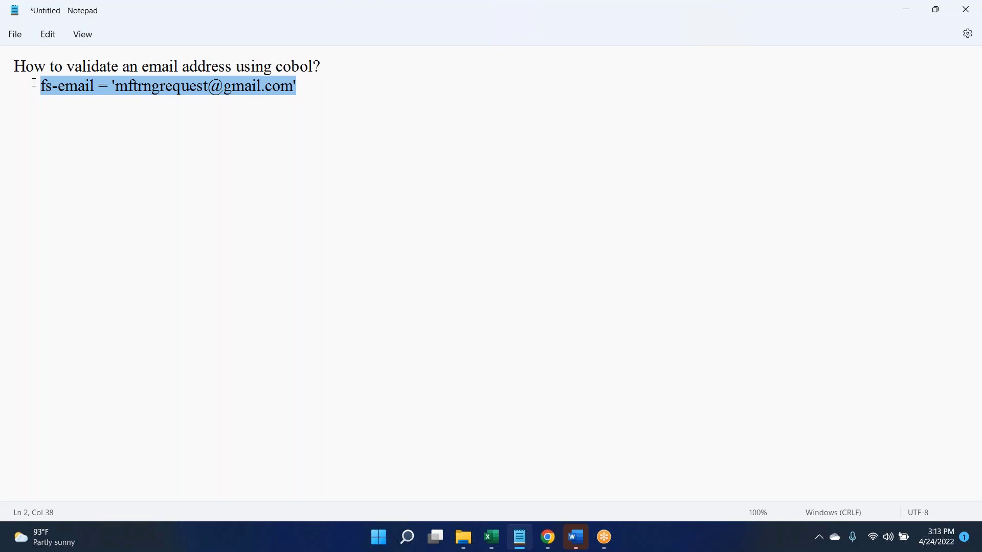
pyautogui.click(208, 86)
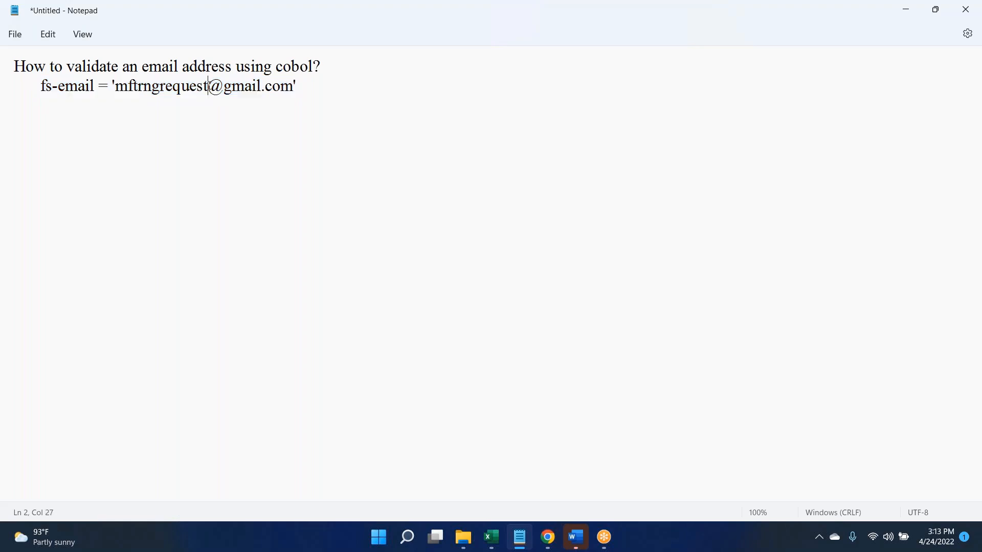
pyautogui.doubleClick(158, 86)
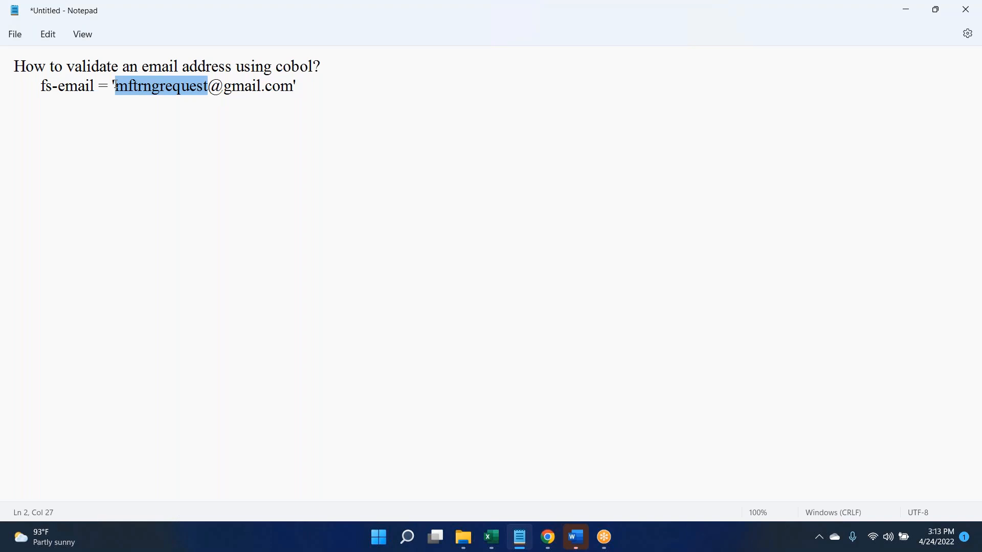
pyautogui.click(115, 86)
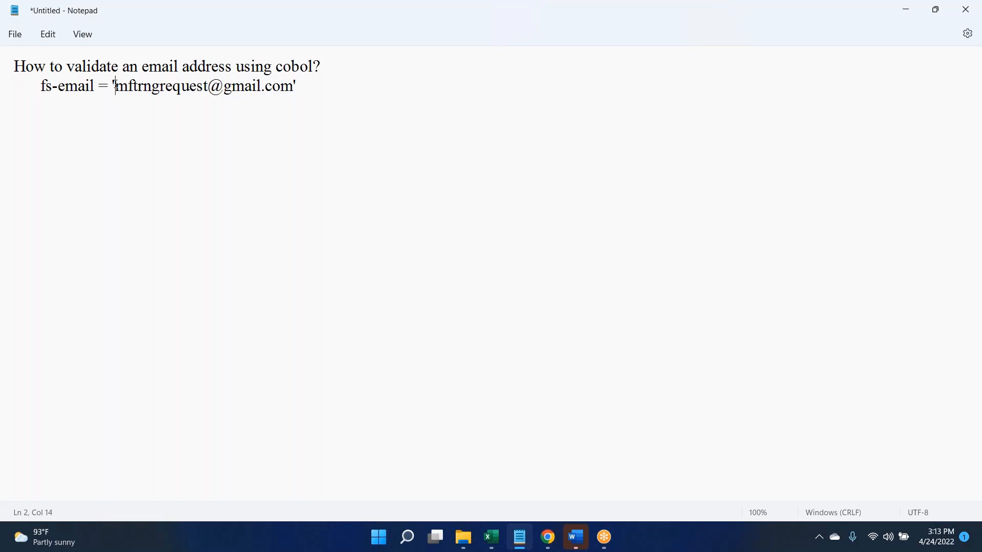
pyautogui.moveTo(116, 86); pyautogui.dragTo(190, 86)
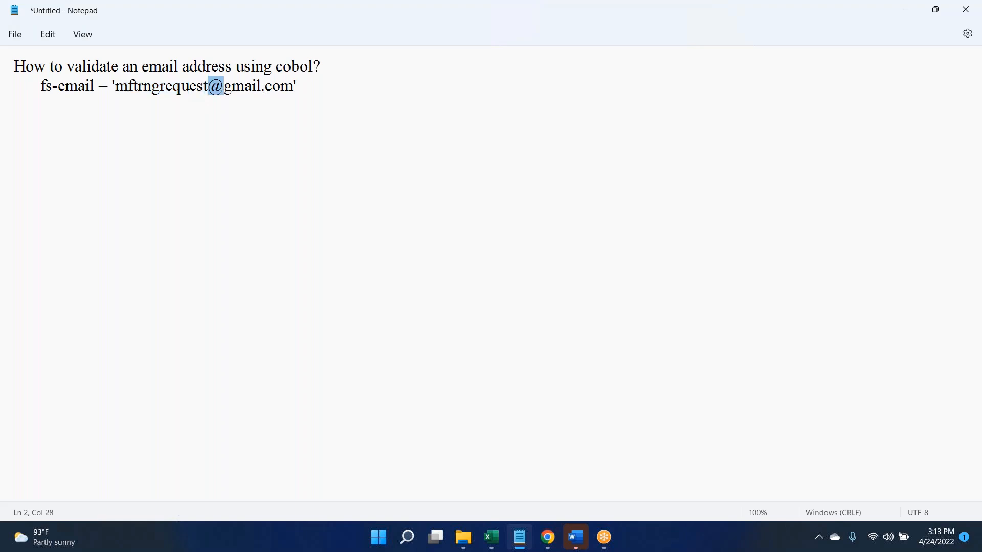
pyautogui.click(268, 86)
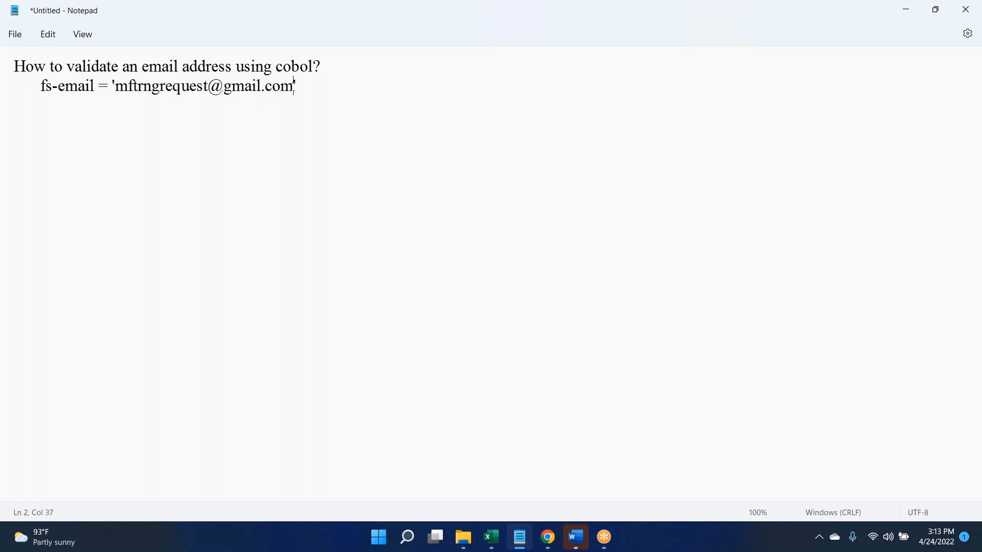
pyautogui.doubleClick(278, 86)
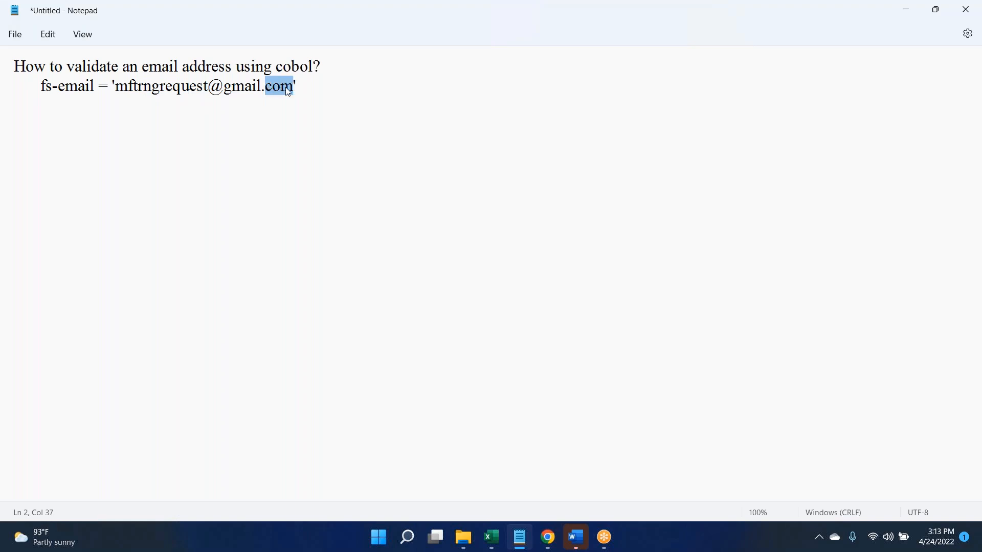
pyautogui.write('i')
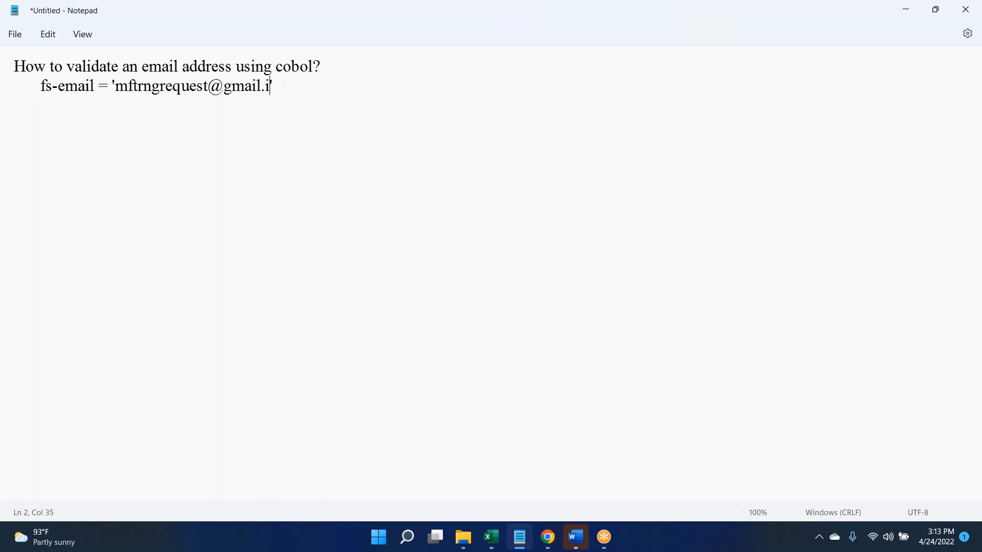
pyautogui.press('Backspace')
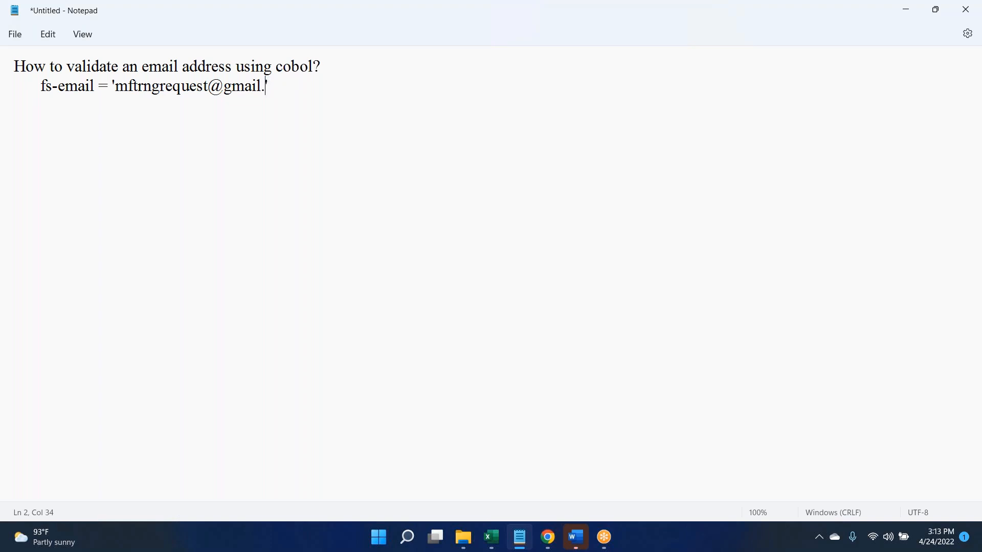
pyautogui.write('c')
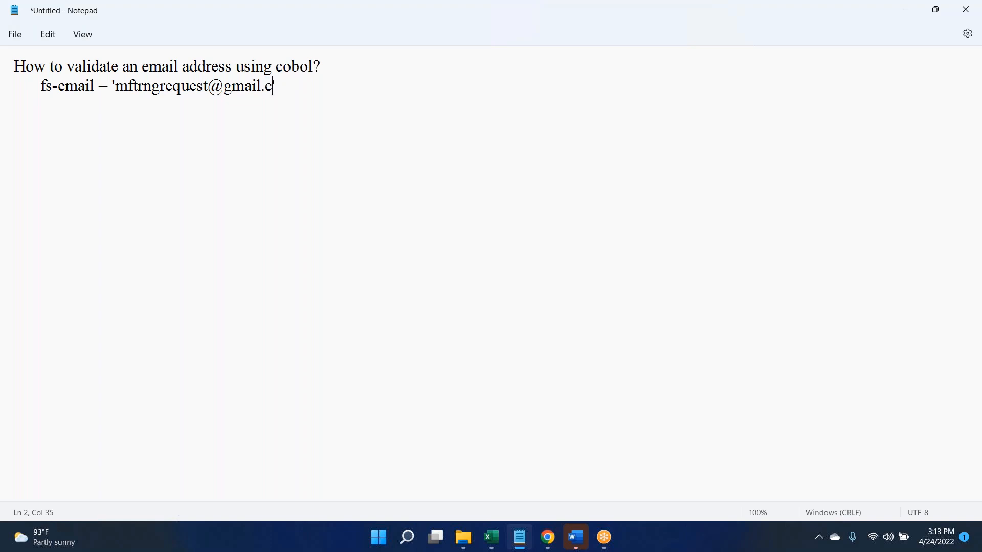
pyautogui.write('om')
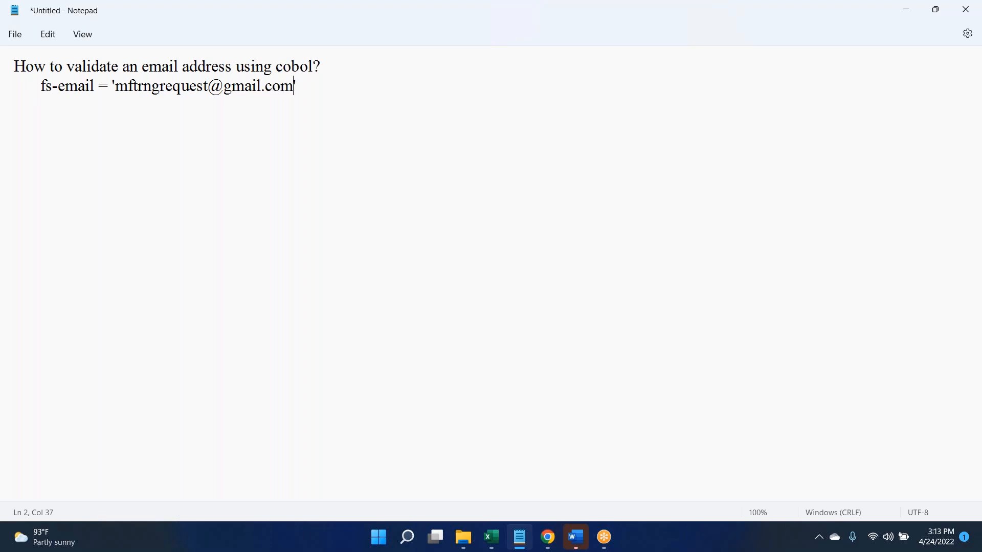
pyautogui.moveTo(264, 95)
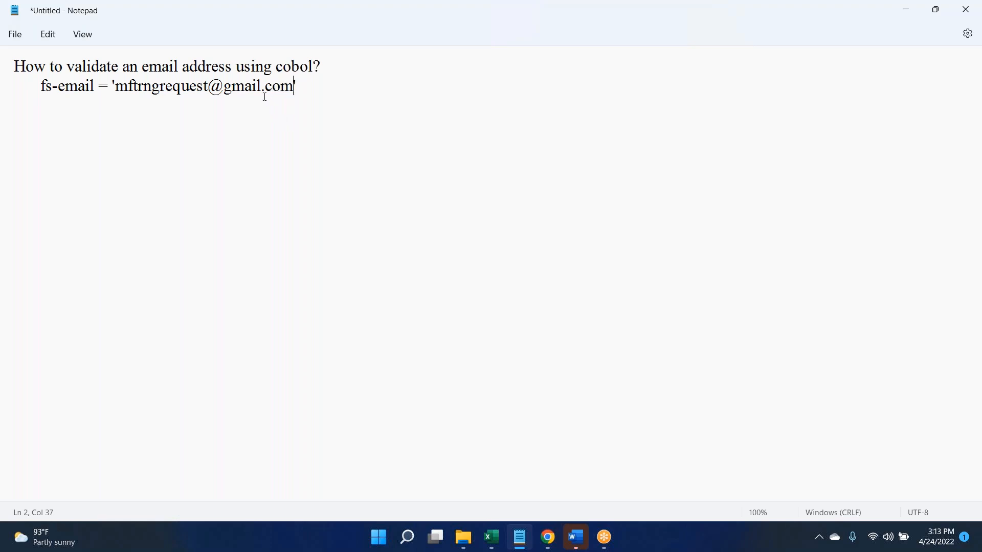
pyautogui.click(208, 87)
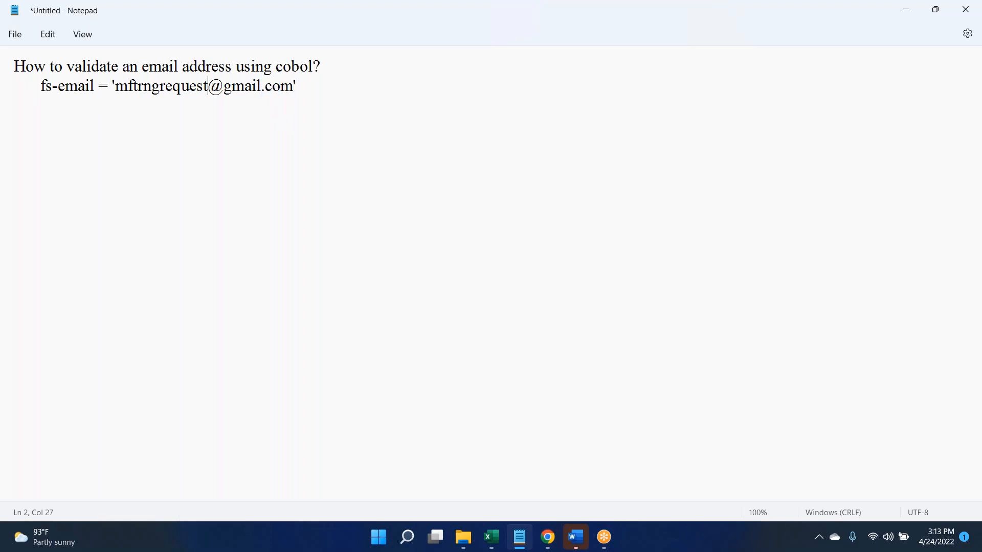
pyautogui.click(111, 86)
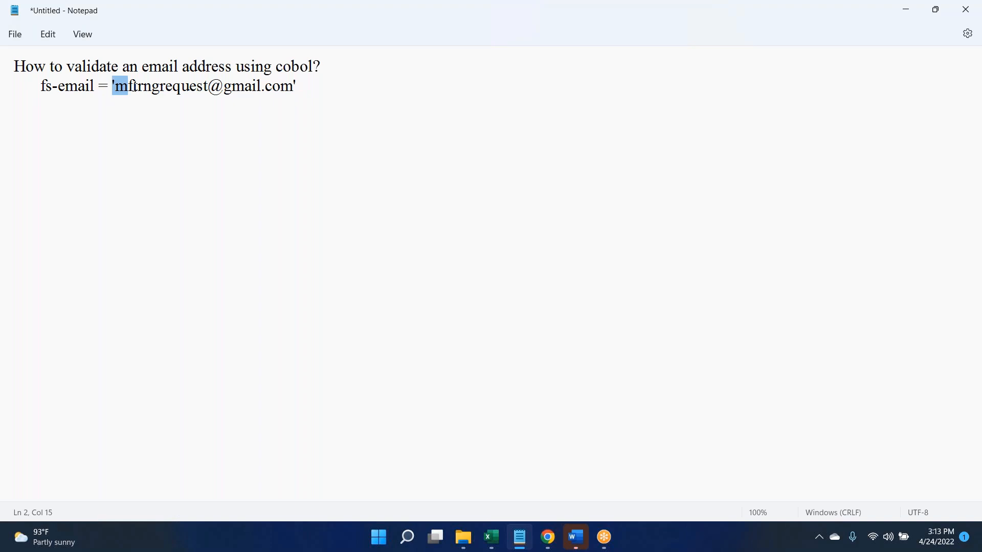
pyautogui.moveTo(120, 85); pyautogui.dragTo(256, 86)
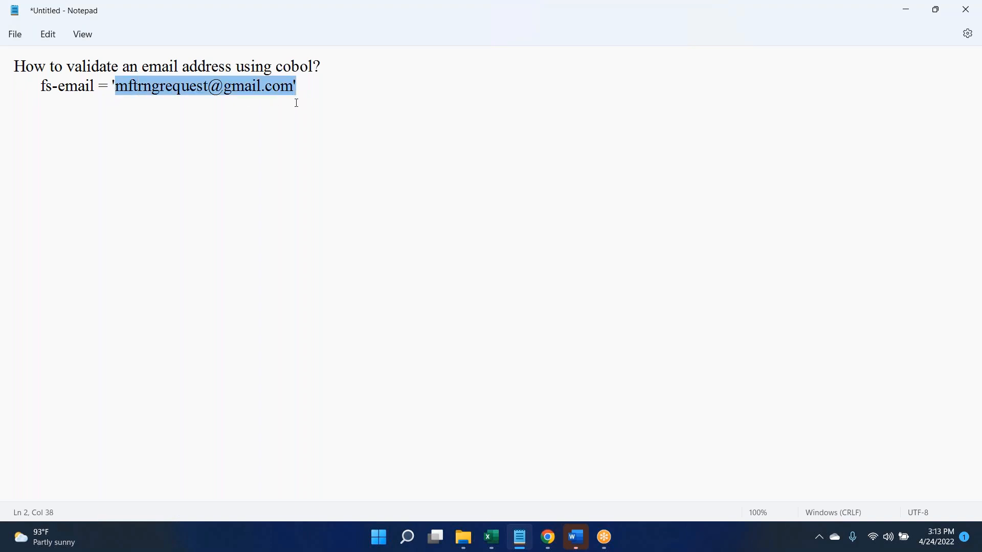
pyautogui.moveTo(289, 113)
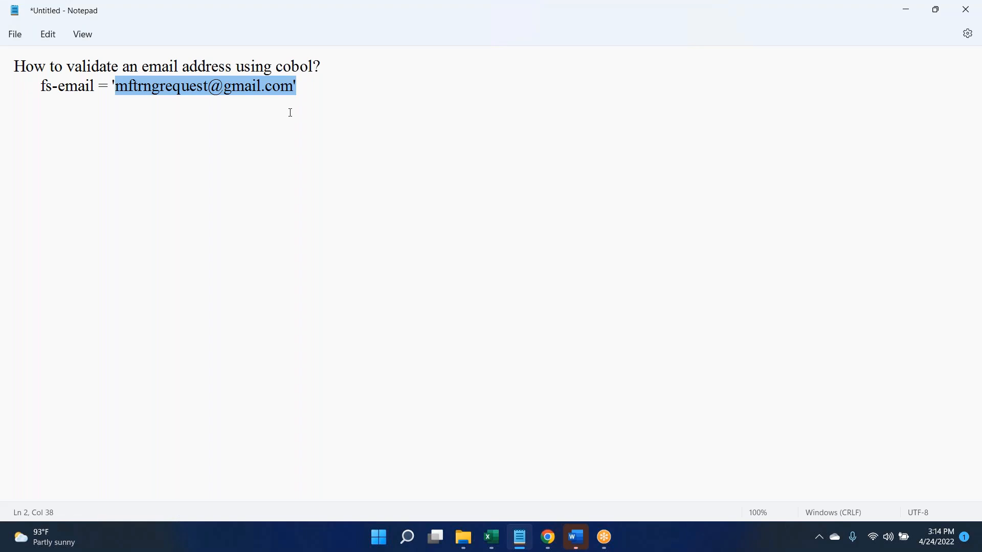
pyautogui.moveTo(301, 97)
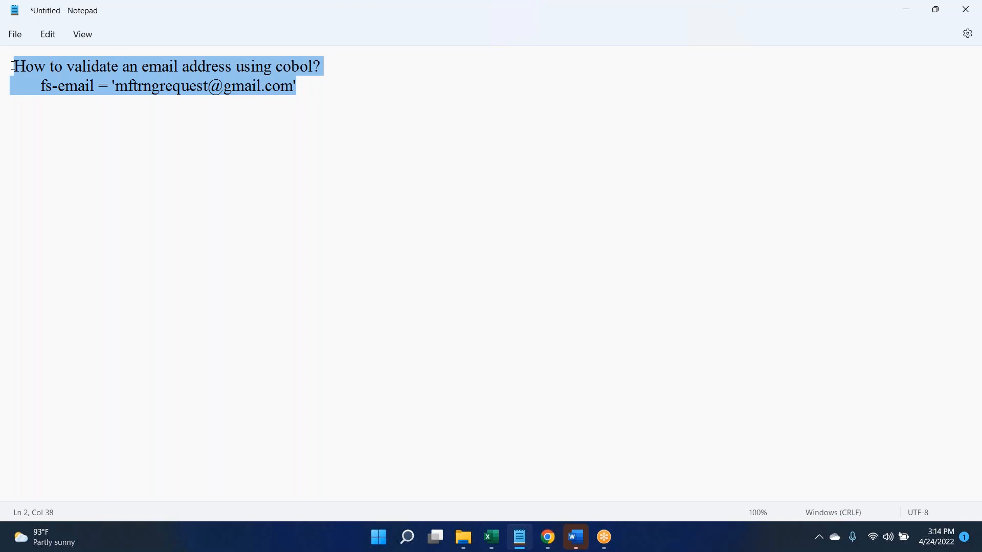
pyautogui.moveTo(161, 95)
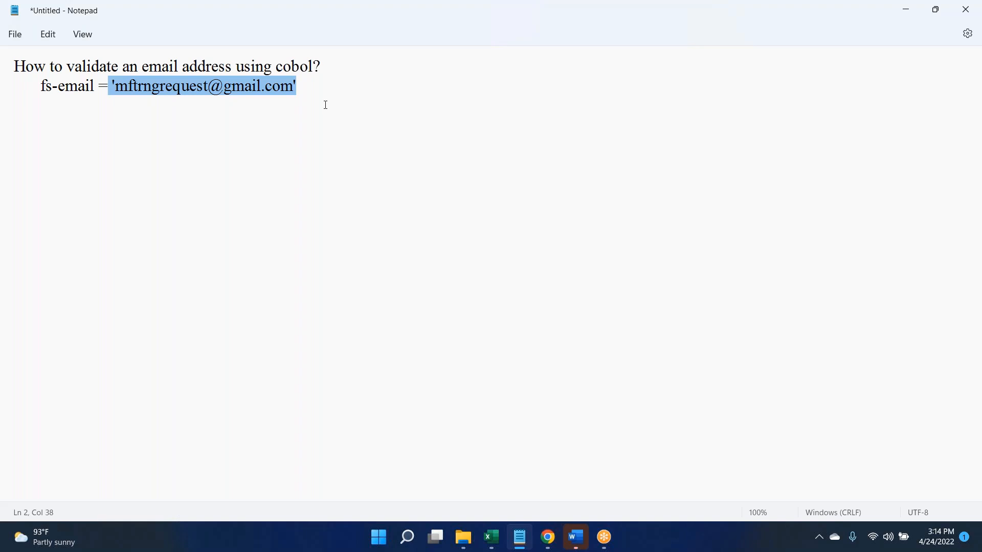
pyautogui.click(265, 86)
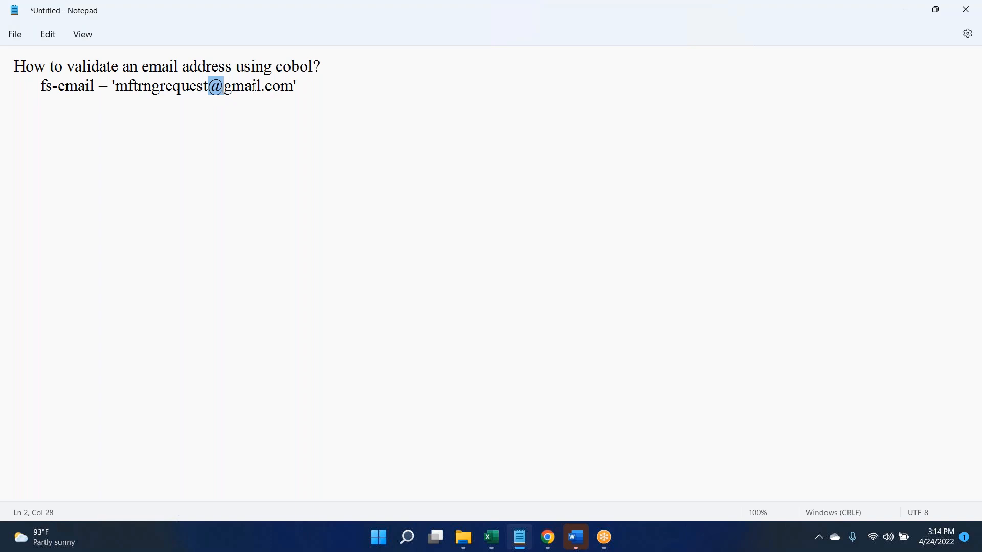
pyautogui.click(262, 86)
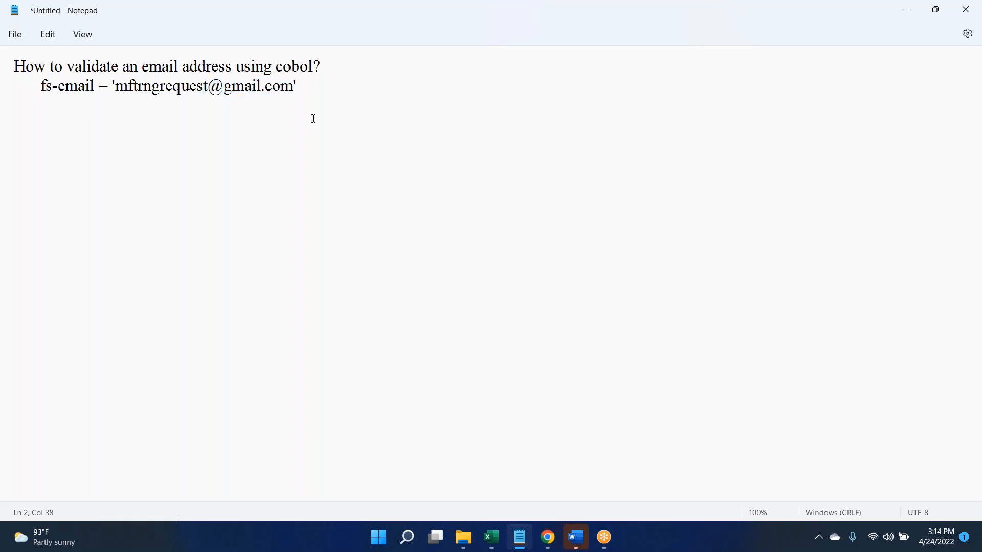
pyautogui.moveTo(492, 538)
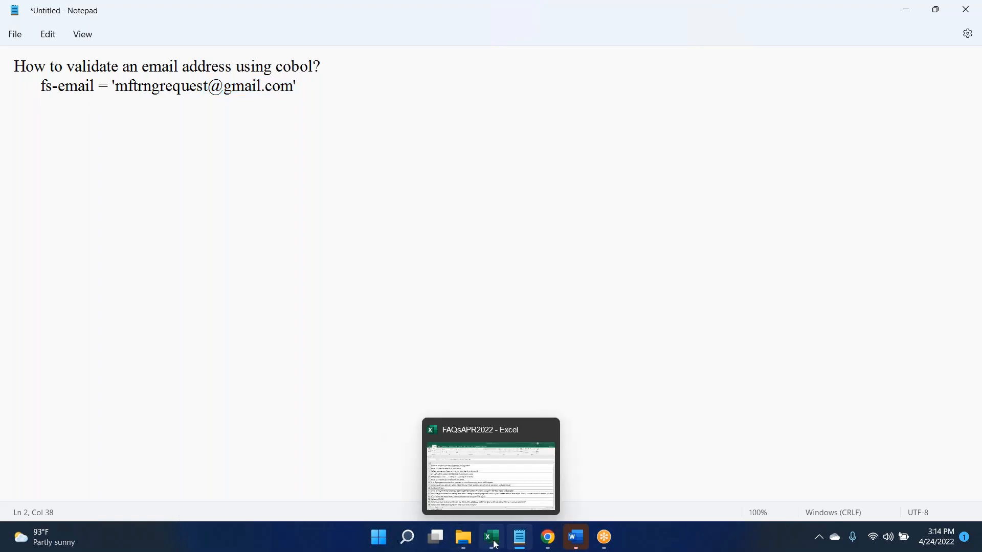
# - Switch to the FAQsAPR2022 workbook and pick the row-2 reverse-words question
pyautogui.click(490, 466)
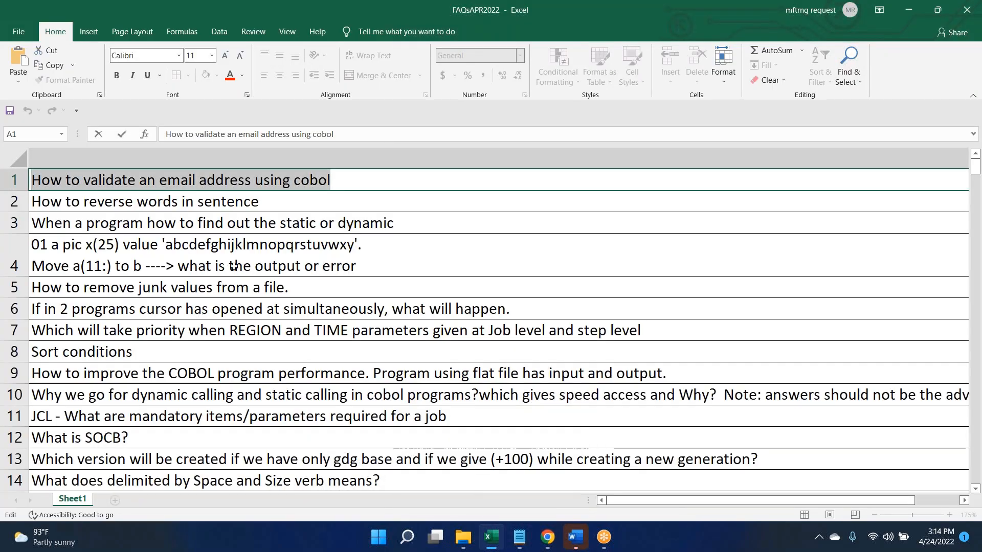
pyautogui.click(144, 201)
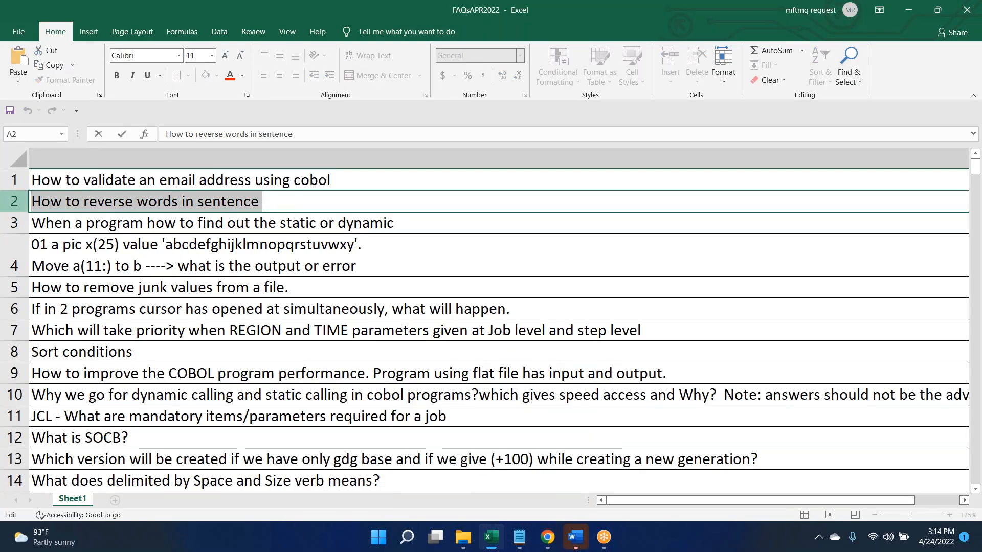
pyautogui.click(519, 538)
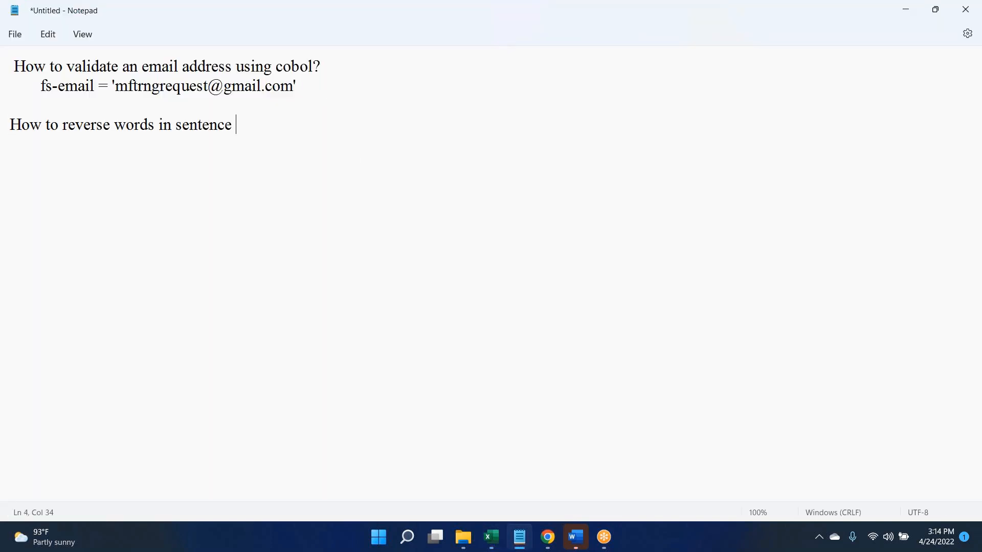
pyautogui.moveTo(881, 174)
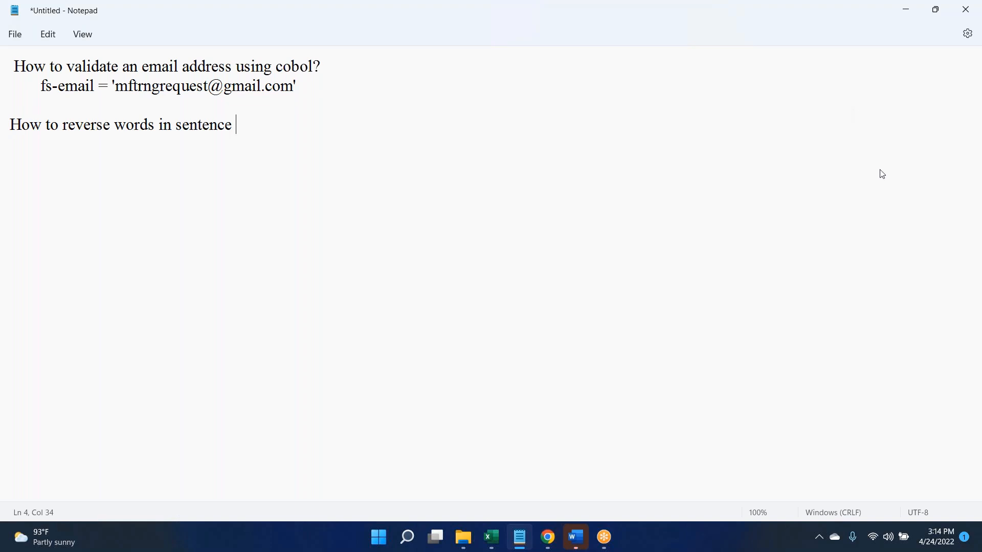
pyautogui.moveTo(845, 189)
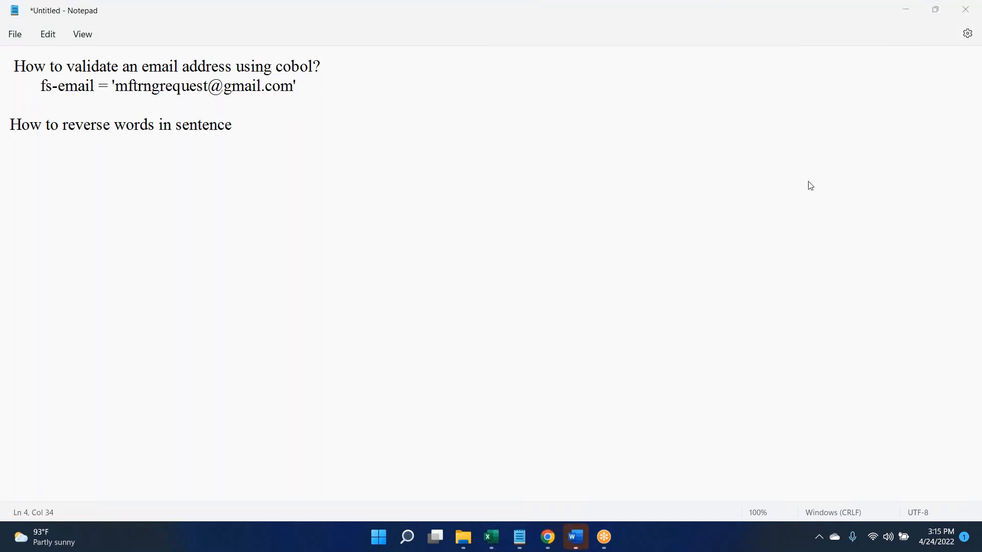
pyautogui.moveTo(249, 133)
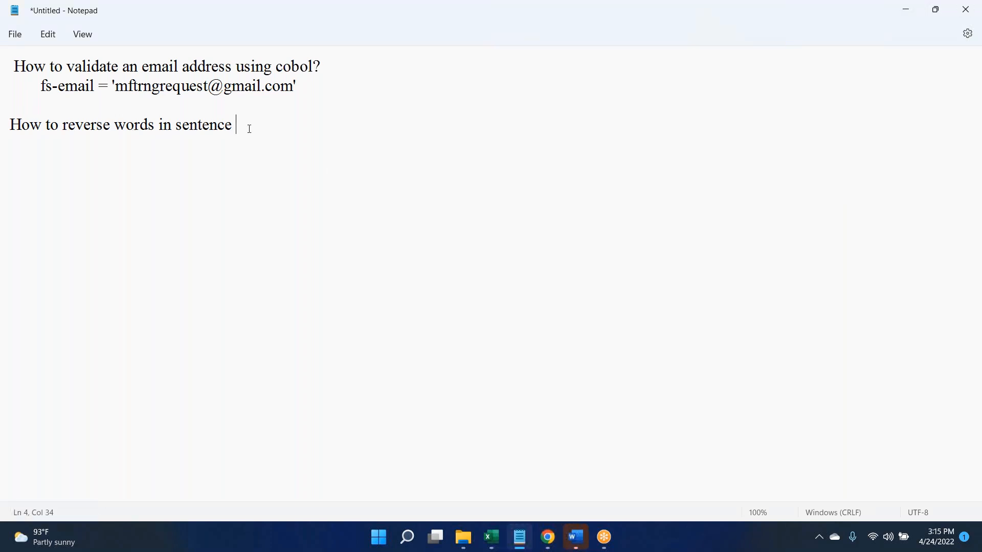
# - End the 'How to reverse words in sentence' question with a question mark
pyautogui.write('?')
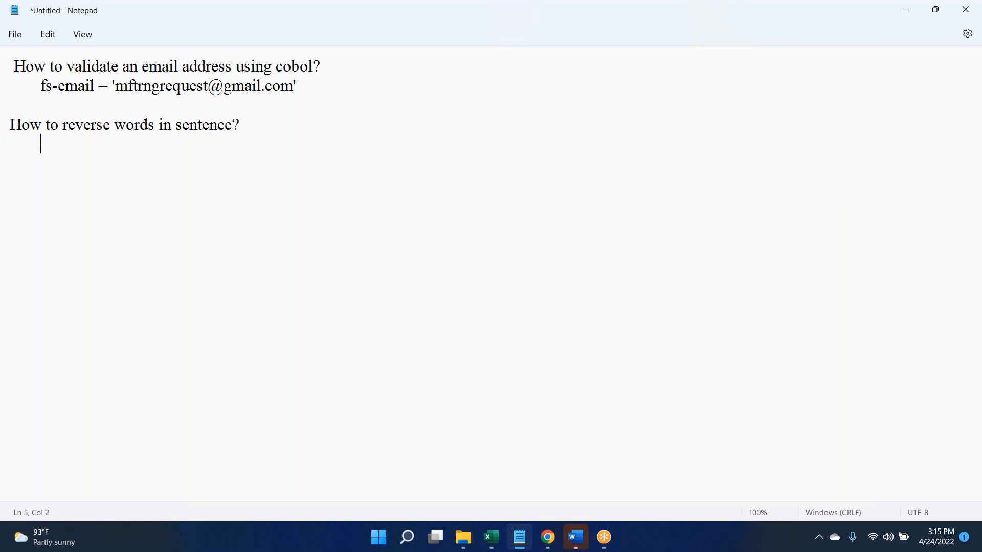
pyautogui.moveTo(254, 142)
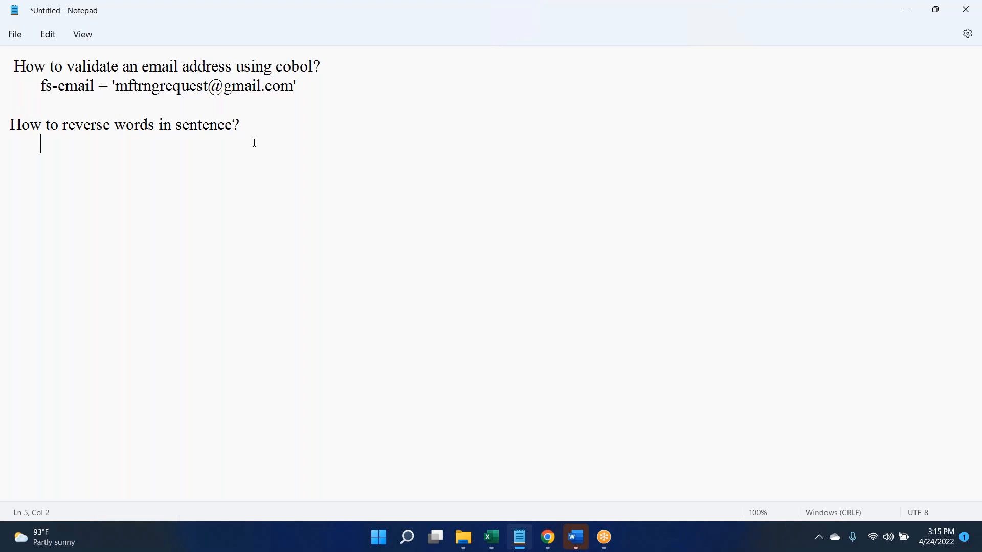
# - Type the example sentence 'Mainframe is IBM product' under the question
pyautogui.write('M')
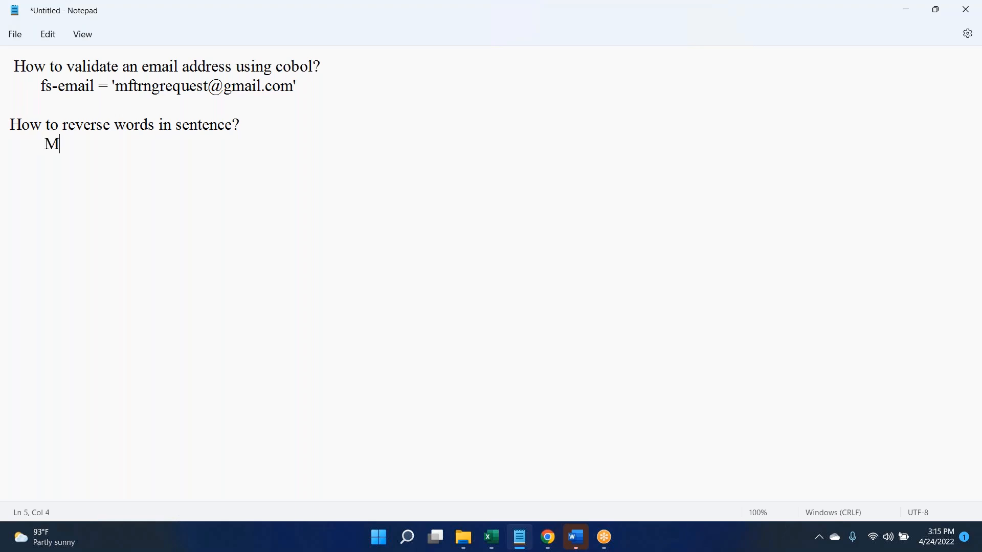
pyautogui.write('ainframe i')
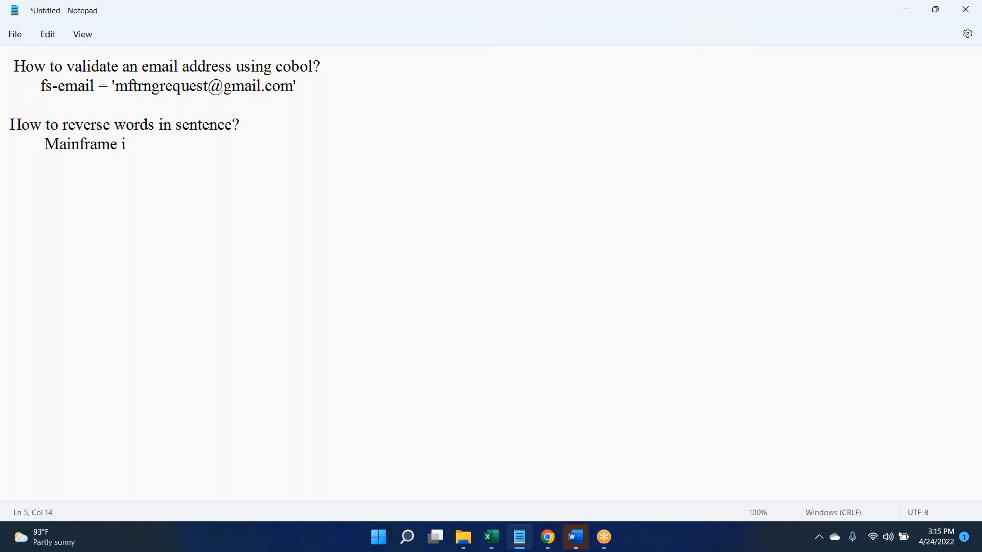
pyautogui.write('s IBM prod')
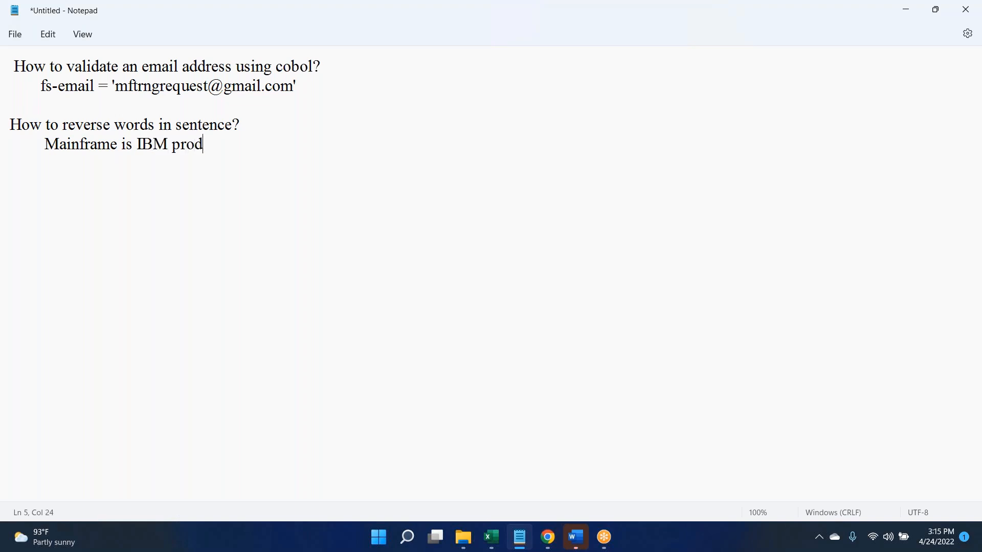
pyautogui.write('uct')
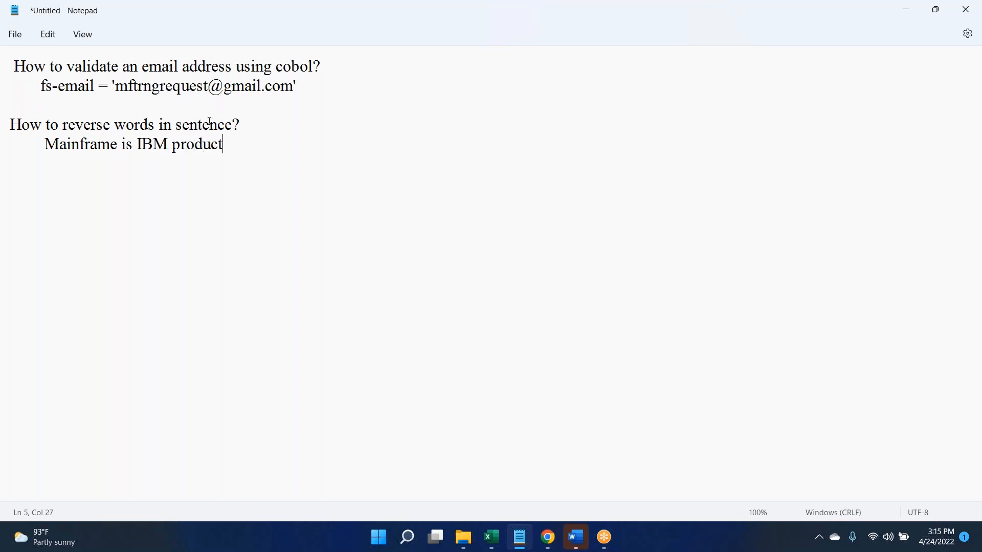
pyautogui.doubleClick(196, 145)
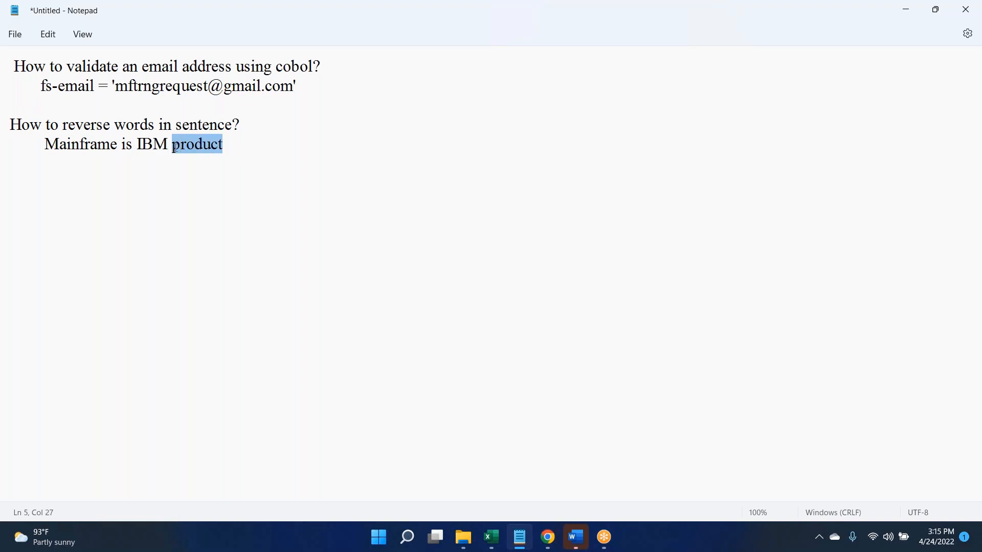
pyautogui.moveTo(98, 193)
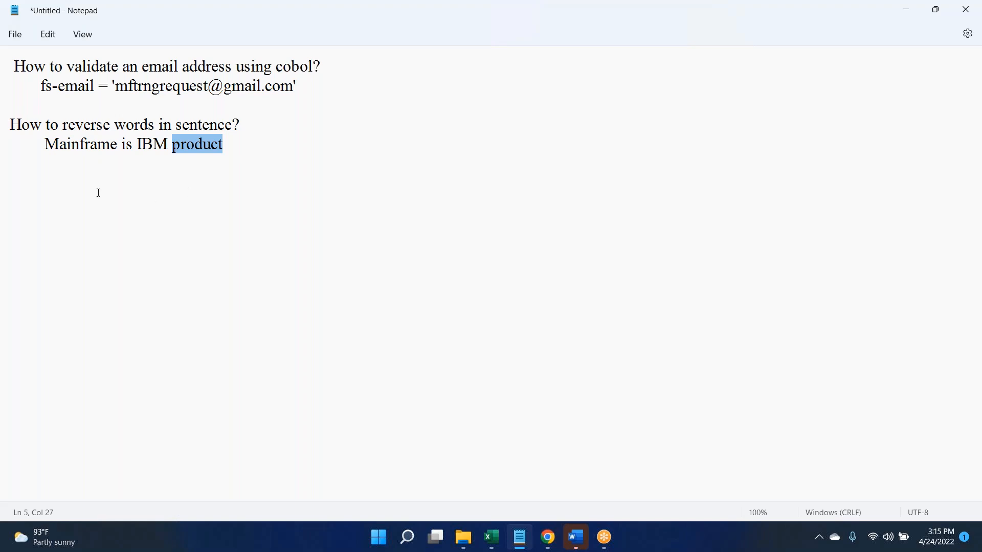
# - Append the reversed output '-->Product IBM IS MAINFRAME' after 'product'
pyautogui.click(227, 145)
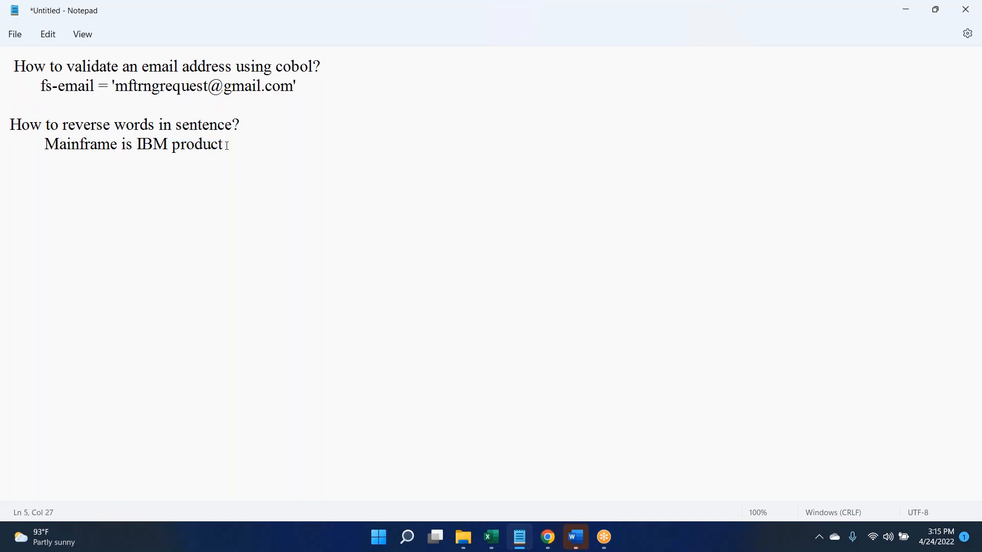
pyautogui.write('-->')
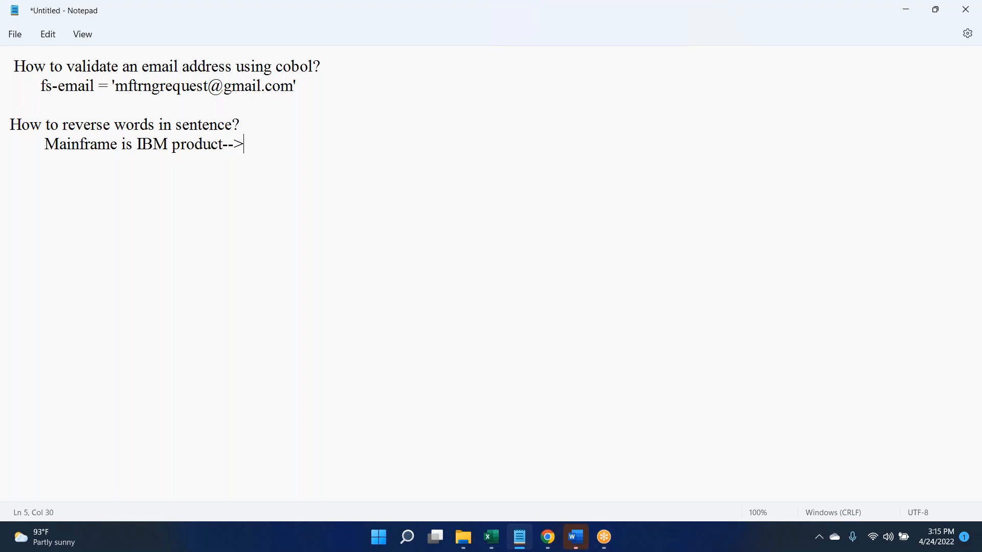
pyautogui.write('Pro')
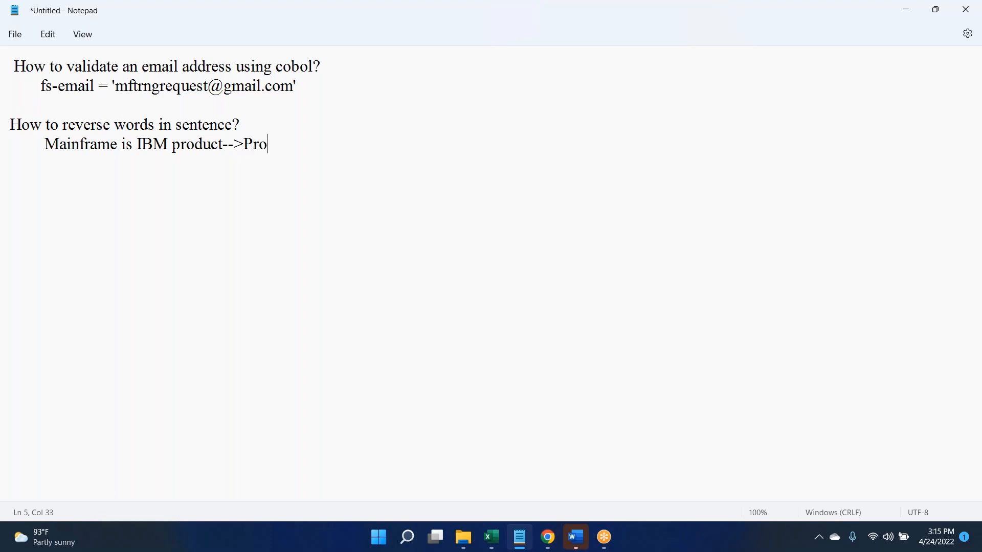
pyautogui.write('duct I')
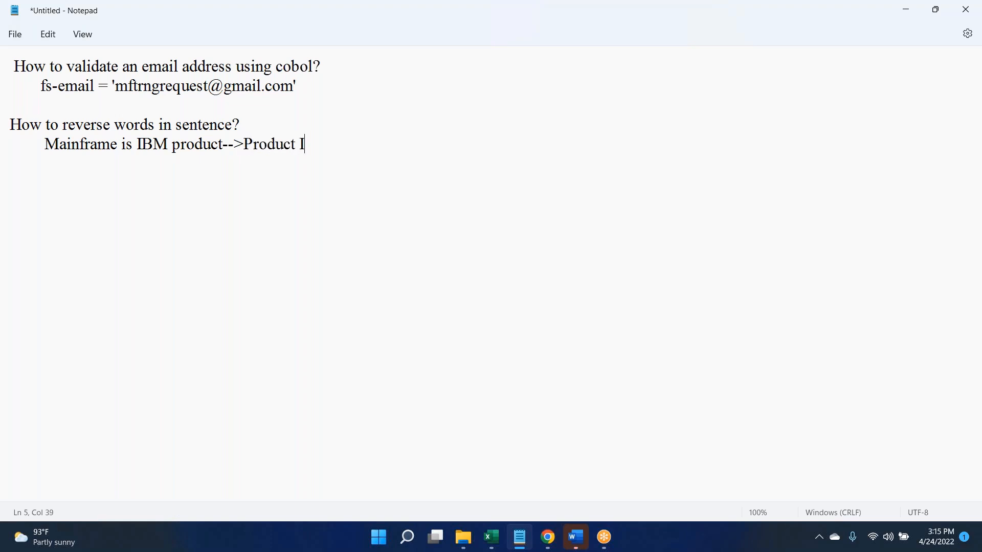
pyautogui.write('BM  IS')
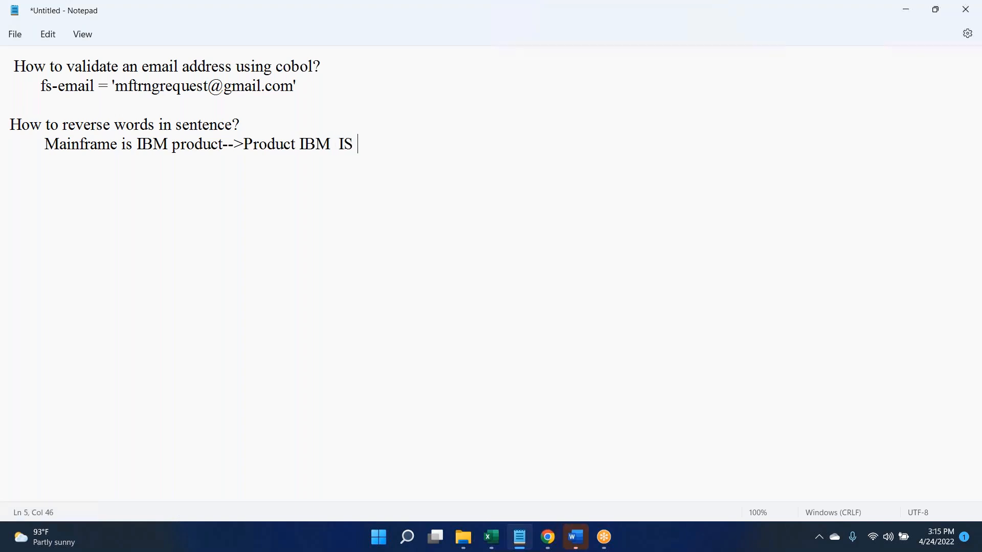
pyautogui.write('MAINFRAME')
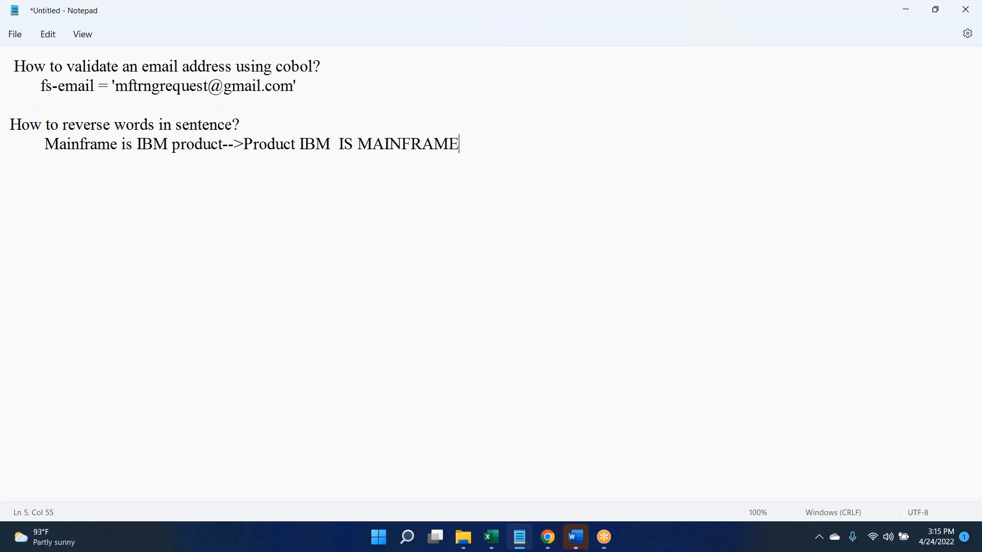
pyautogui.moveTo(168, 122)
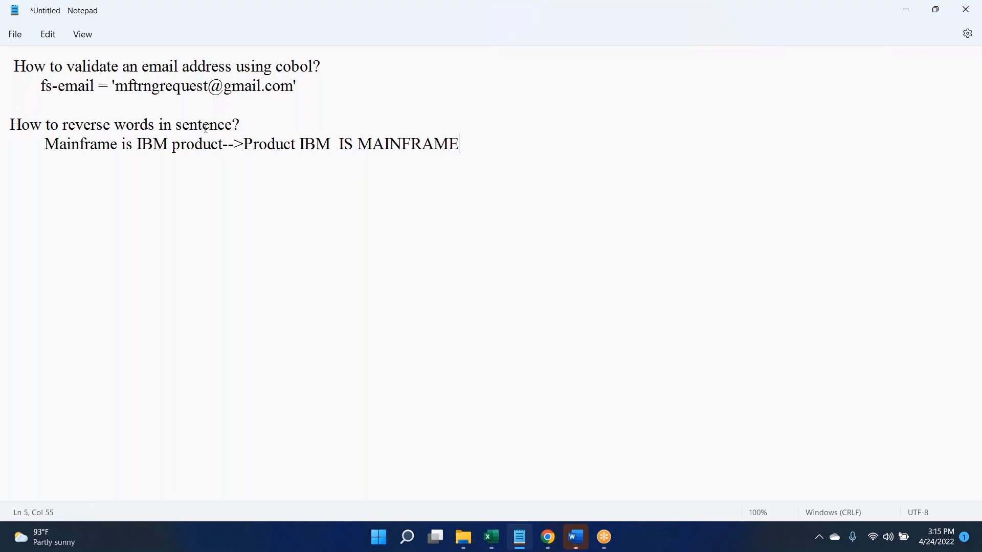
pyautogui.moveTo(907, 189)
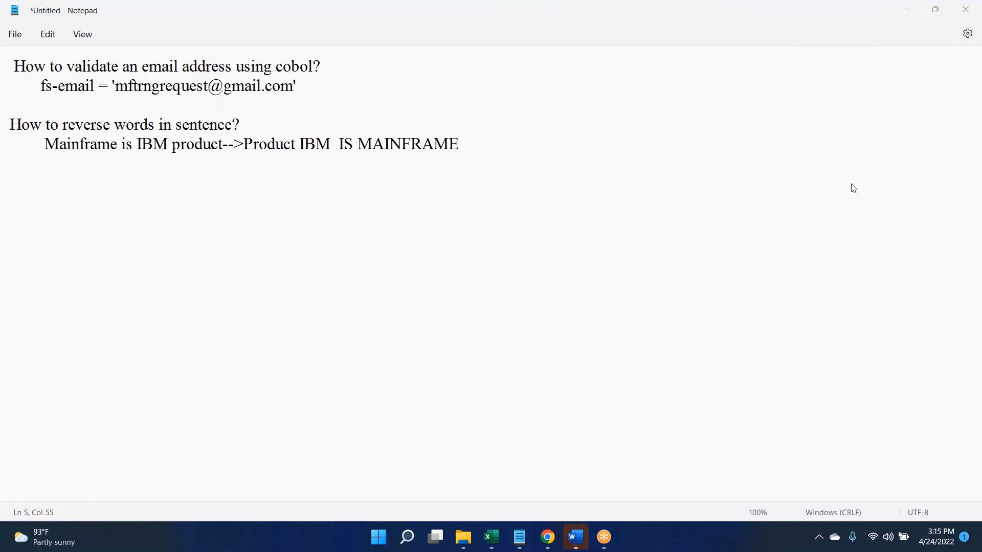
pyautogui.moveTo(450, 231)
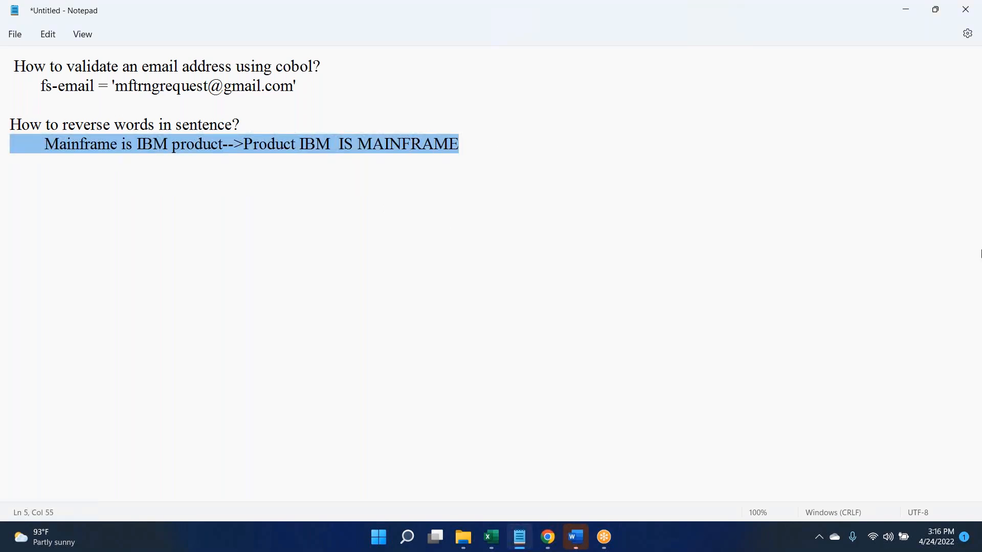
pyautogui.moveTo(859, 190)
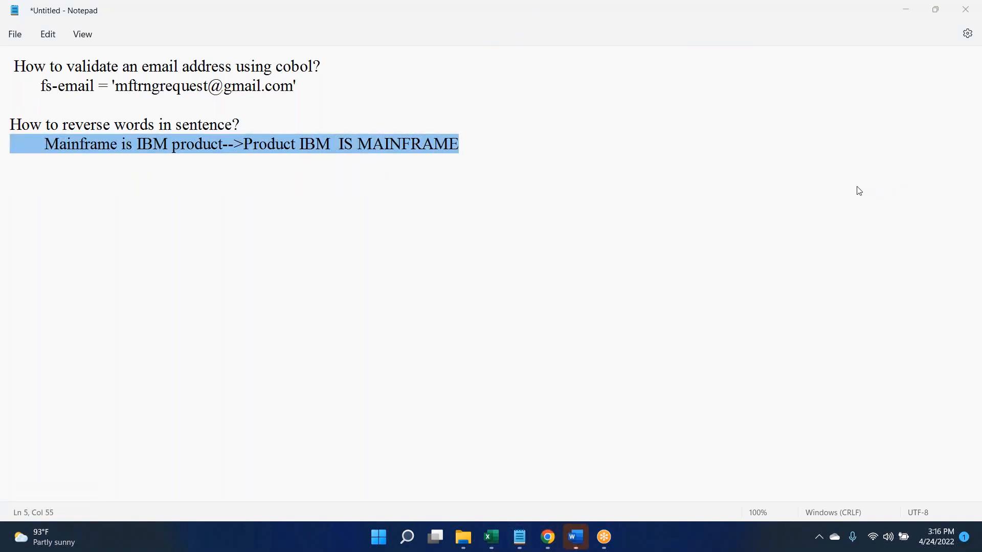
pyautogui.moveTo(264, 201)
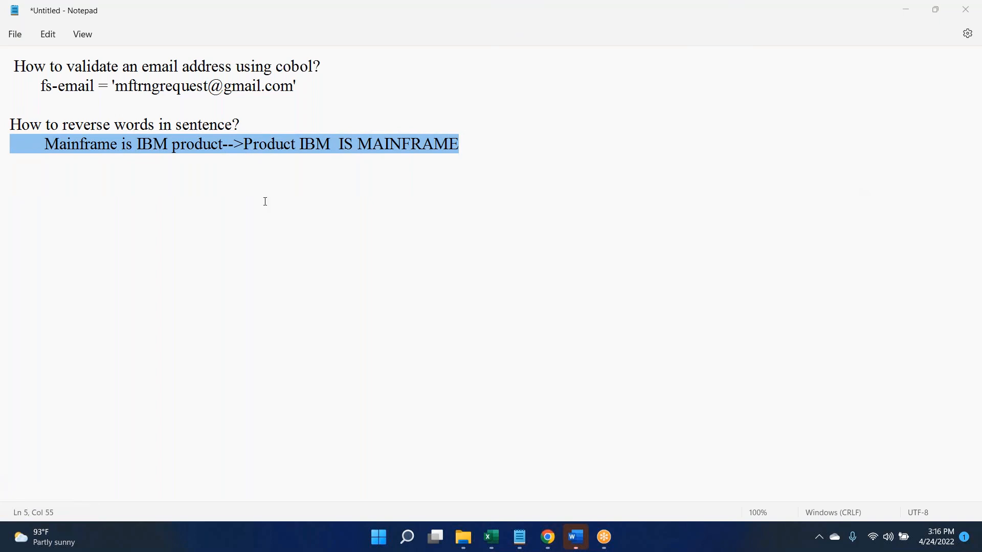
pyautogui.moveTo(488, 170)
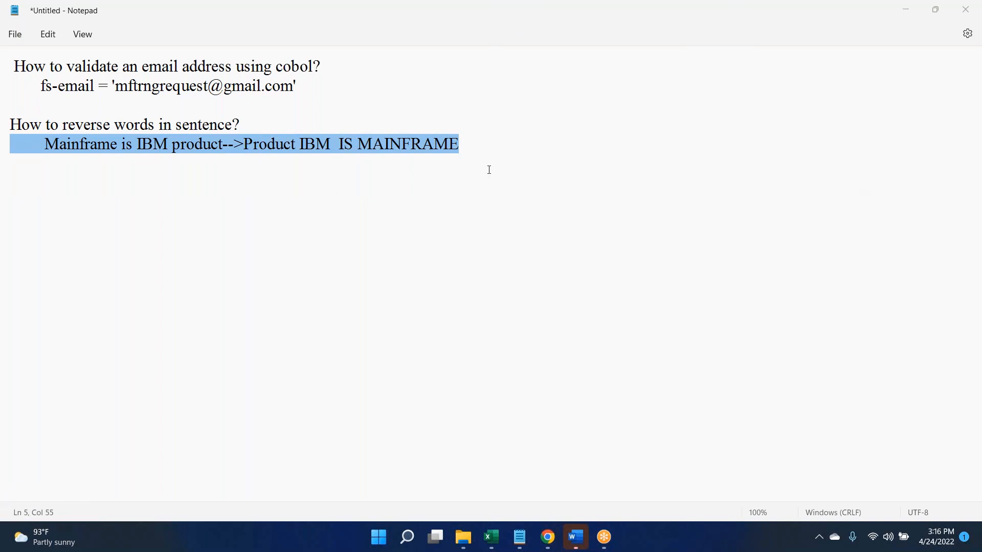
pyautogui.click(455, 144)
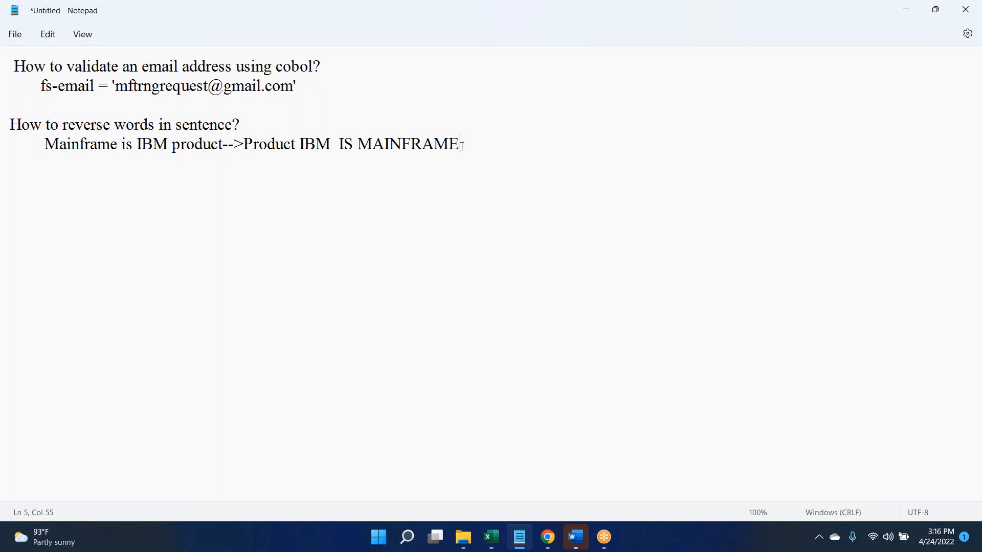
# - Add a new line reading 'INSPECT REVERSE', deleting the stray word EMARFNIAM
pyautogui.press('Return')
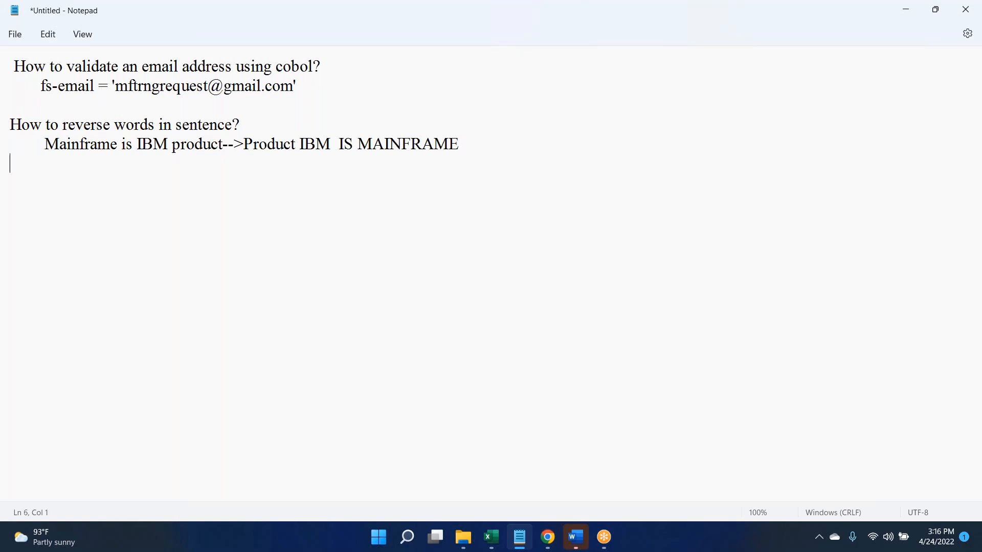
pyautogui.write('I')
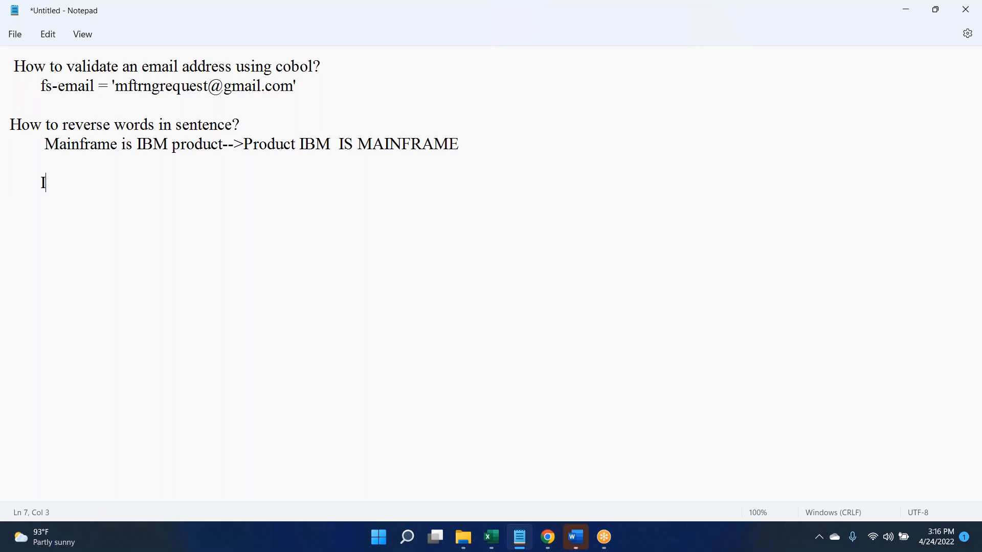
pyautogui.write('NSPECT REVER')
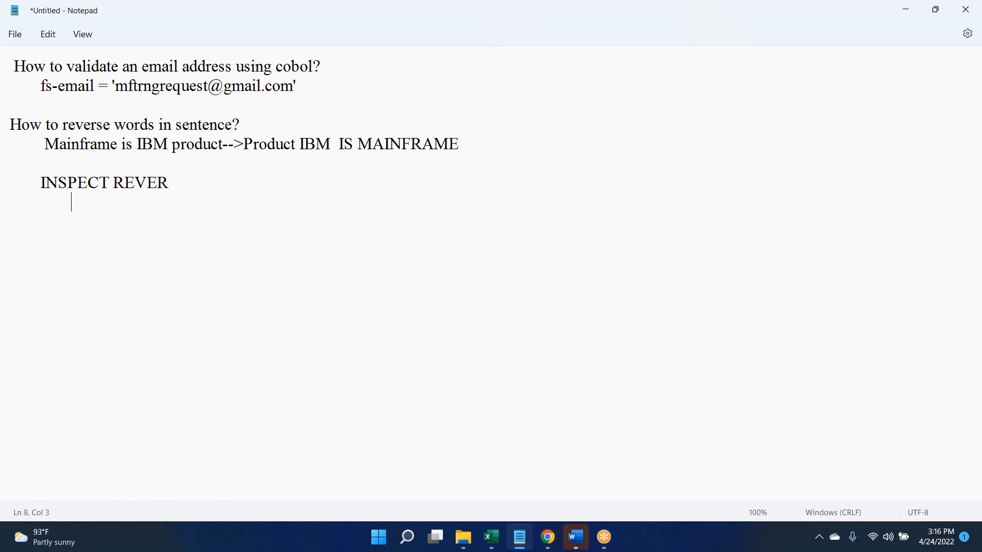
pyautogui.write('SE')
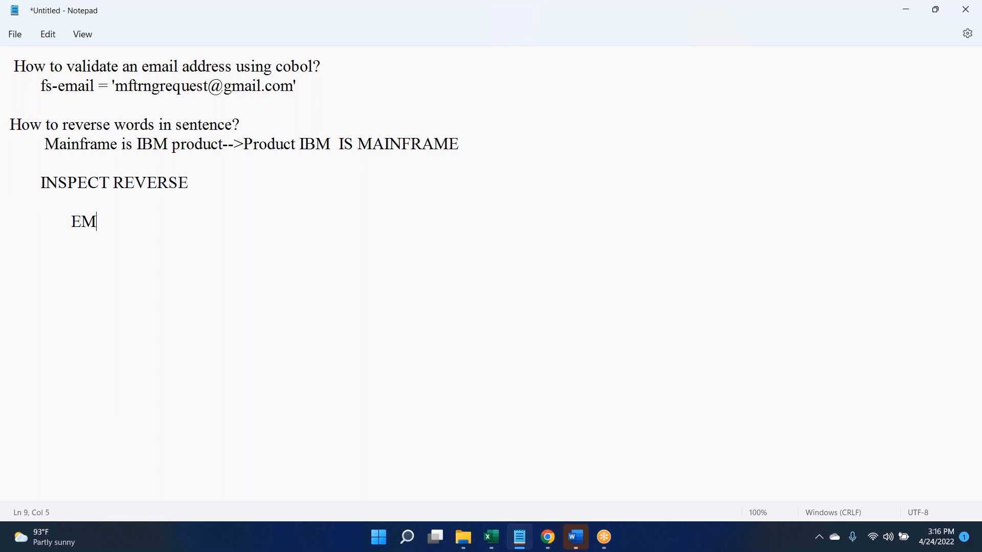
pyautogui.write('AF')
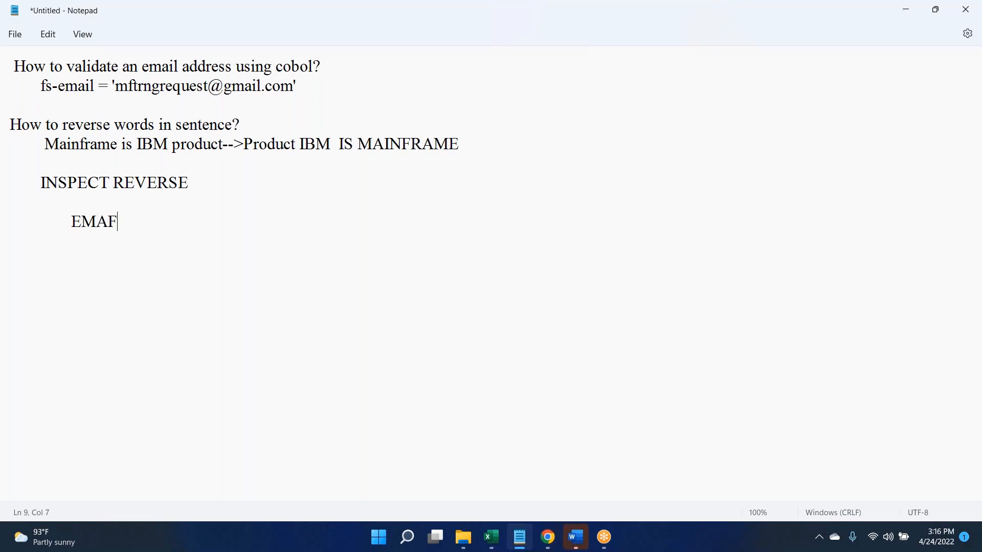
pyautogui.write('R')
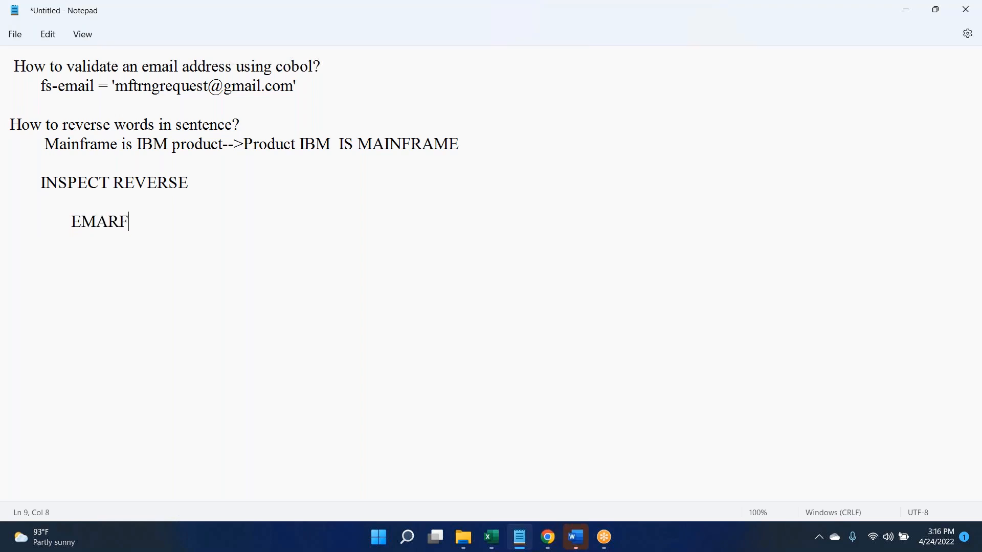
pyautogui.write('NIAM')
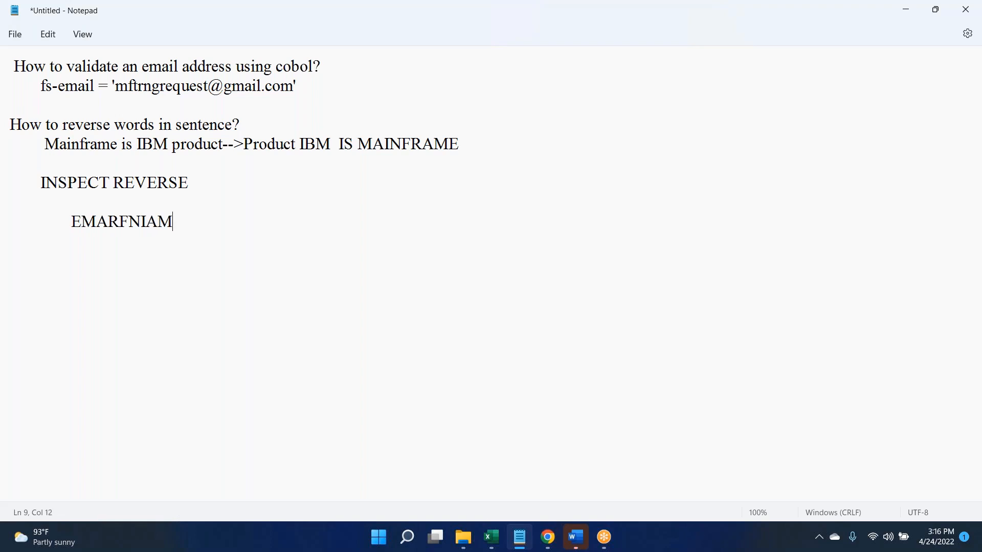
pyautogui.doubleClick(121, 221)
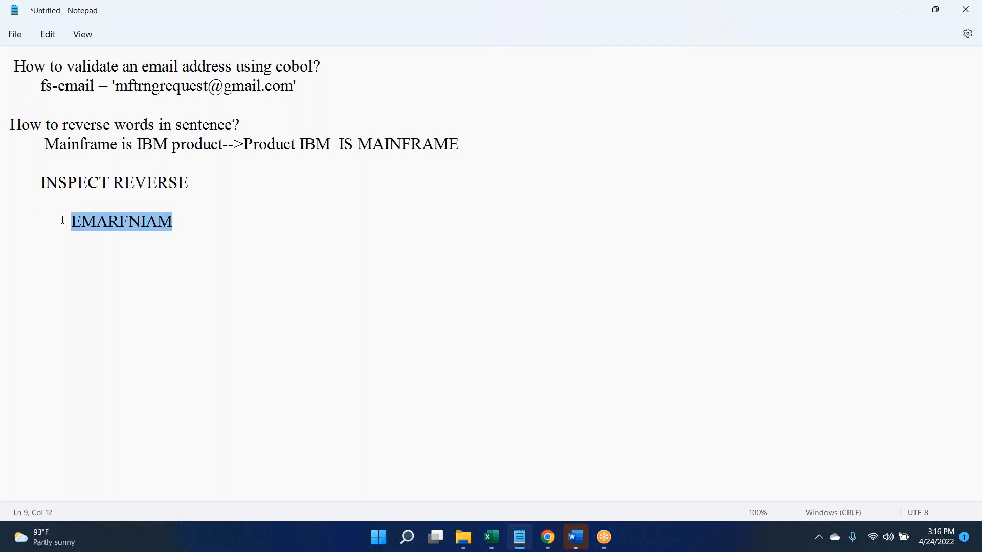
pyautogui.press('Delete')
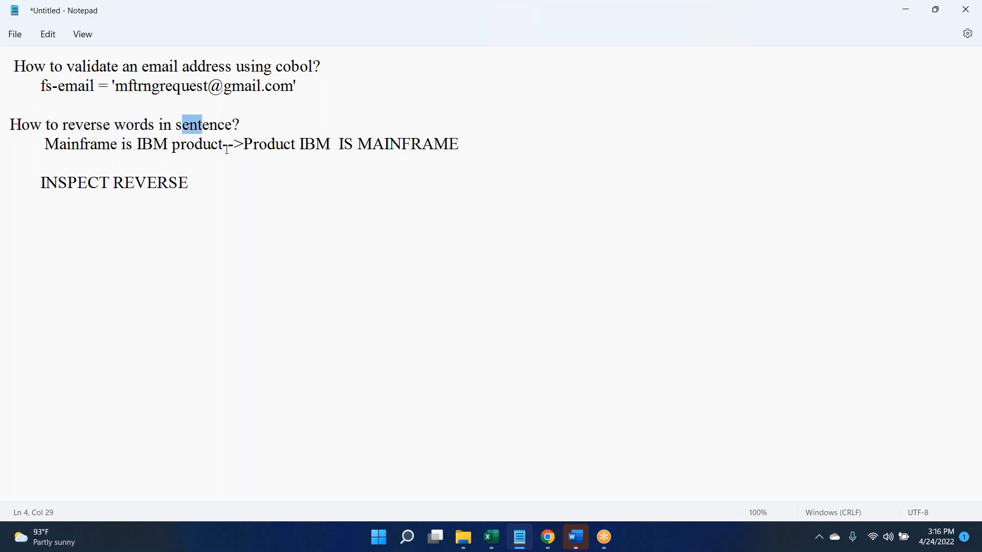
pyautogui.doubleClick(407, 144)
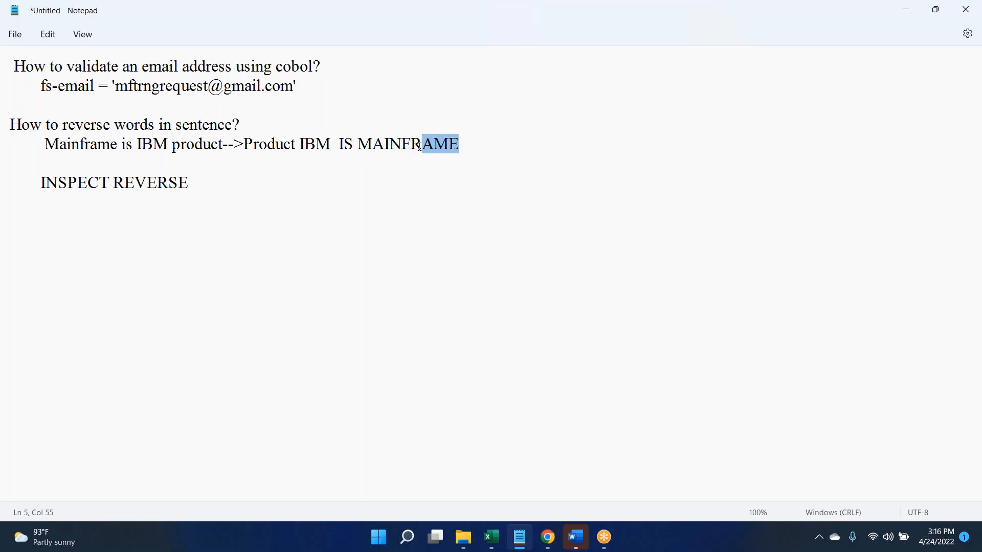
pyautogui.doubleClick(407, 144)
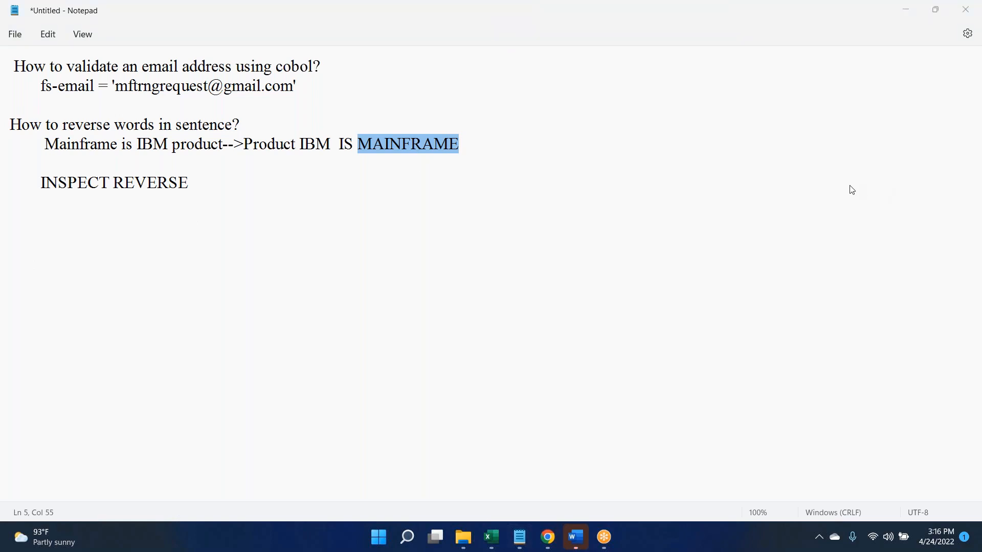
pyautogui.moveTo(898, 191)
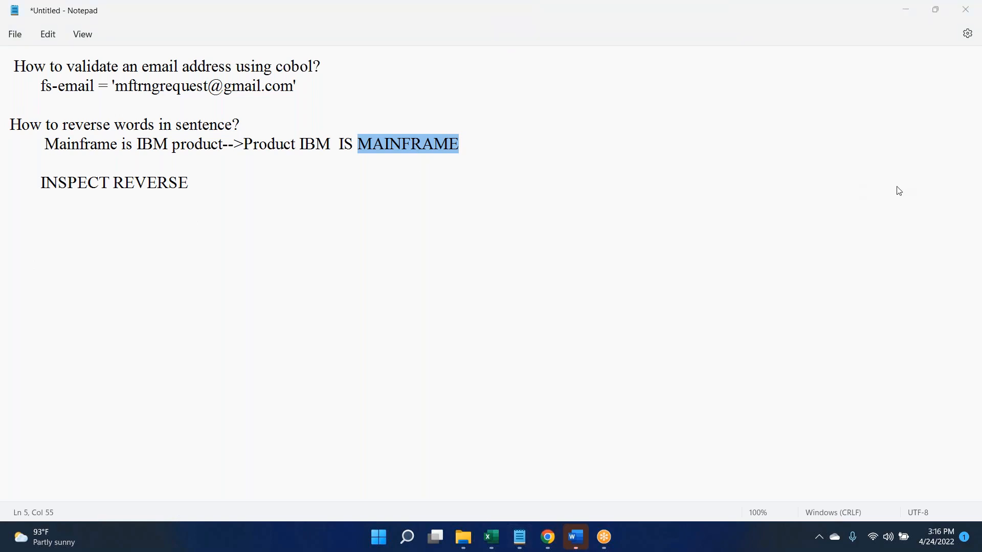
pyautogui.moveTo(856, 191)
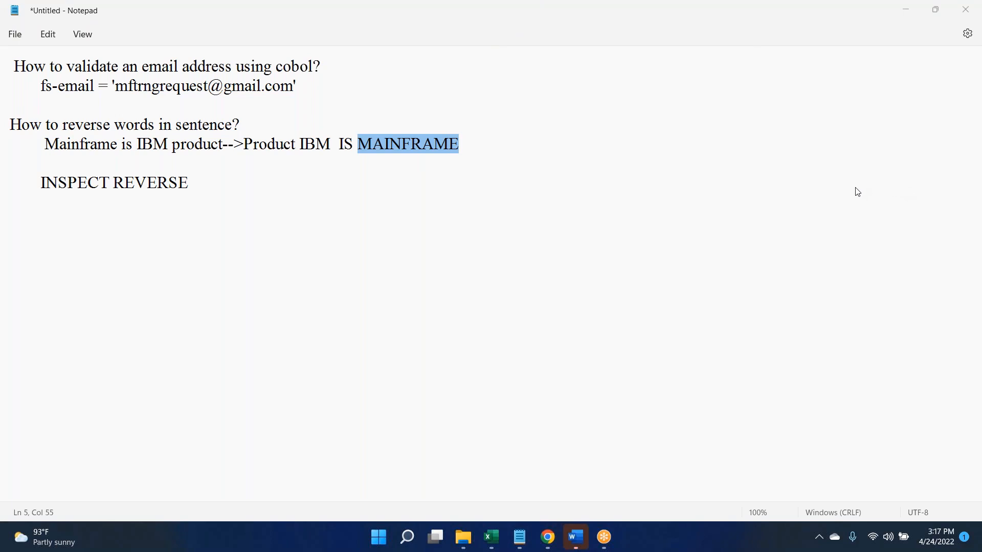
pyautogui.click(271, 173)
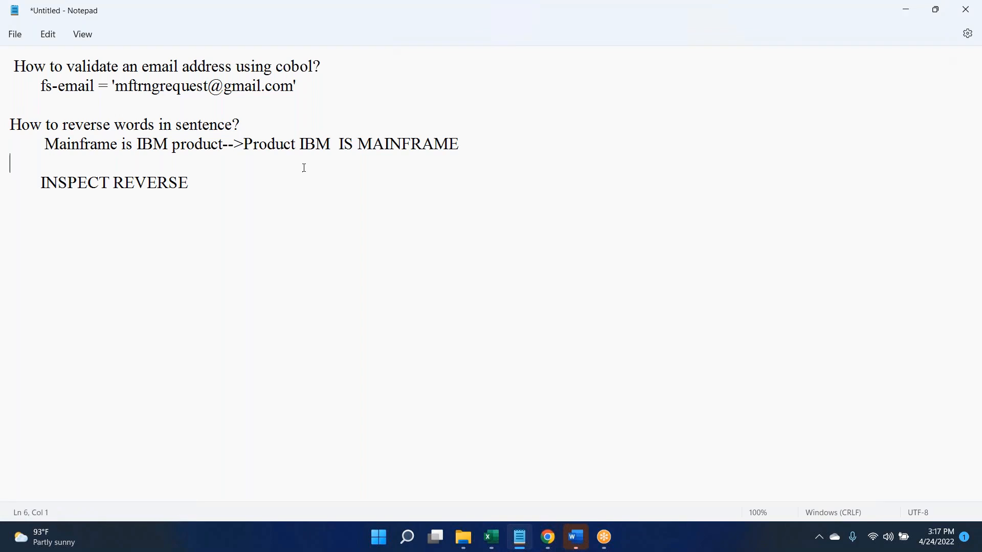
pyautogui.moveTo(300, 172)
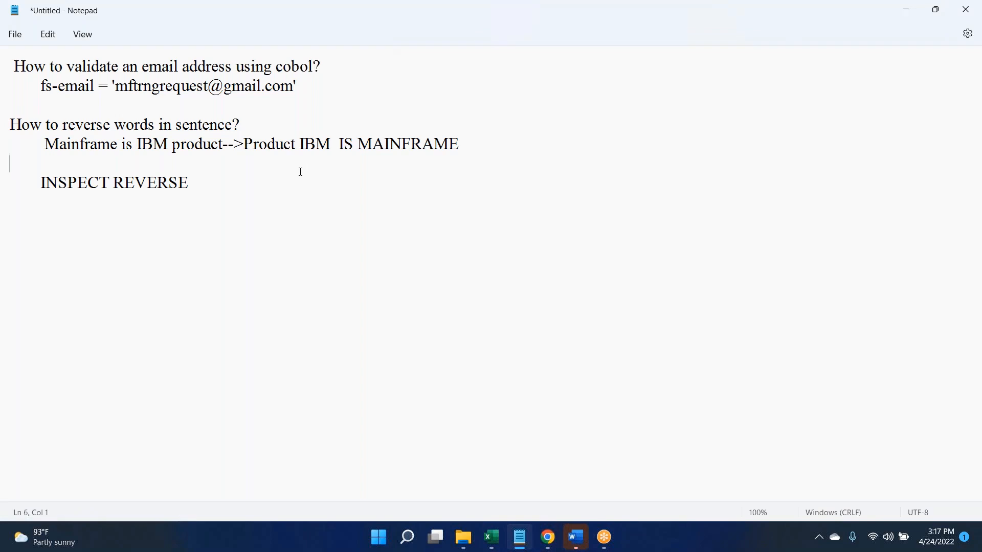
pyautogui.moveTo(323, 164)
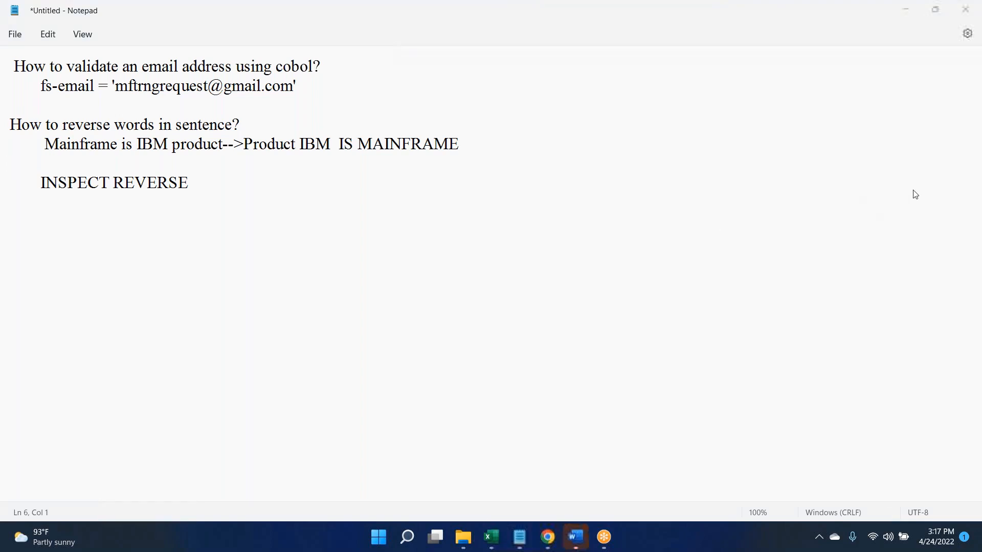
pyautogui.moveTo(854, 192)
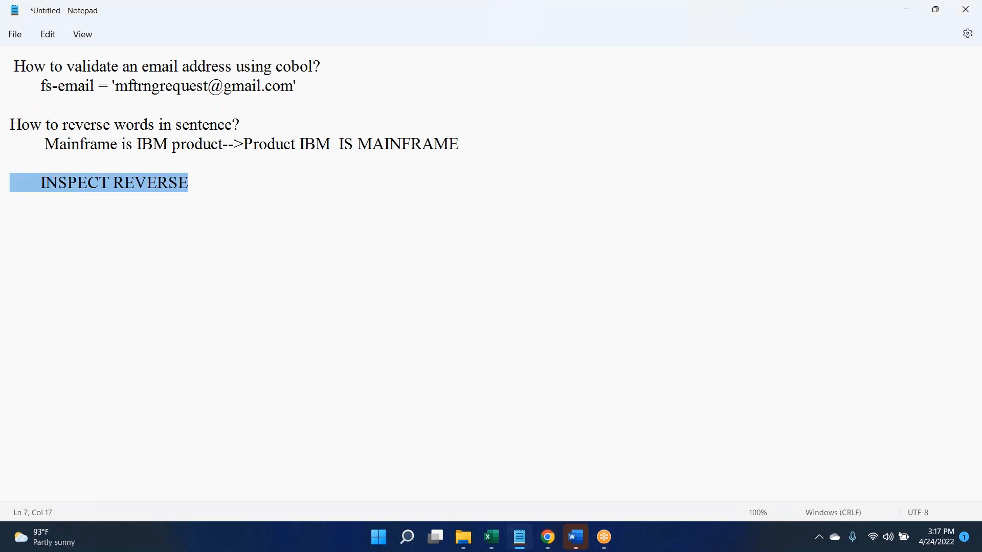
pyautogui.press('Delete')
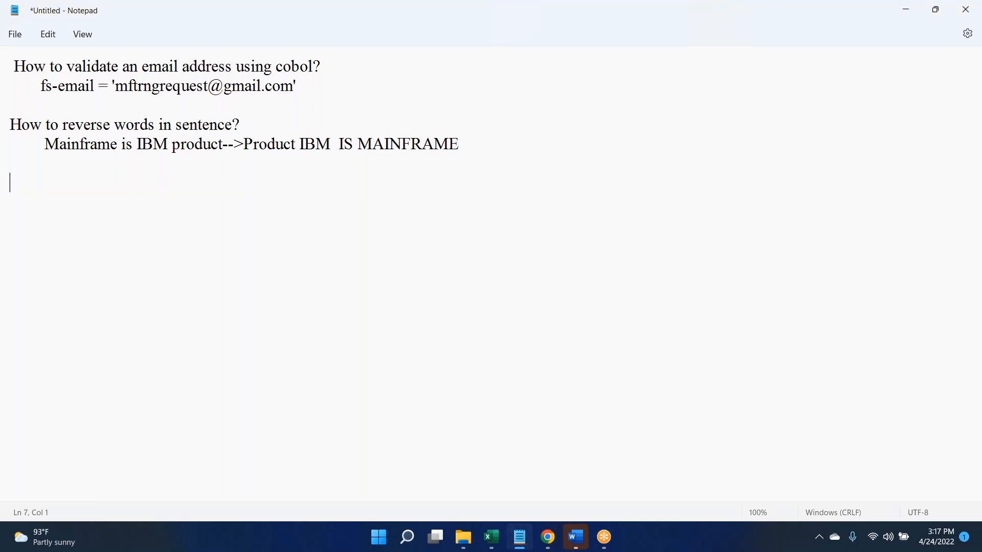
pyautogui.moveTo(137, 174)
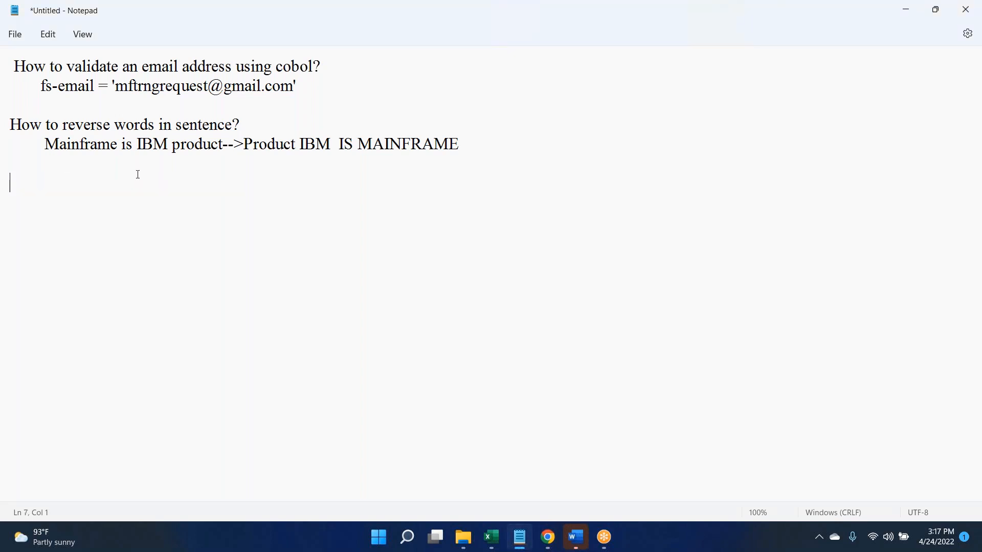
pyautogui.moveTo(349, 176)
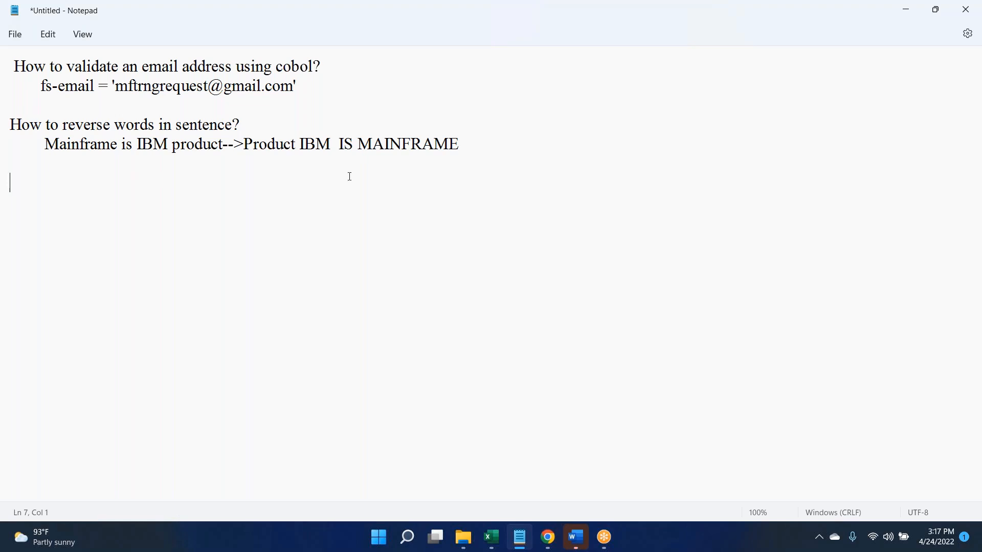
pyautogui.moveTo(335, 186)
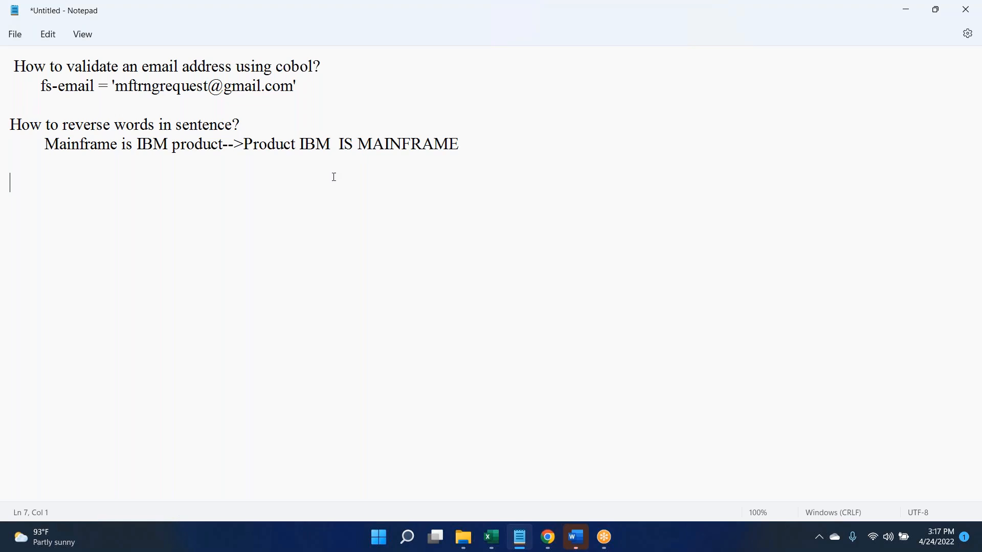
pyautogui.moveTo(327, 184)
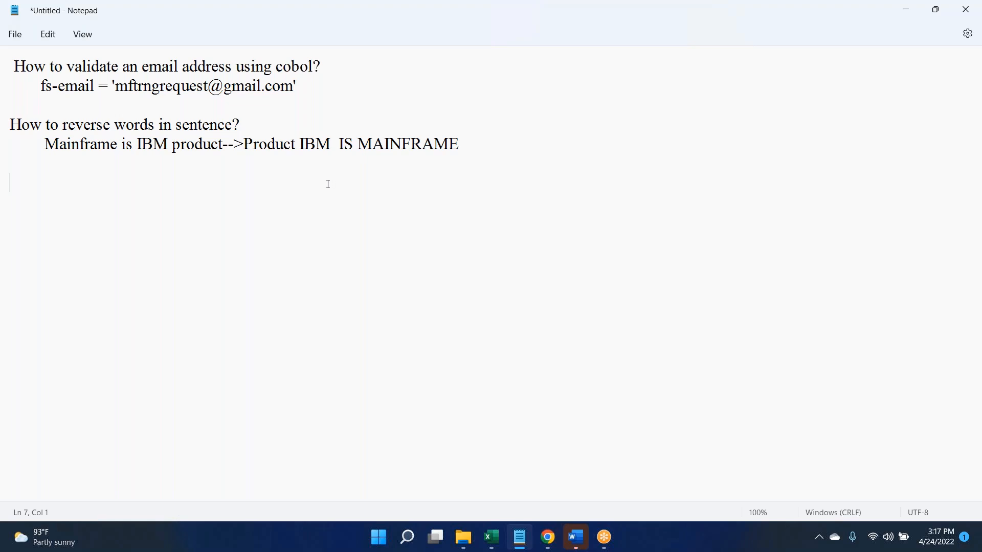
pyautogui.moveTo(310, 191)
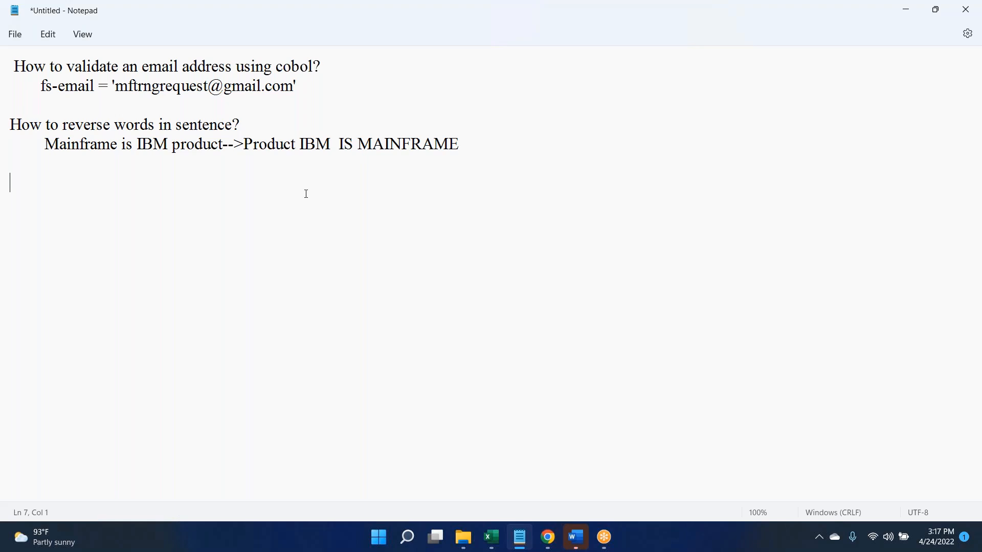
pyautogui.moveTo(888, 192)
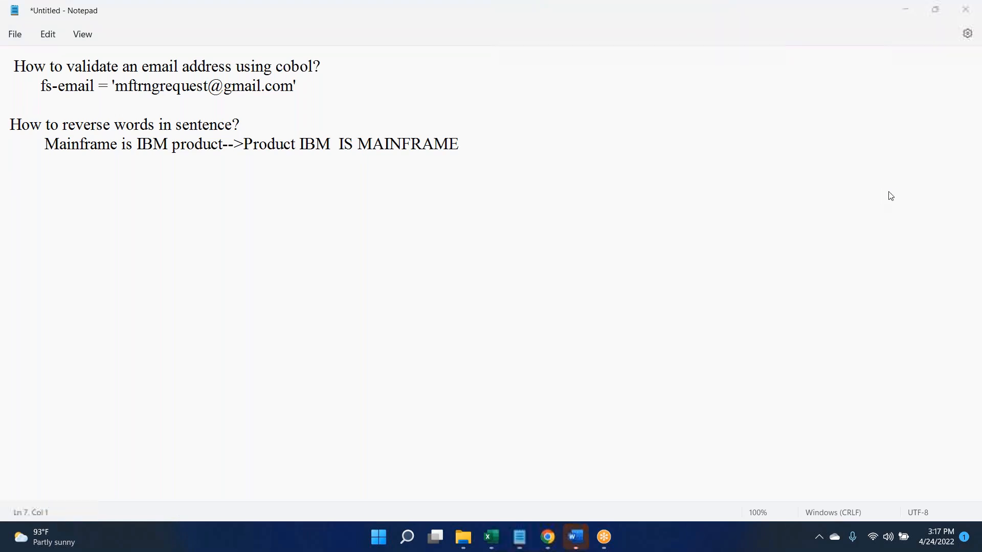
pyautogui.moveTo(851, 195)
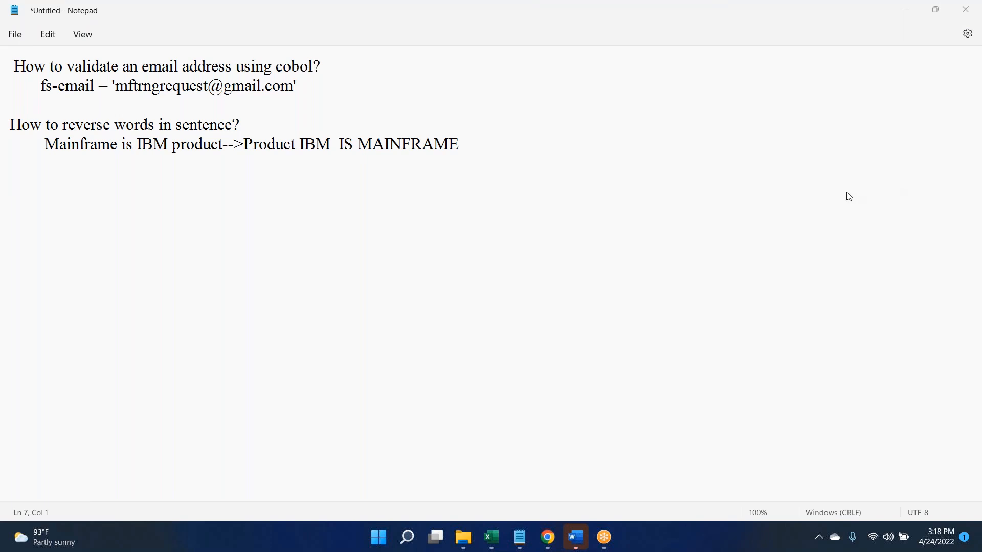
pyautogui.moveTo(281, 158)
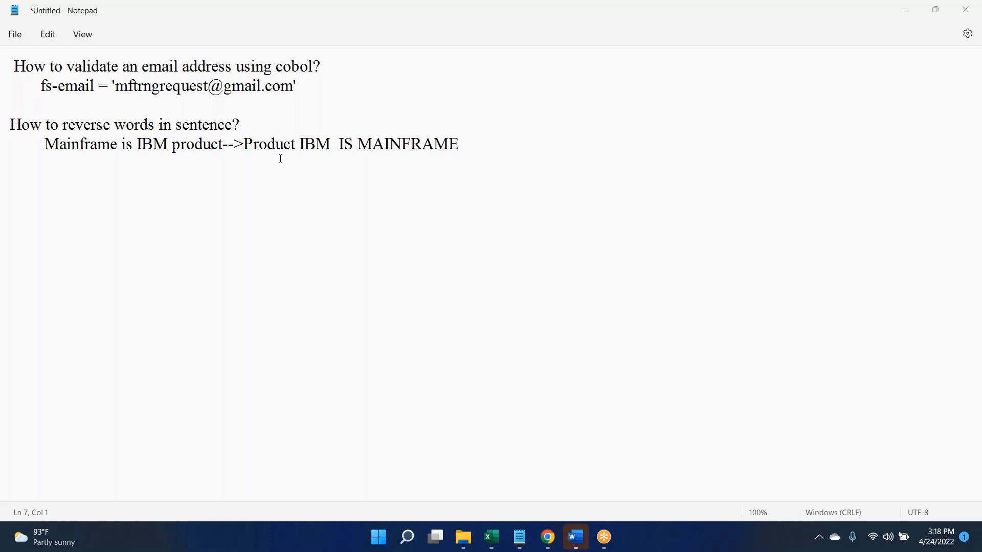
pyautogui.moveTo(368, 154)
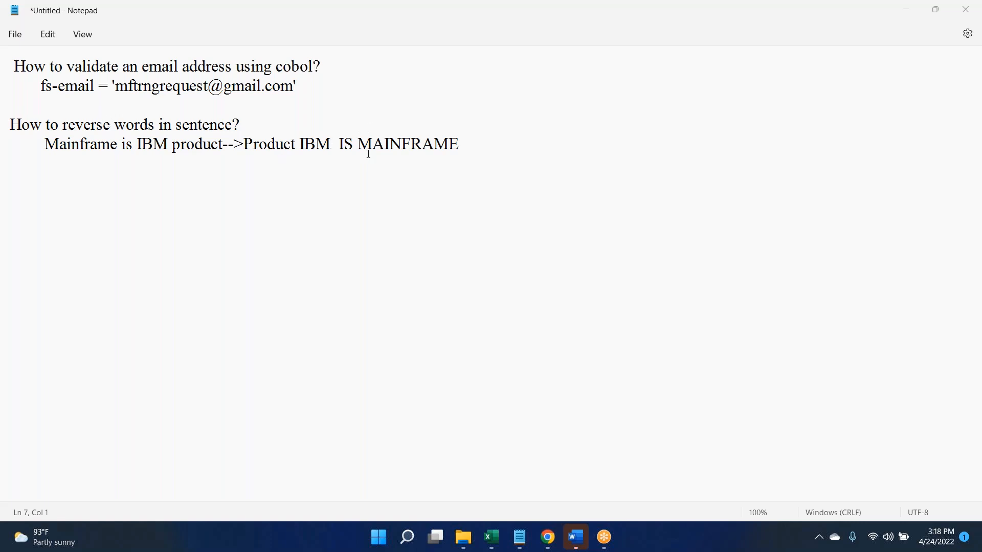
pyautogui.moveTo(561, 201)
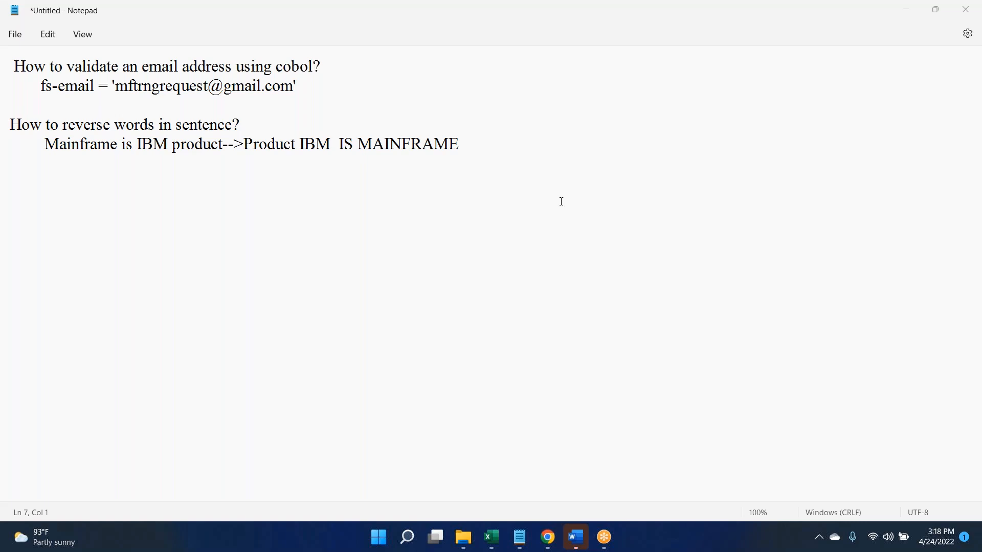
pyautogui.moveTo(463, 144)
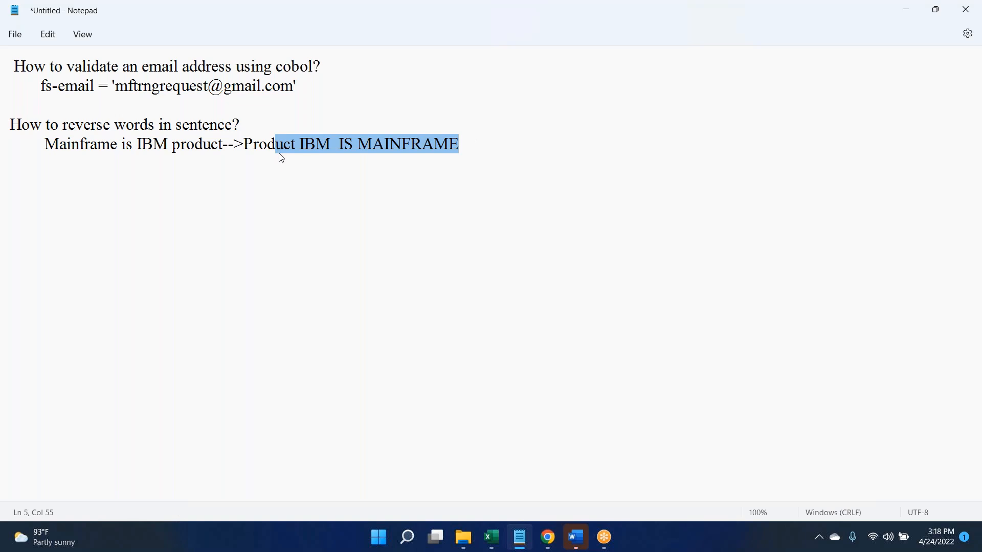
# - Highlight 'IBM product' and then the whole original sentence while explaining
pyautogui.click(288, 153)
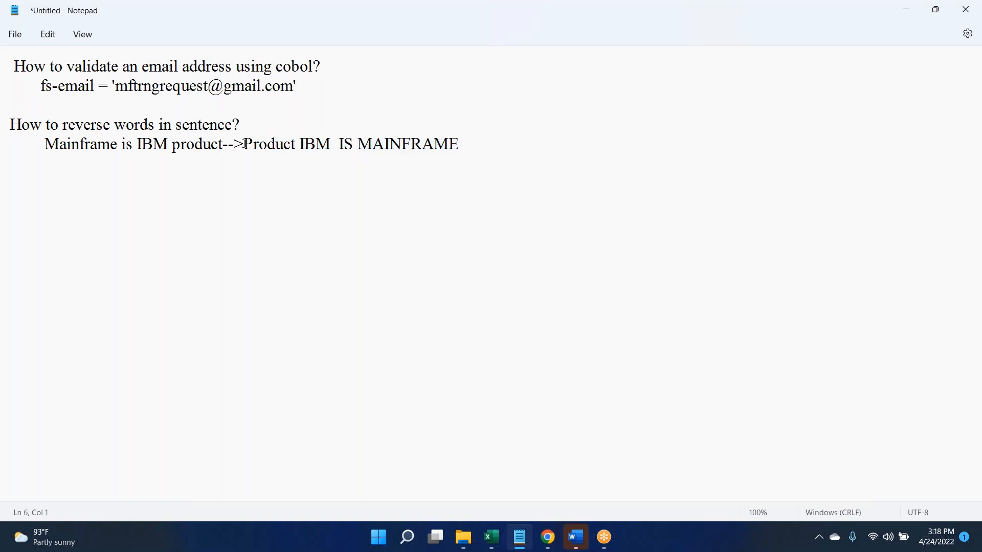
pyautogui.moveTo(139, 145); pyautogui.dragTo(222, 144)
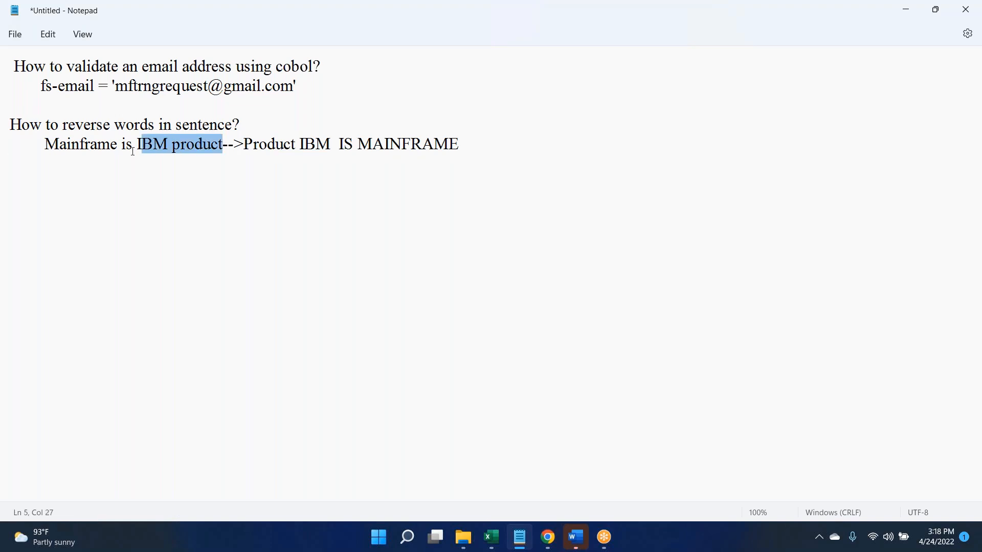
pyautogui.moveTo(140, 144); pyautogui.dragTo(42, 144)
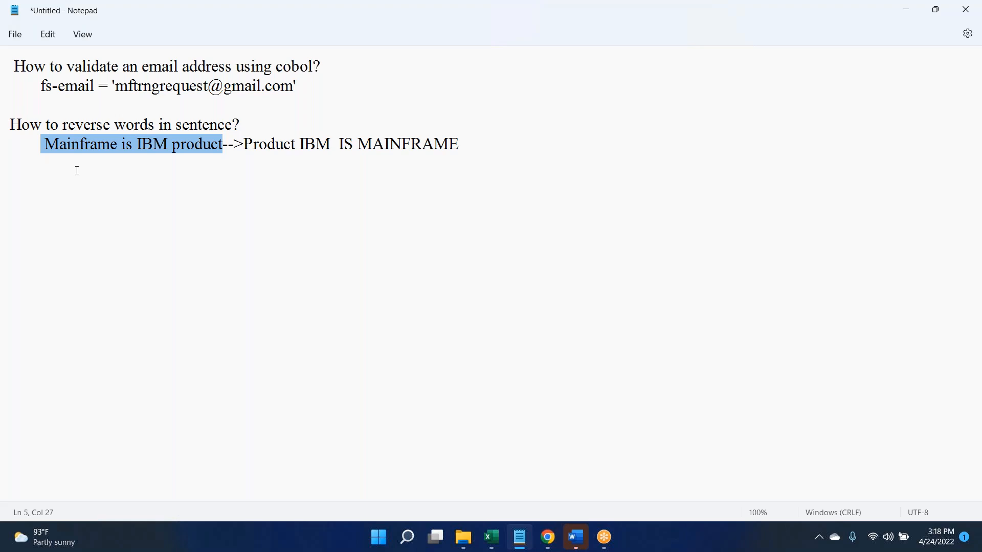
pyautogui.moveTo(137, 157)
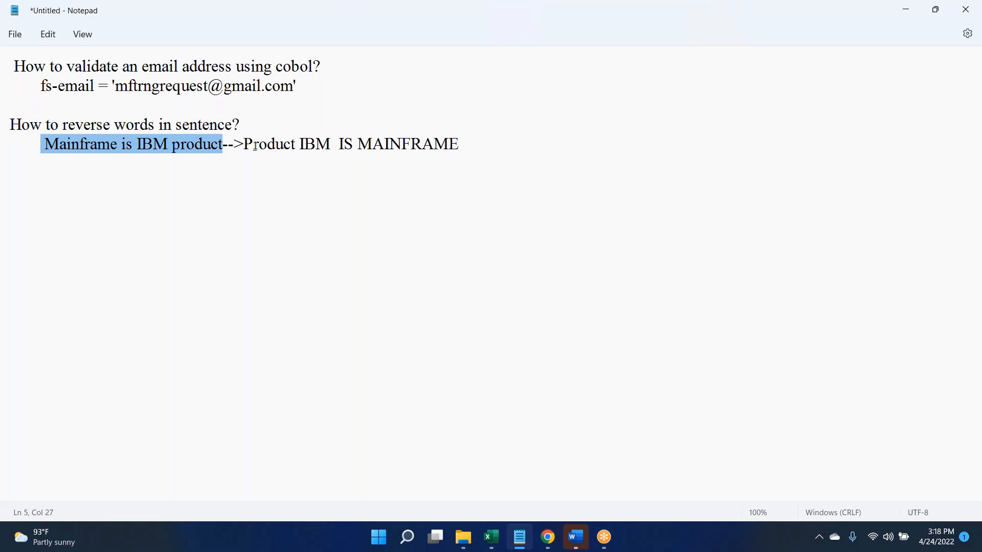
pyautogui.click(257, 145)
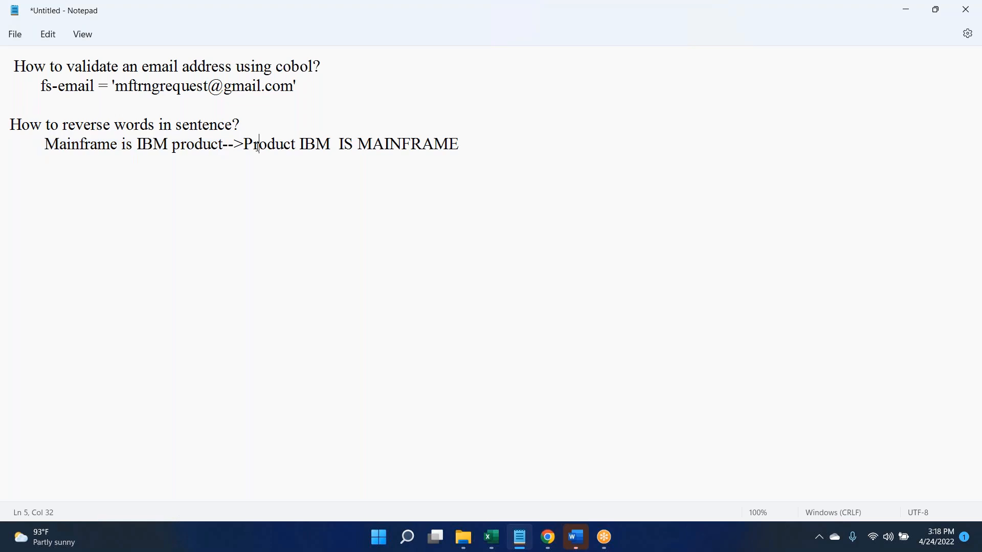
pyautogui.moveTo(39, 137)
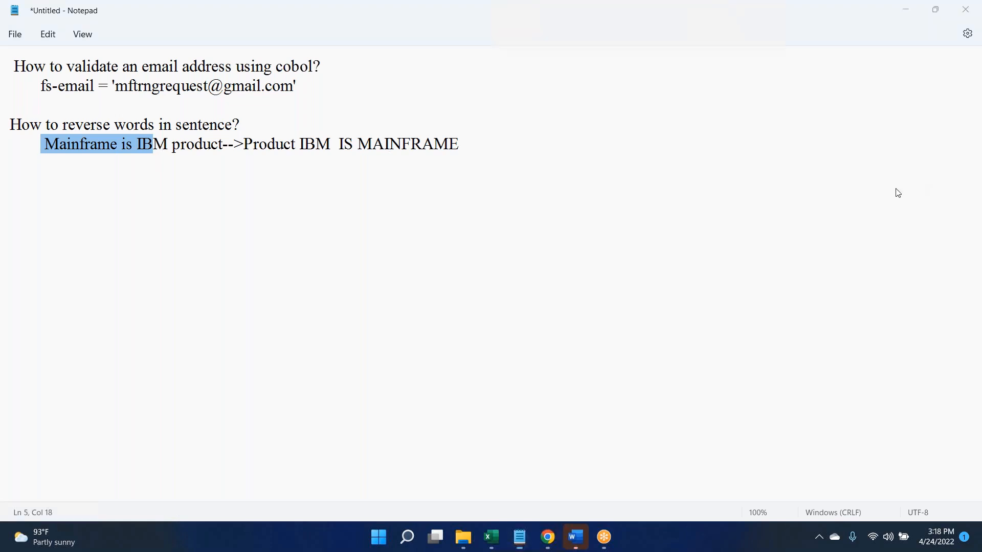
pyautogui.moveTo(849, 189)
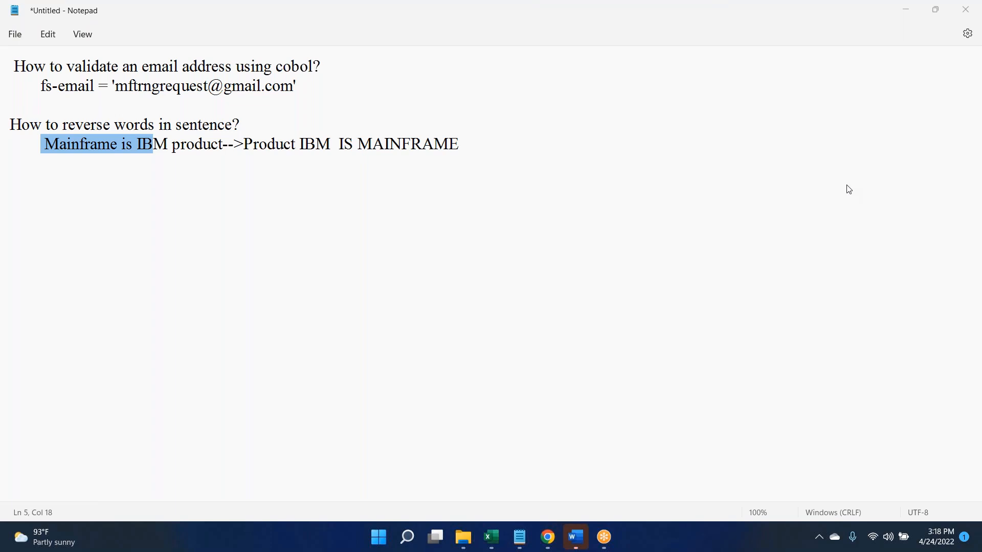
pyautogui.click(243, 145)
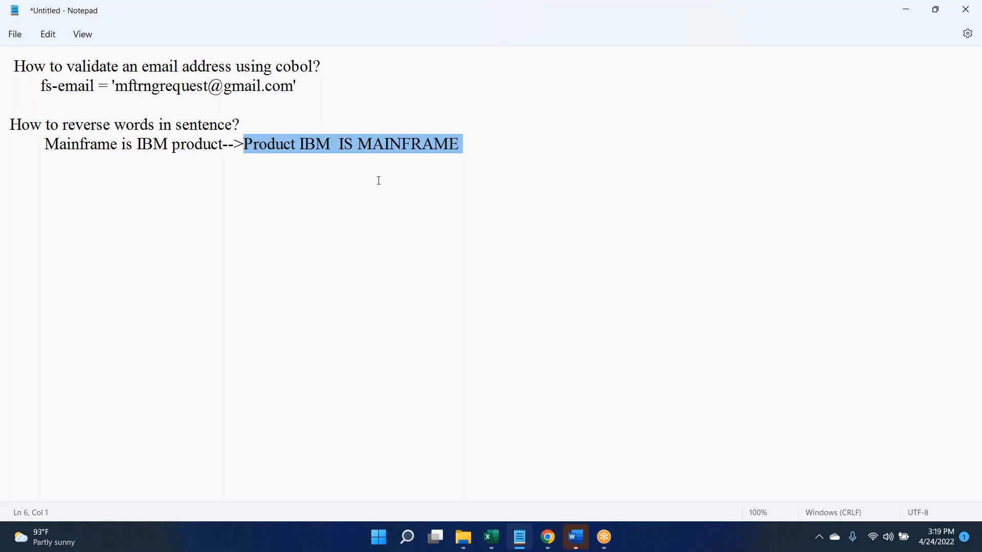
pyautogui.moveTo(488, 155)
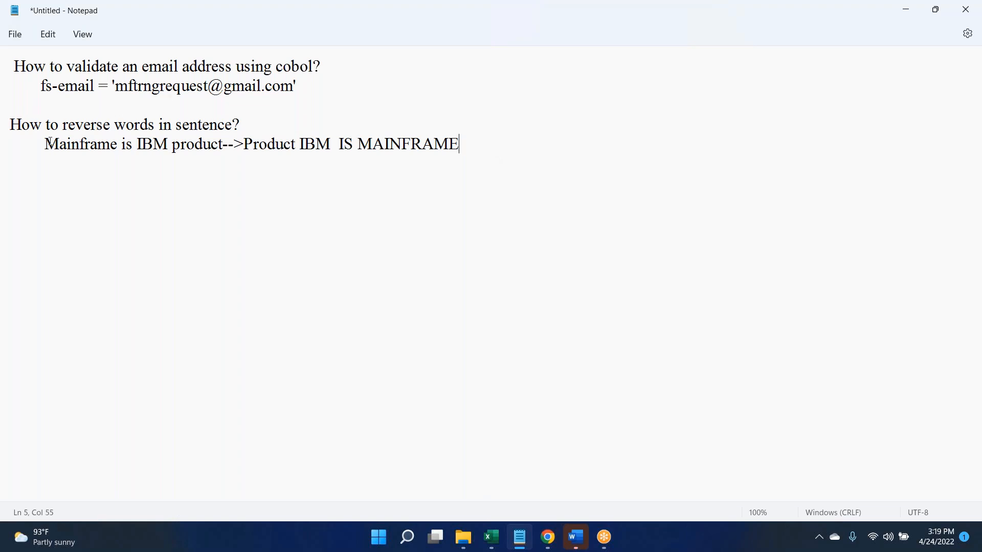
# - Highlight the words Mainframe, is, IBM and product, then reselect the sentence
pyautogui.doubleClick(75, 144)
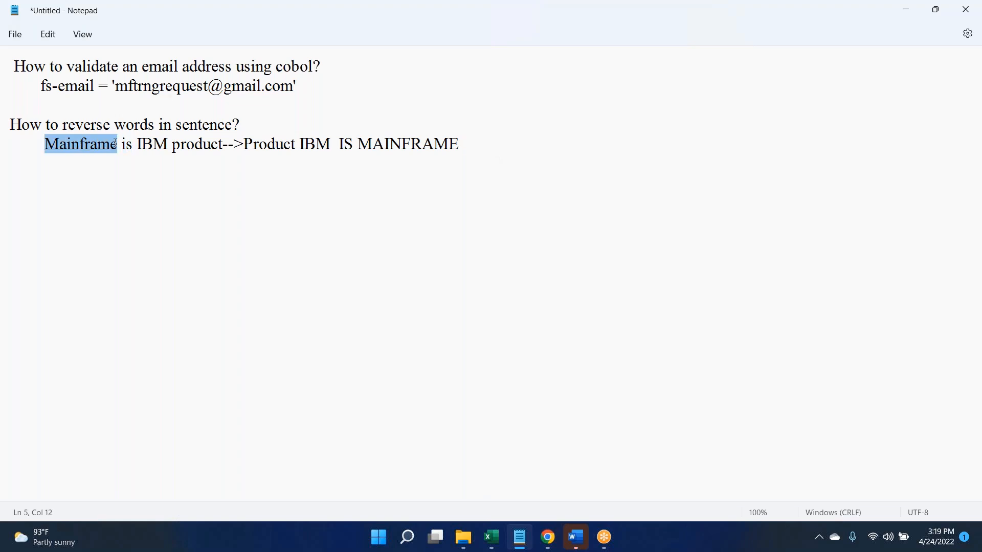
pyautogui.doubleClick(126, 144)
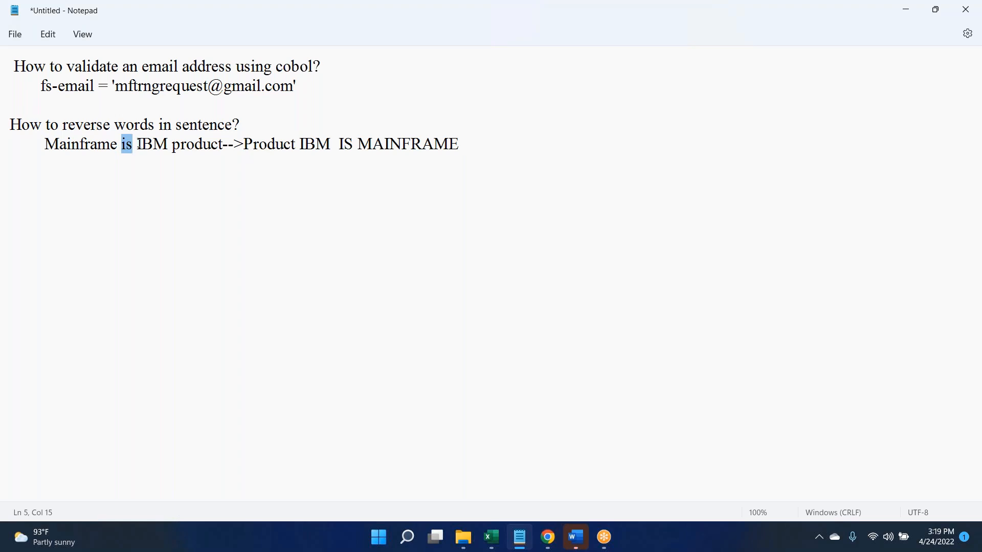
pyautogui.doubleClick(151, 144)
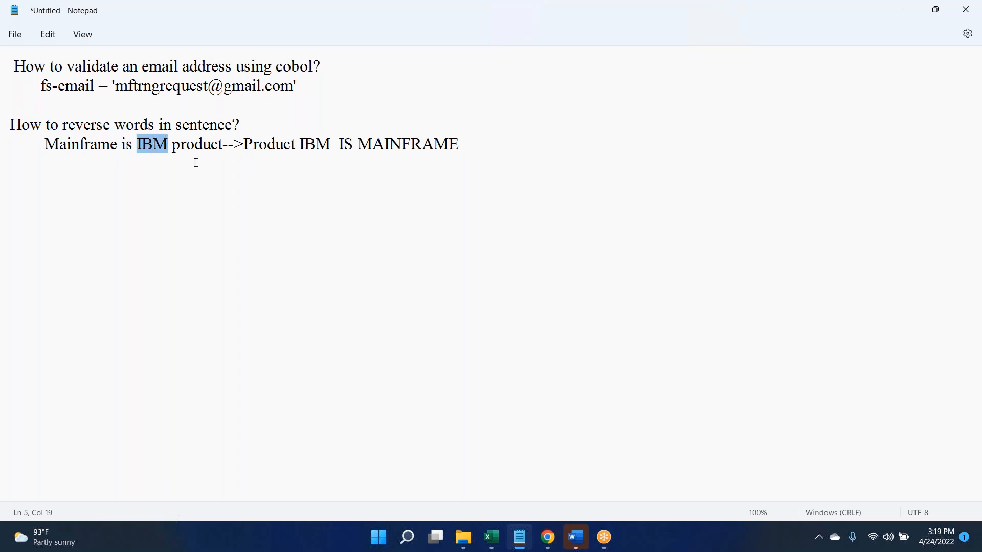
pyautogui.doubleClick(195, 144)
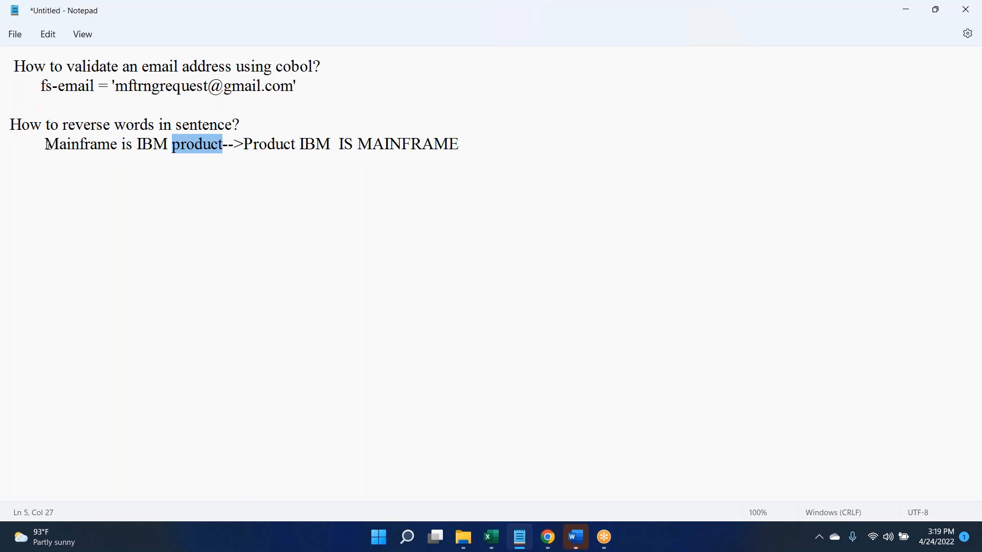
pyautogui.doubleClick(81, 143)
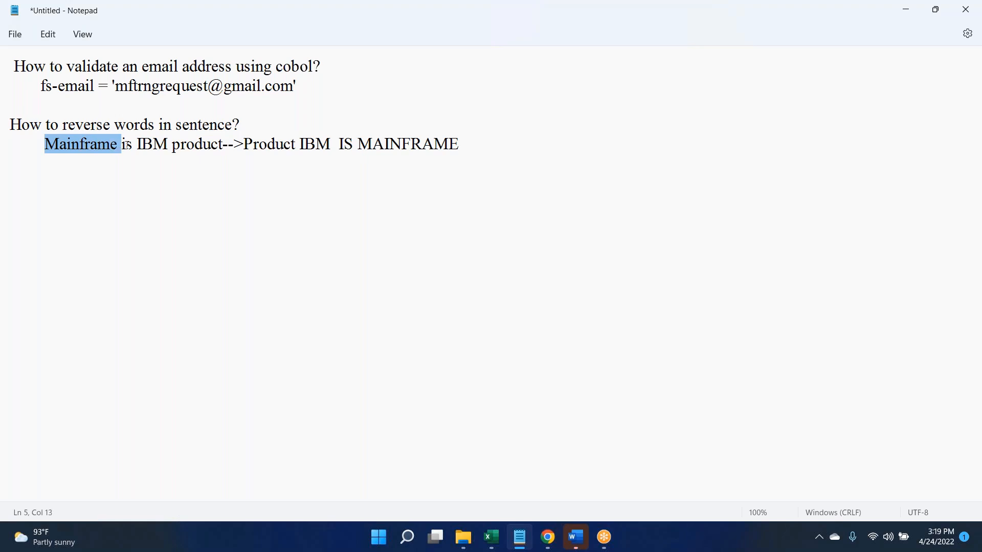
pyautogui.doubleClick(151, 144)
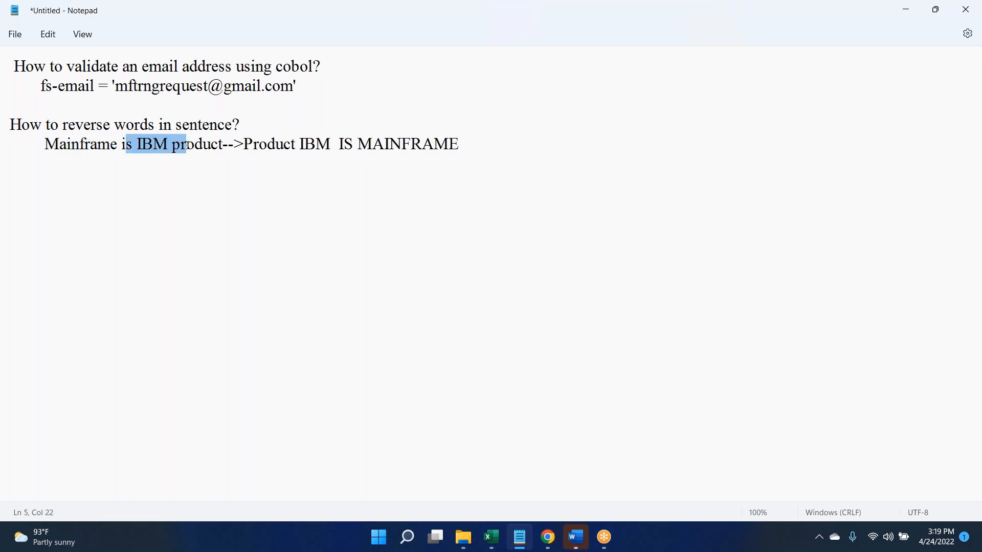
pyautogui.click(181, 156)
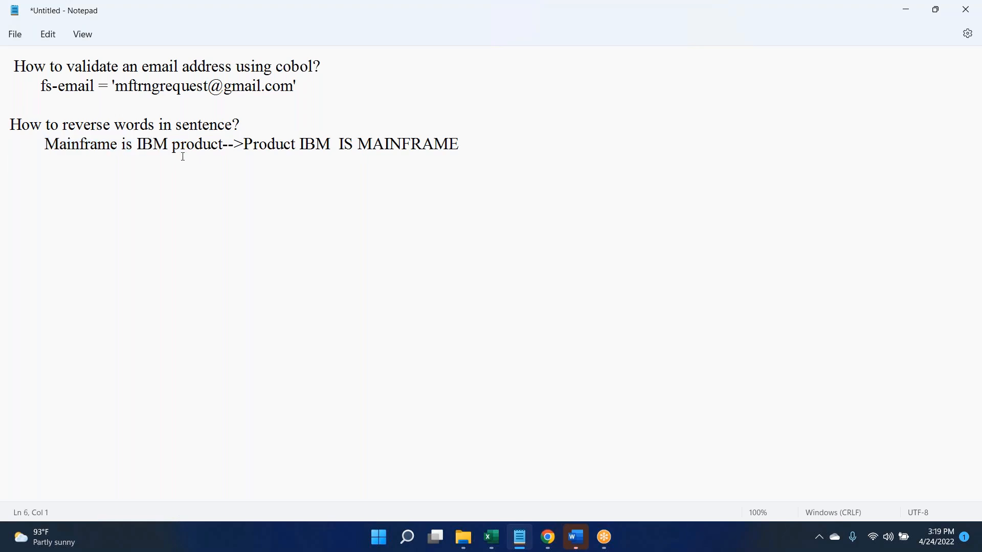
pyautogui.click(9, 165)
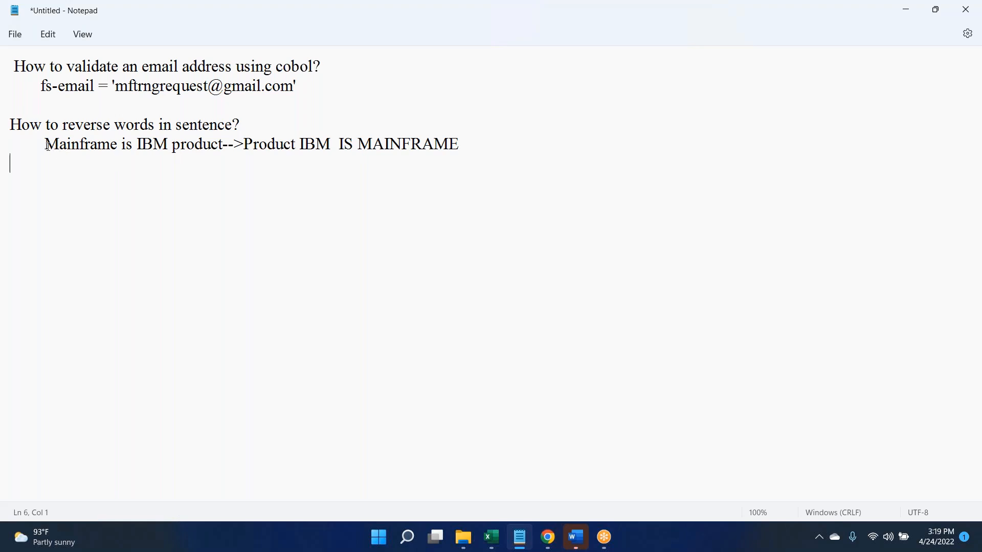
pyautogui.moveTo(45, 145); pyautogui.dragTo(219, 144)
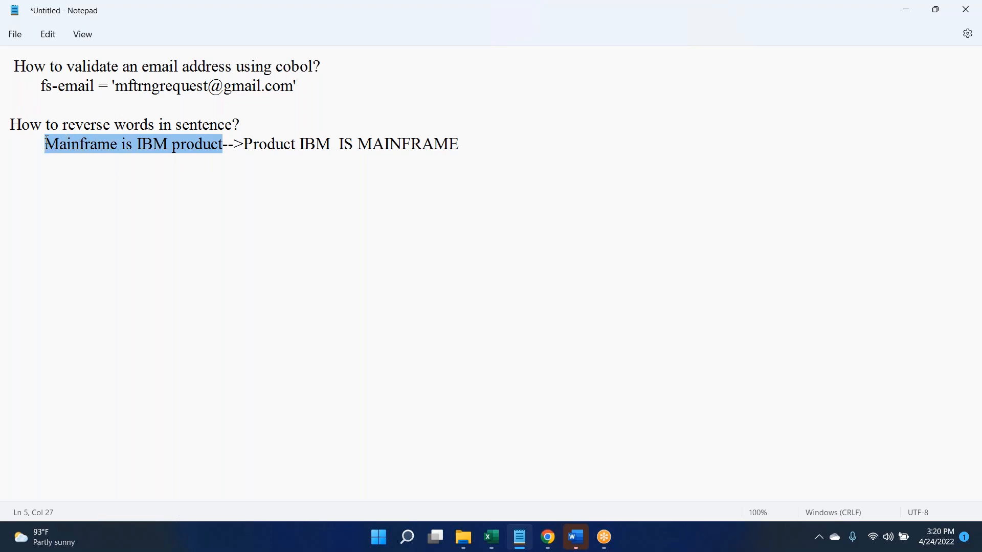
pyautogui.moveTo(218, 156)
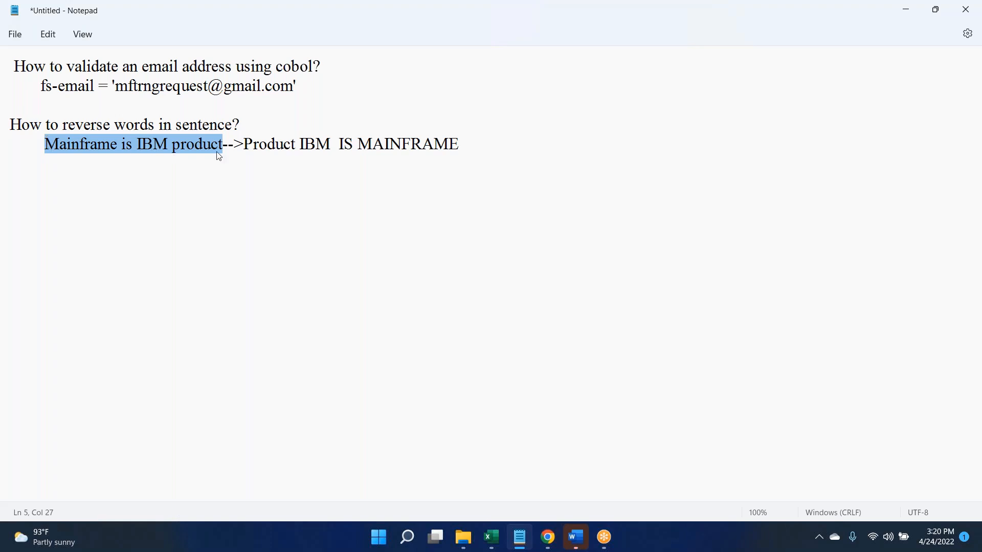
# - Insert ' and it is key tech in banking sector' right after 'product'
pyautogui.click(221, 144)
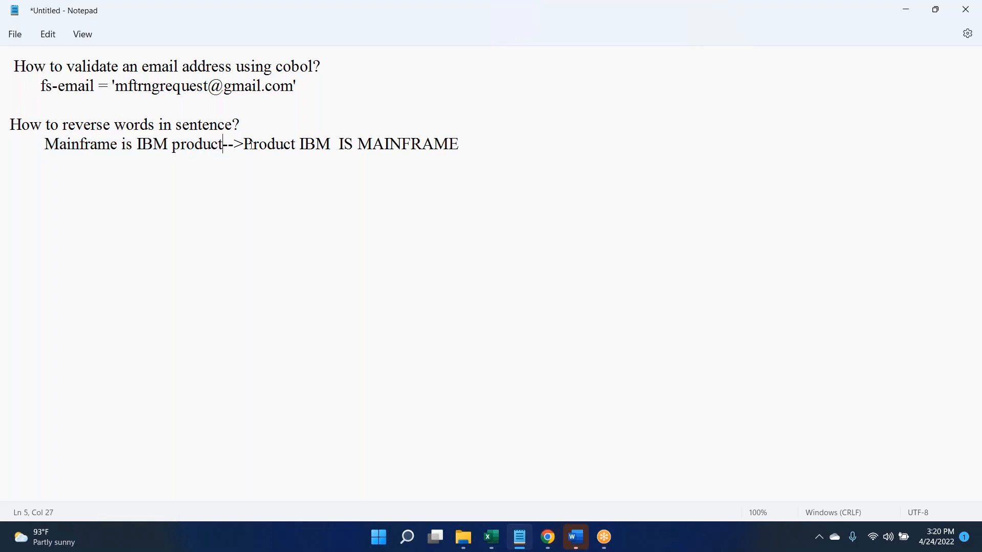
pyautogui.write('an')
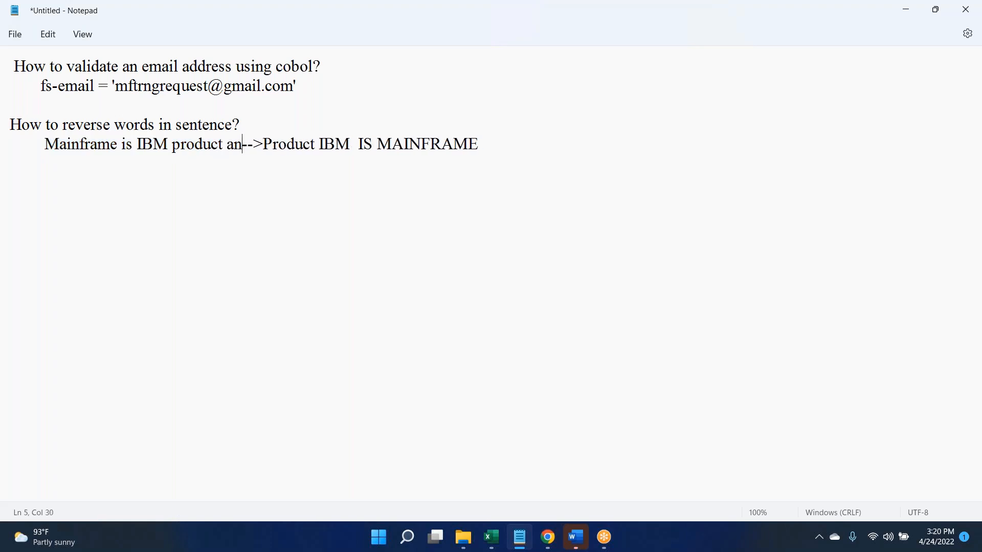
pyautogui.write('d it is')
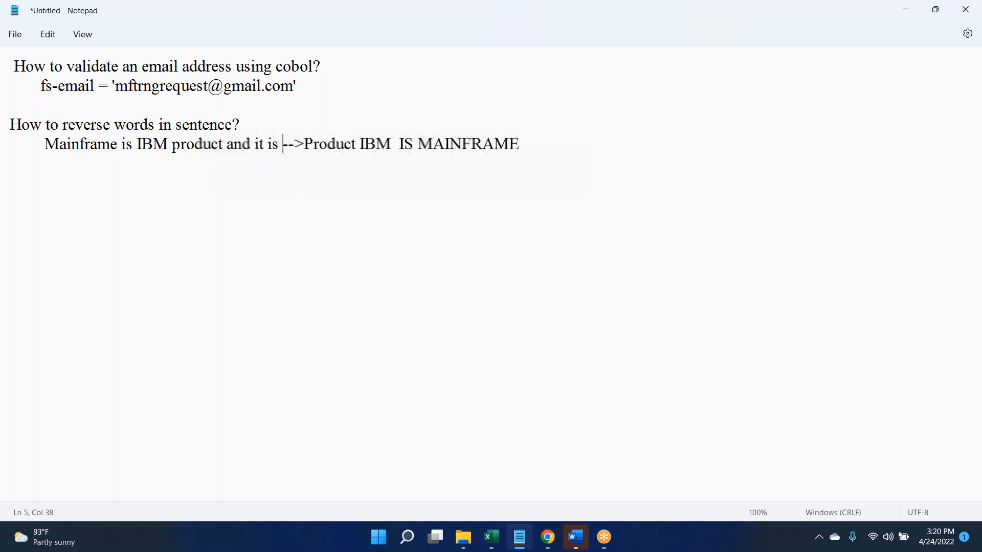
pyautogui.write('key')
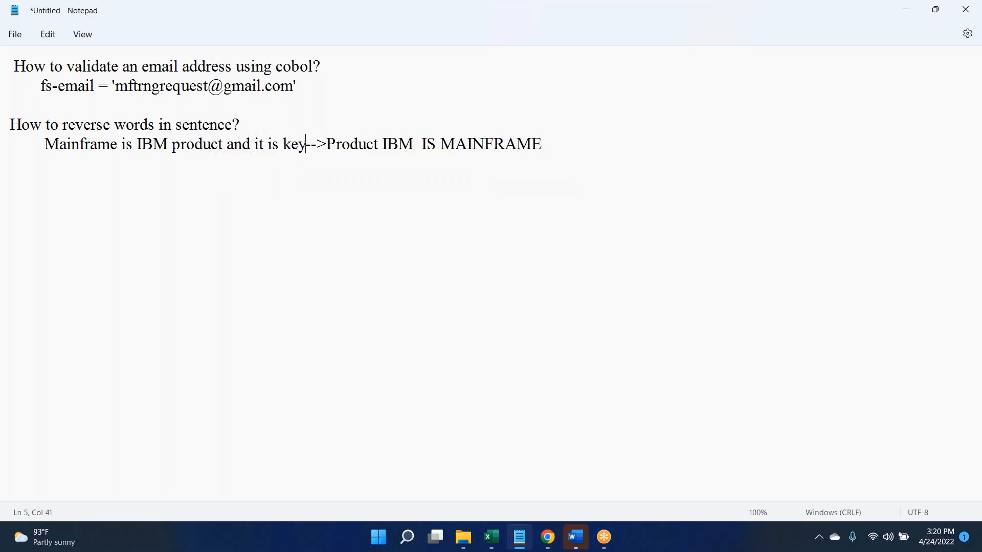
pyautogui.write('tech')
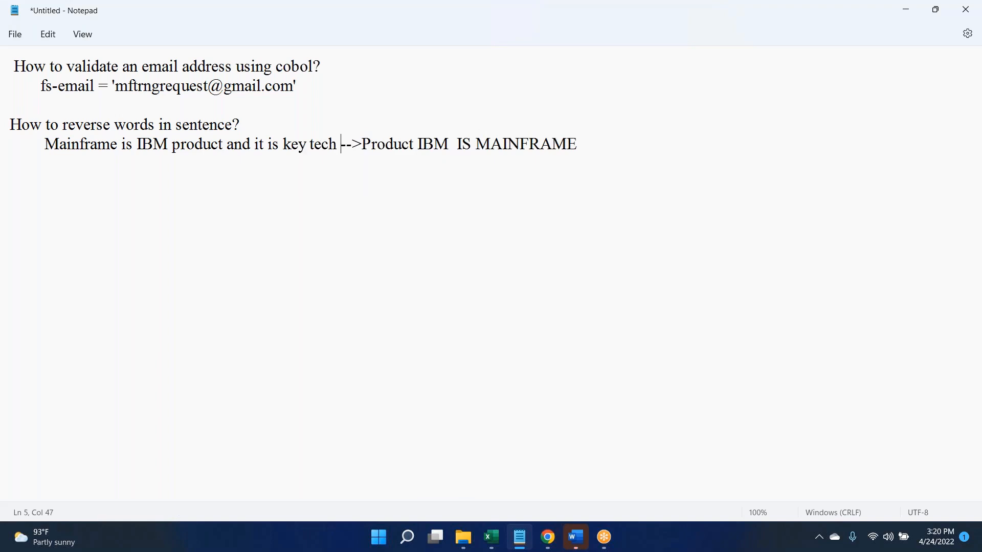
pyautogui.write('in banking')
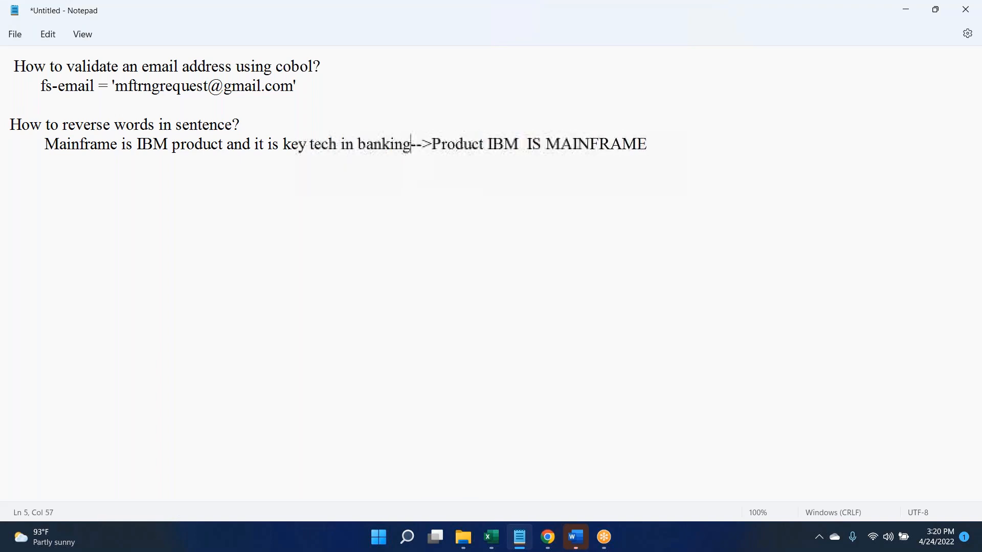
pyautogui.write('sect')
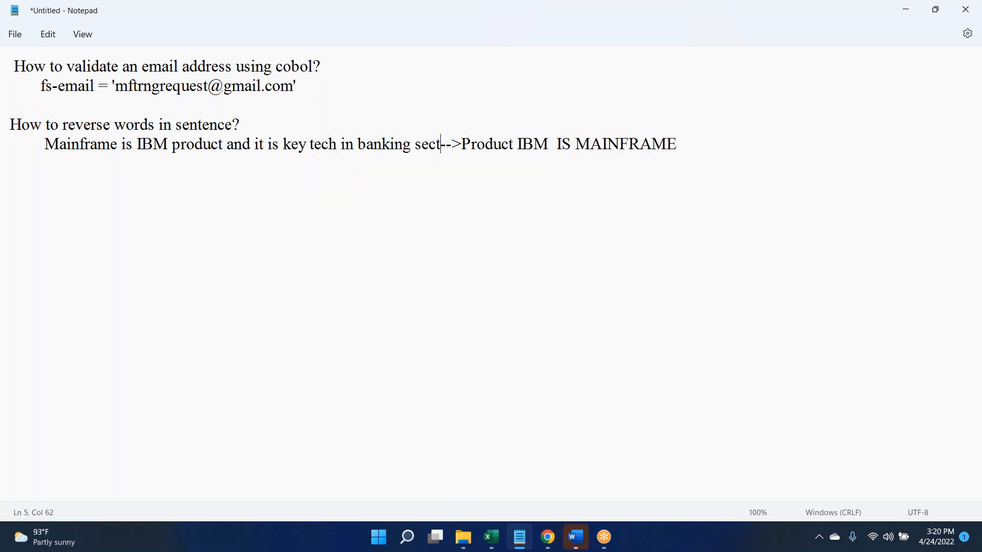
pyautogui.write('or')
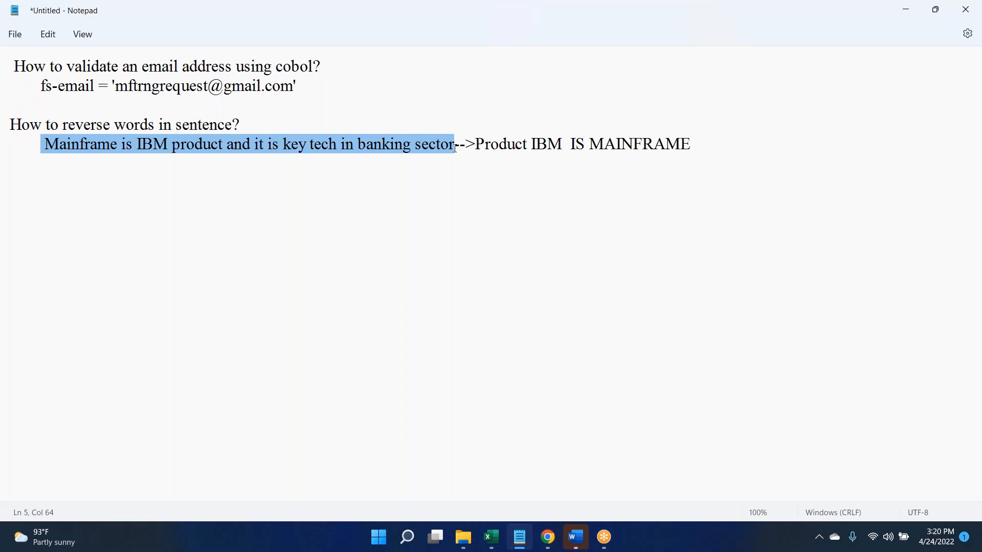
pyautogui.click(458, 143)
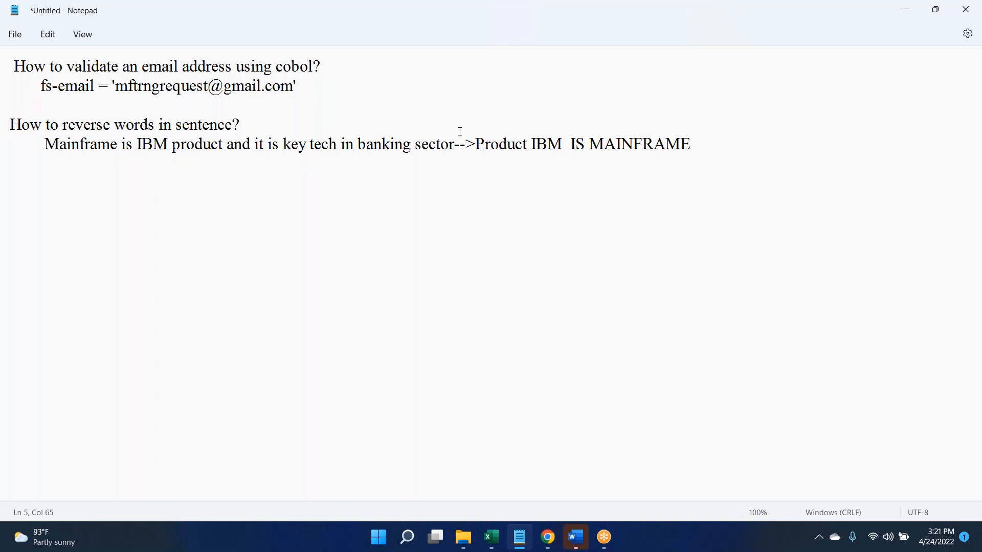
pyautogui.moveTo(426, 285)
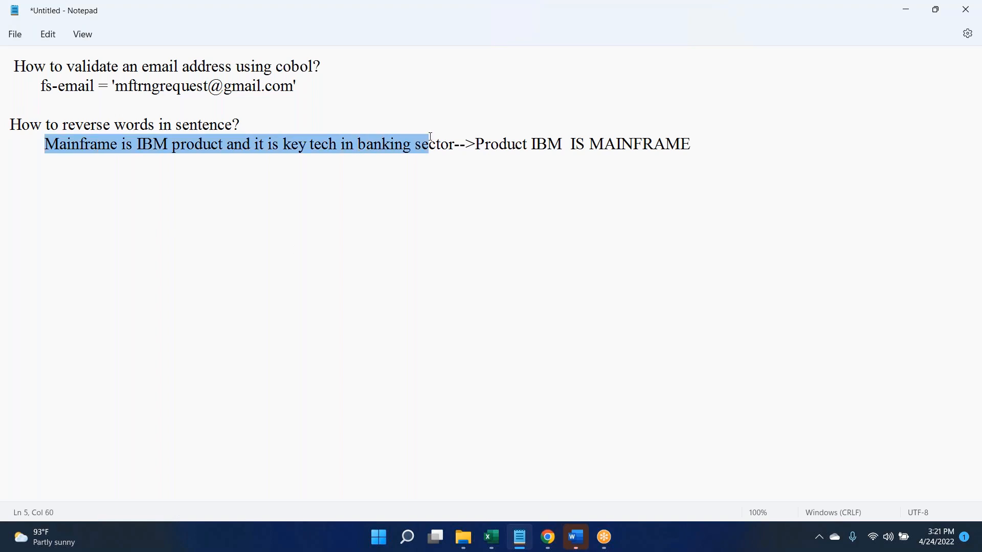
pyautogui.click(438, 144)
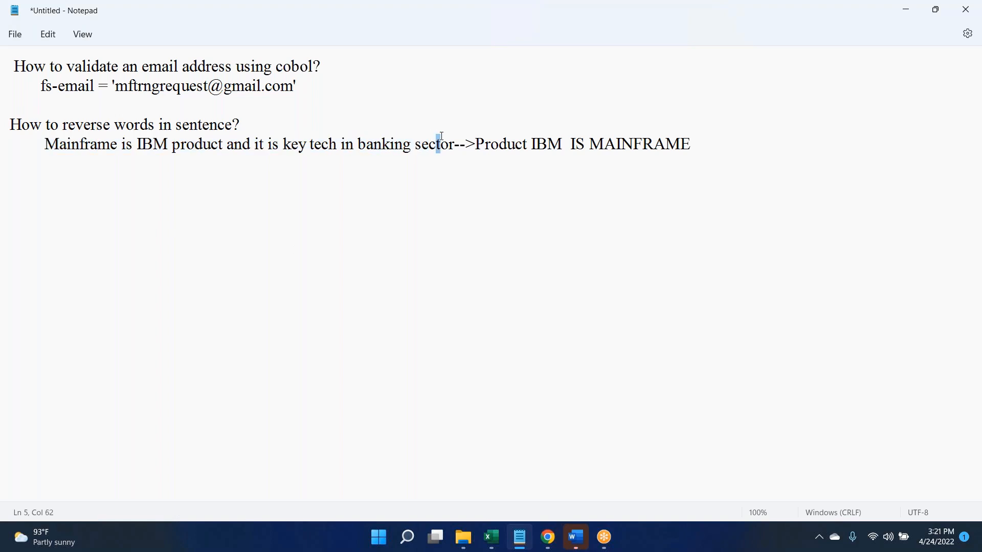
pyautogui.moveTo(438, 144); pyautogui.dragTo(42, 145)
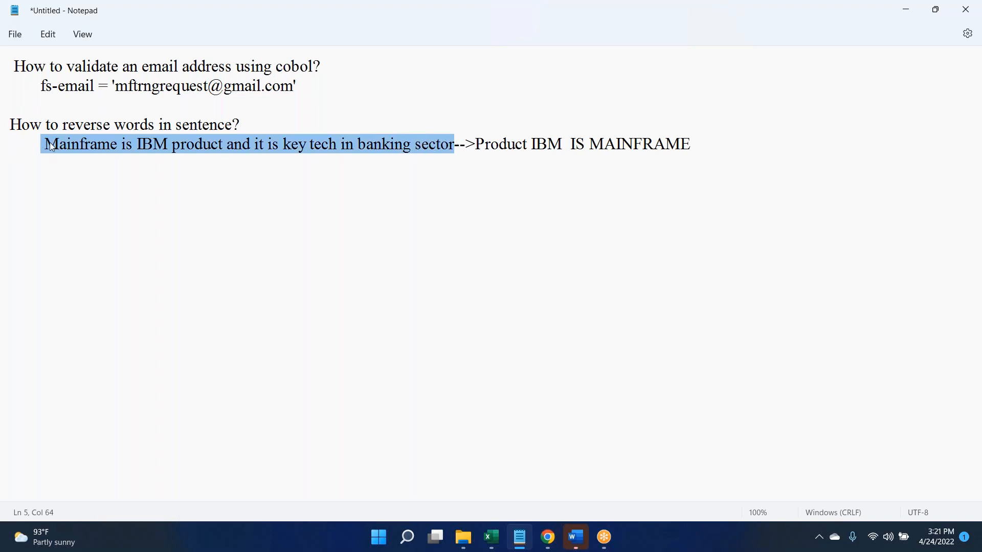
pyautogui.click(43, 144)
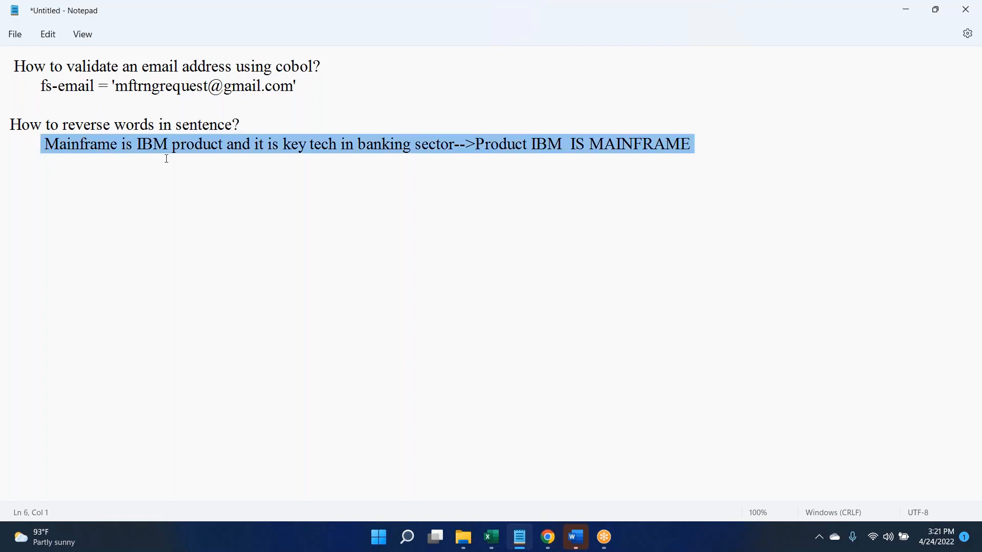
pyautogui.click(457, 144)
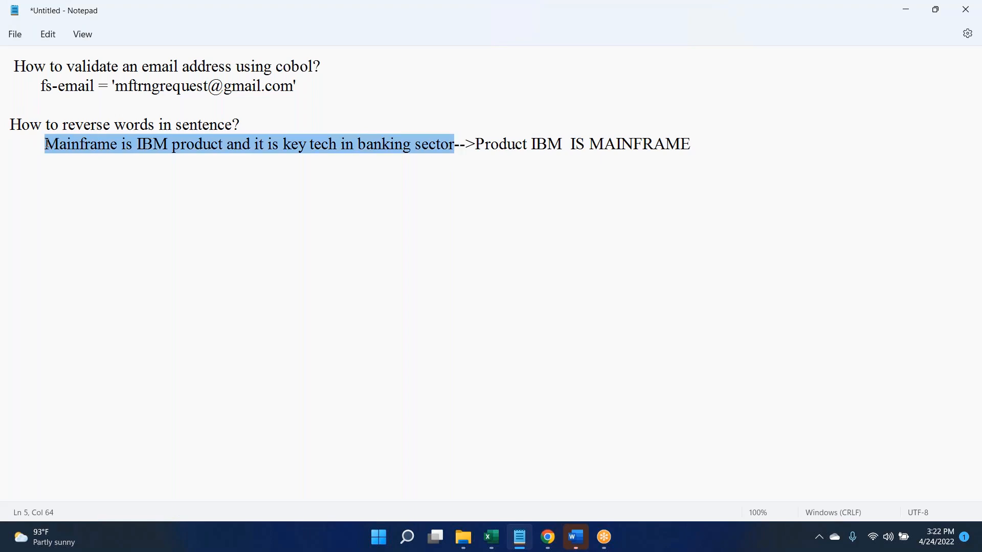
pyautogui.click(70, 227)
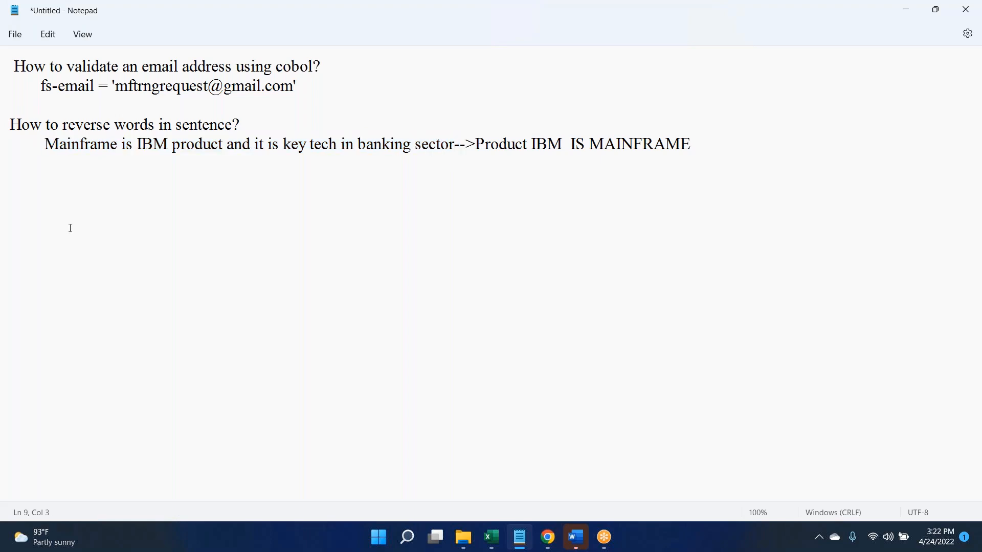
pyautogui.moveTo(54, 167)
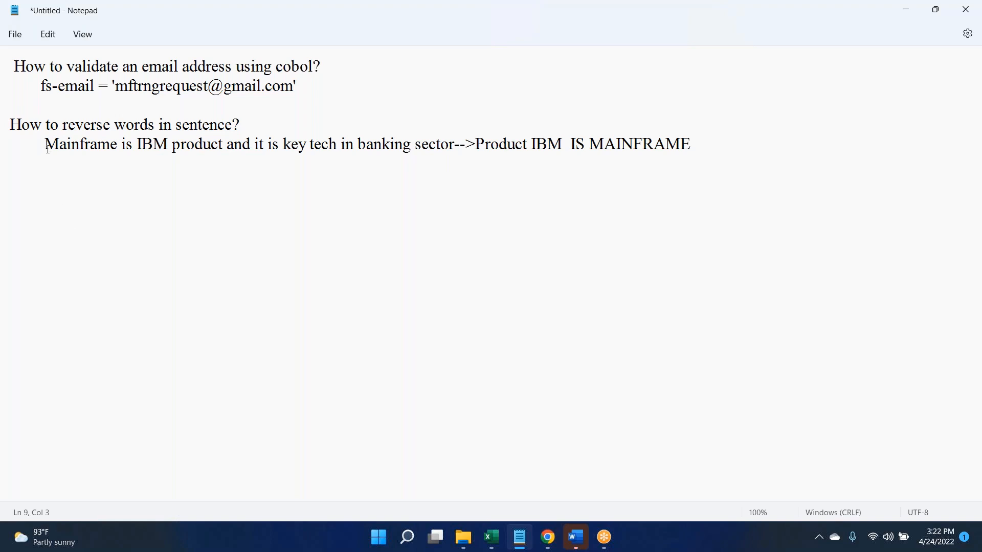
pyautogui.click(70, 222)
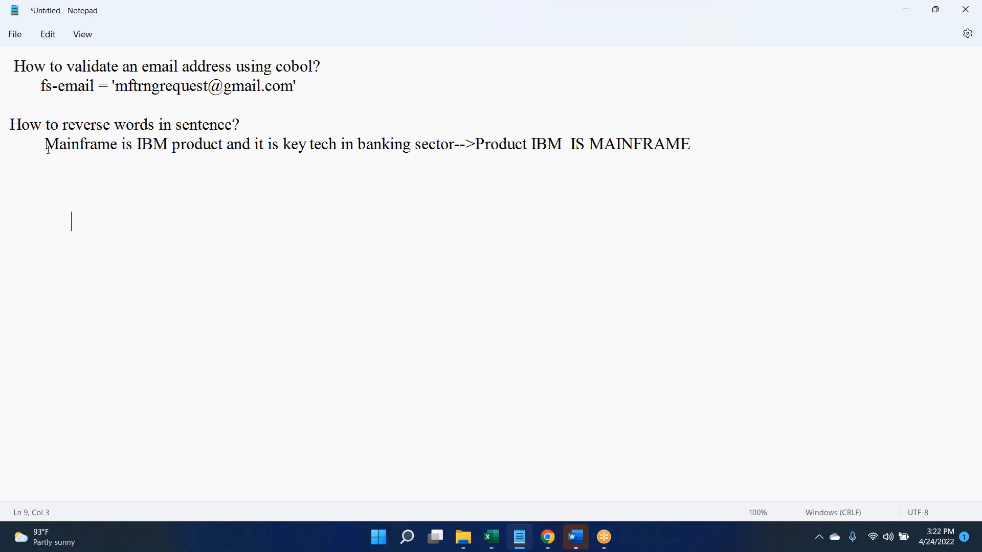
pyautogui.moveTo(53, 159)
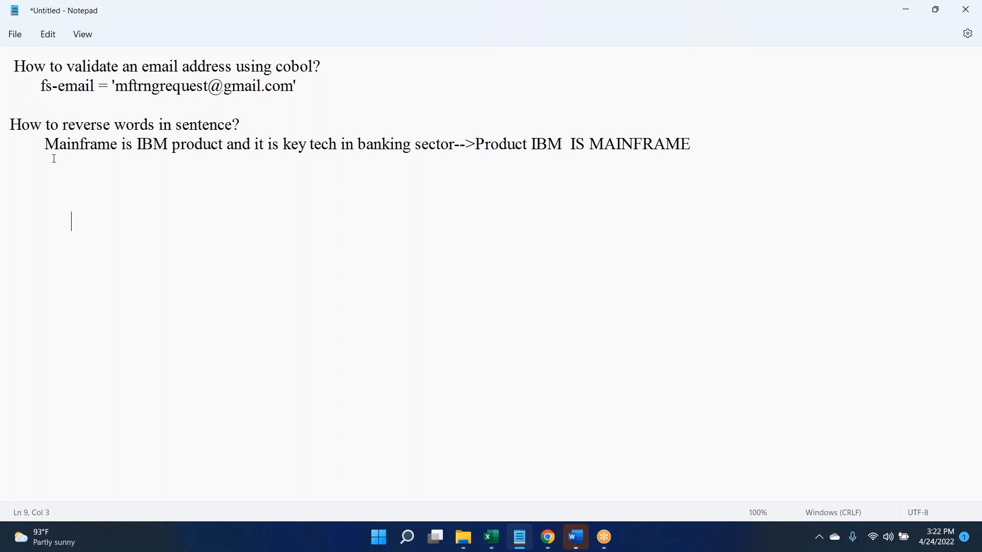
pyautogui.moveTo(95, 251)
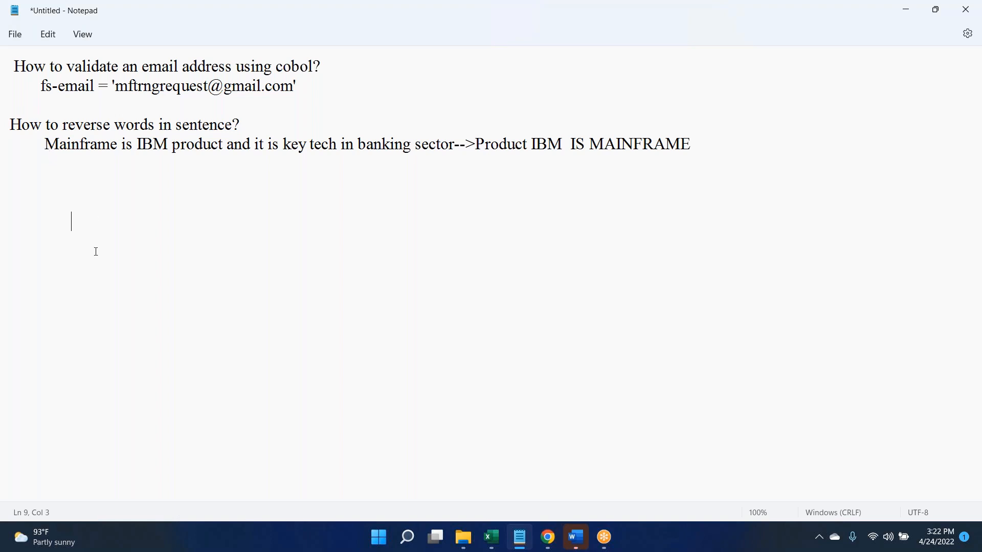
pyautogui.moveTo(80, 195)
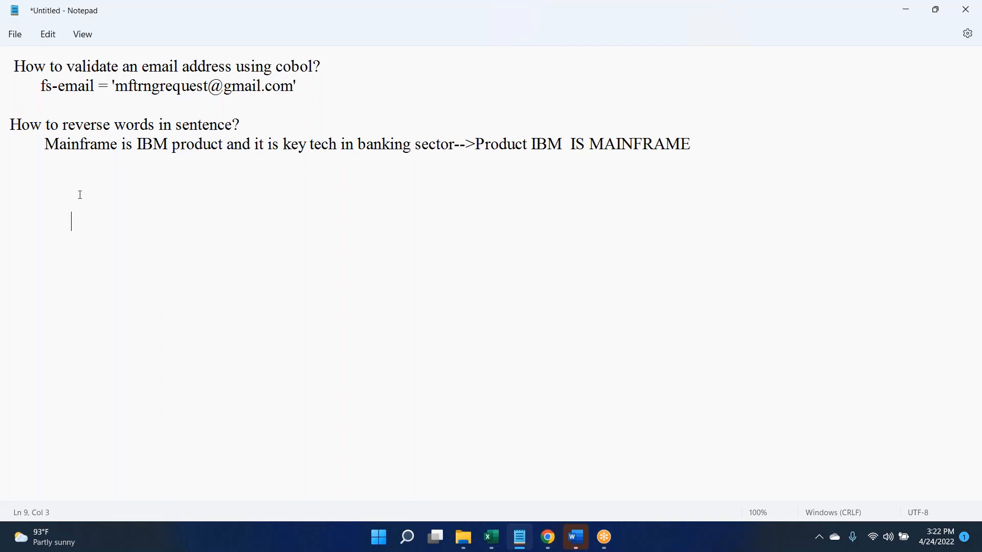
pyautogui.moveTo(54, 144)
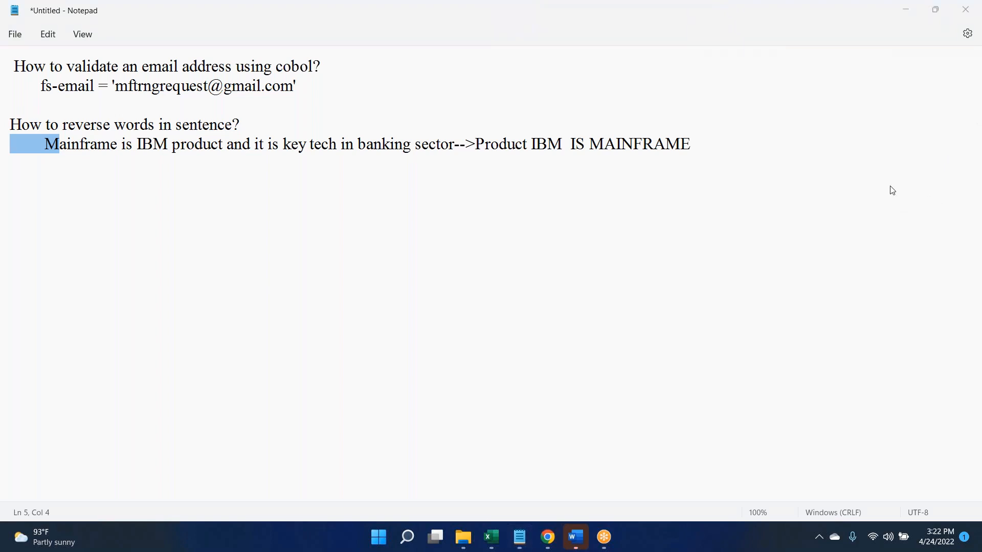
pyautogui.moveTo(856, 192)
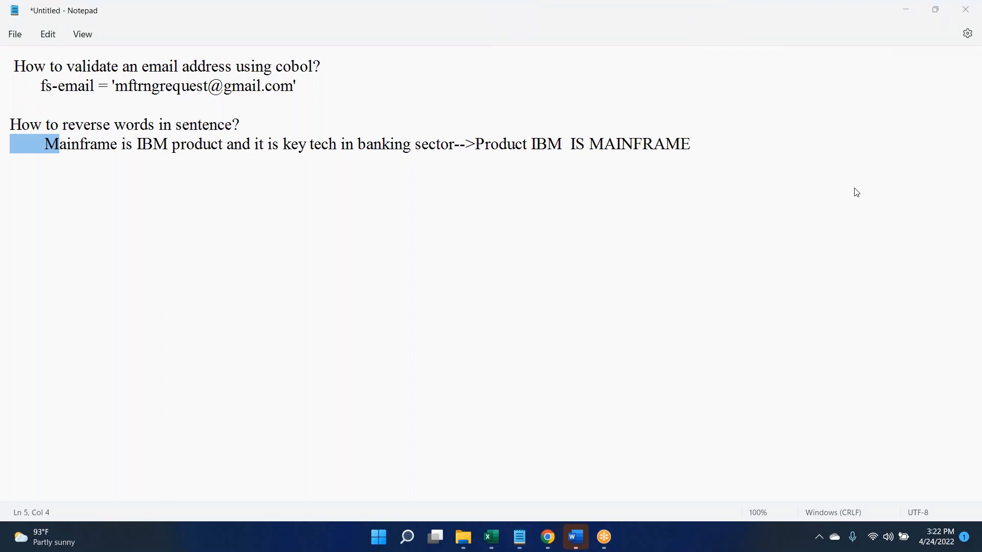
pyautogui.moveTo(845, 191)
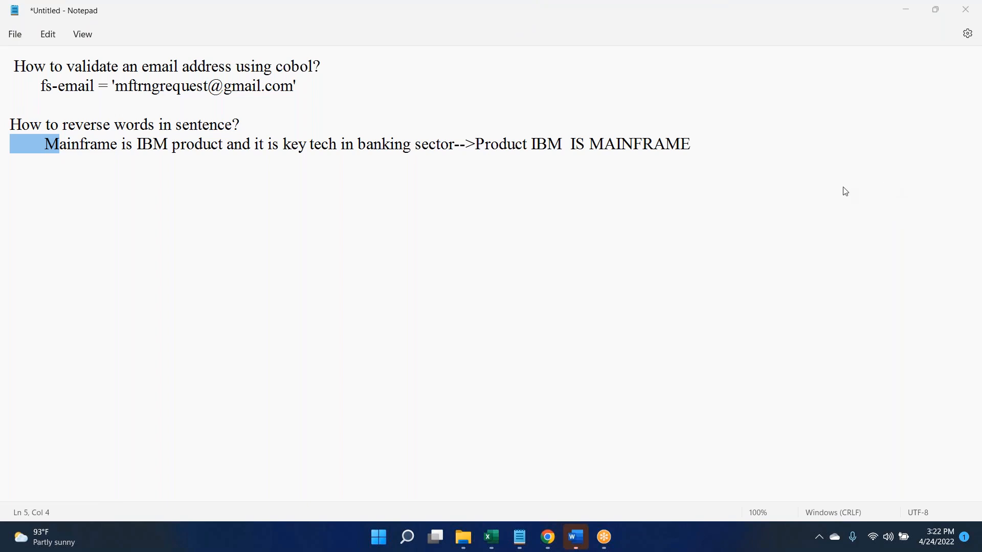
pyautogui.moveTo(886, 187)
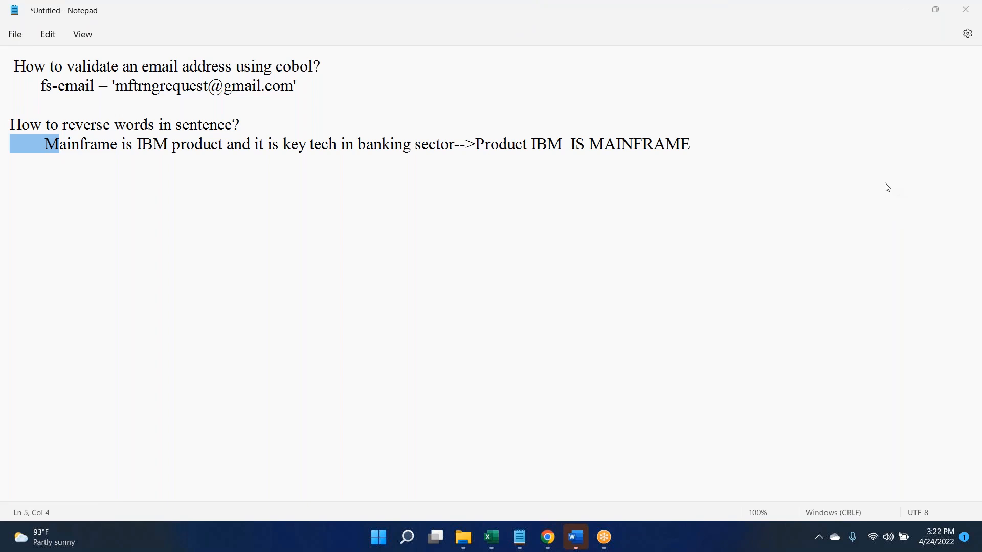
pyautogui.moveTo(847, 195)
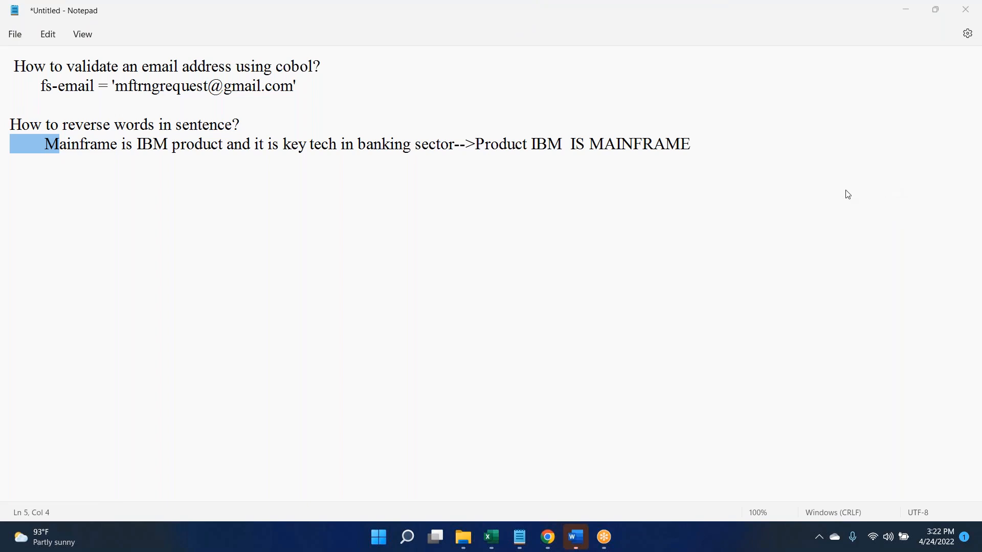
pyautogui.click(10, 202)
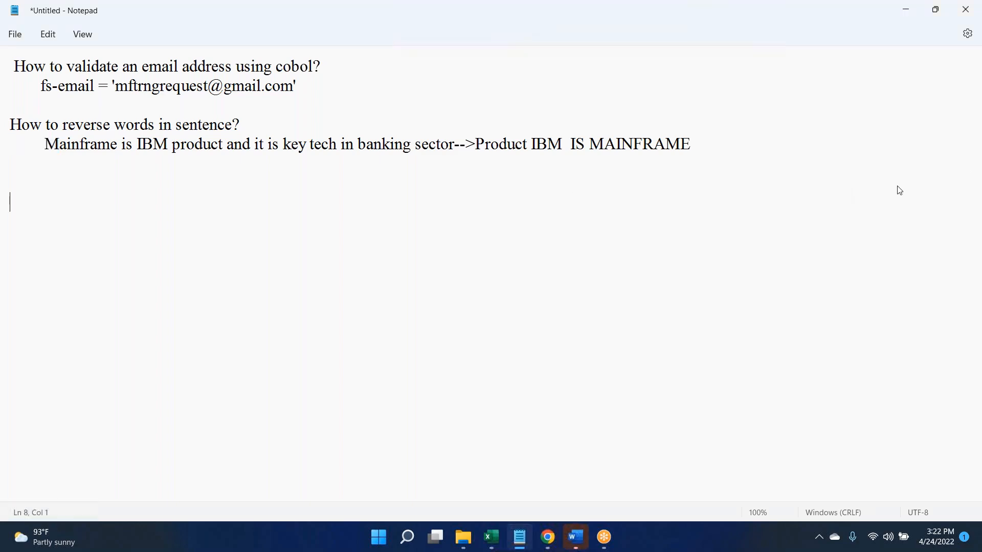